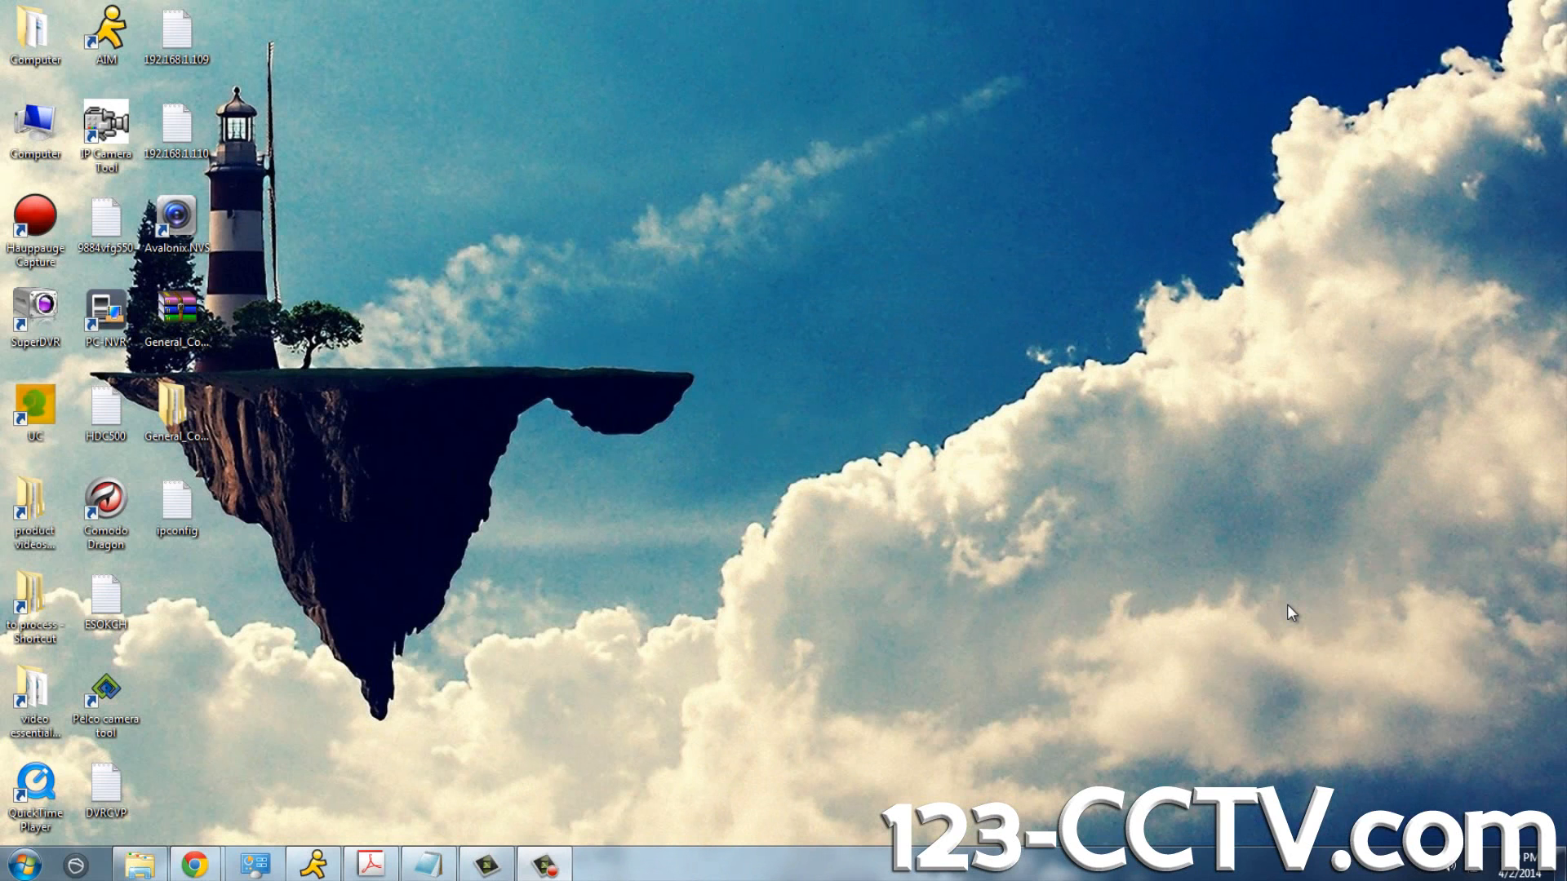
{"action": "mouse_move", "coordinate": [718, 539]}
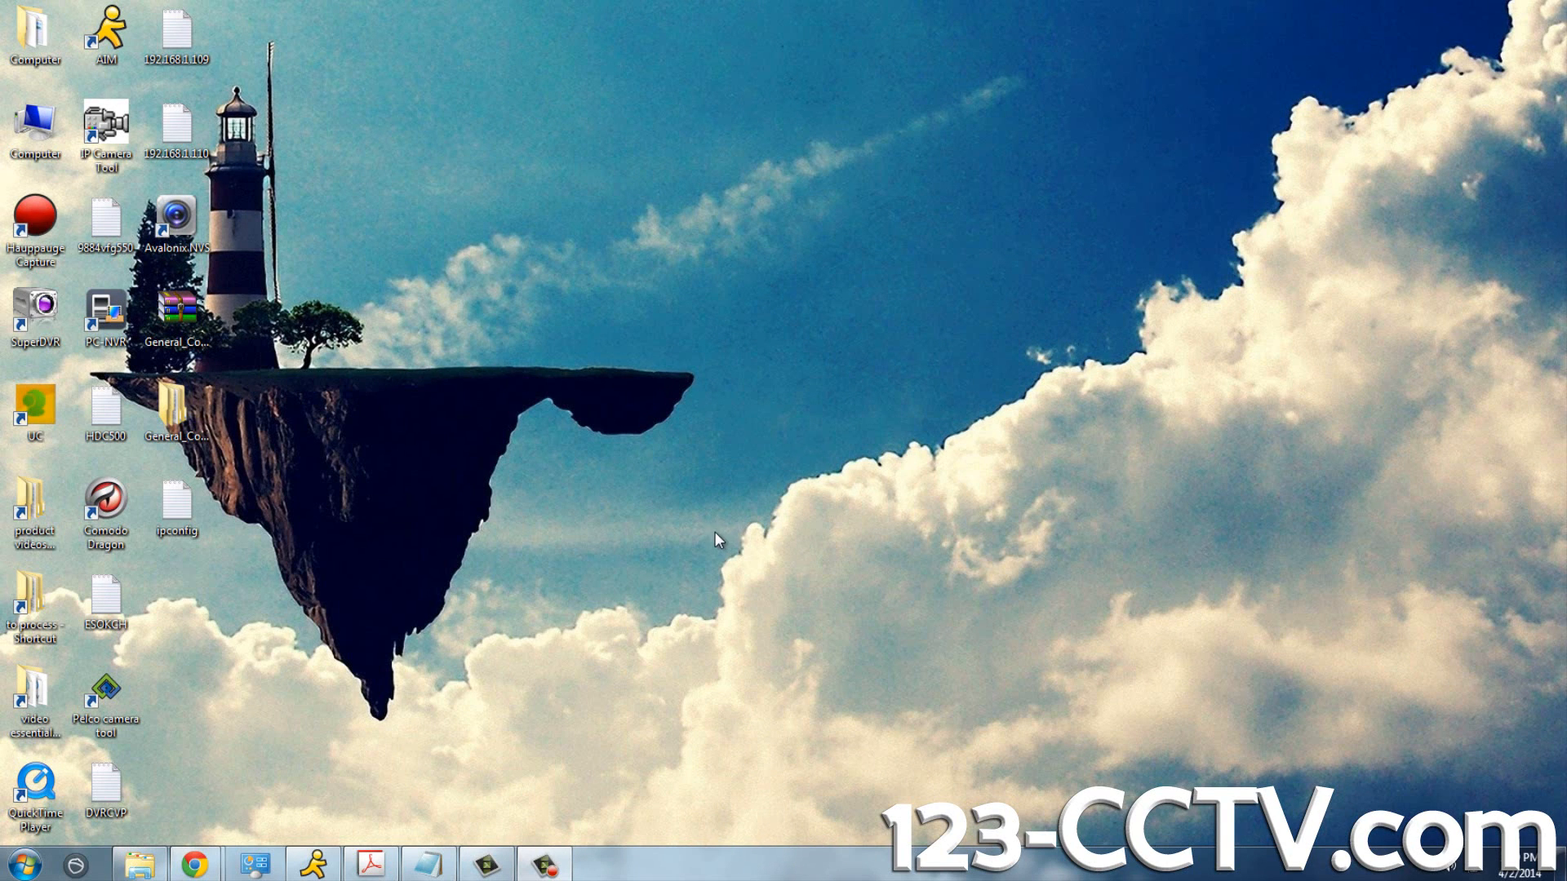
{"action": "mouse_move", "coordinate": [840, 653]}
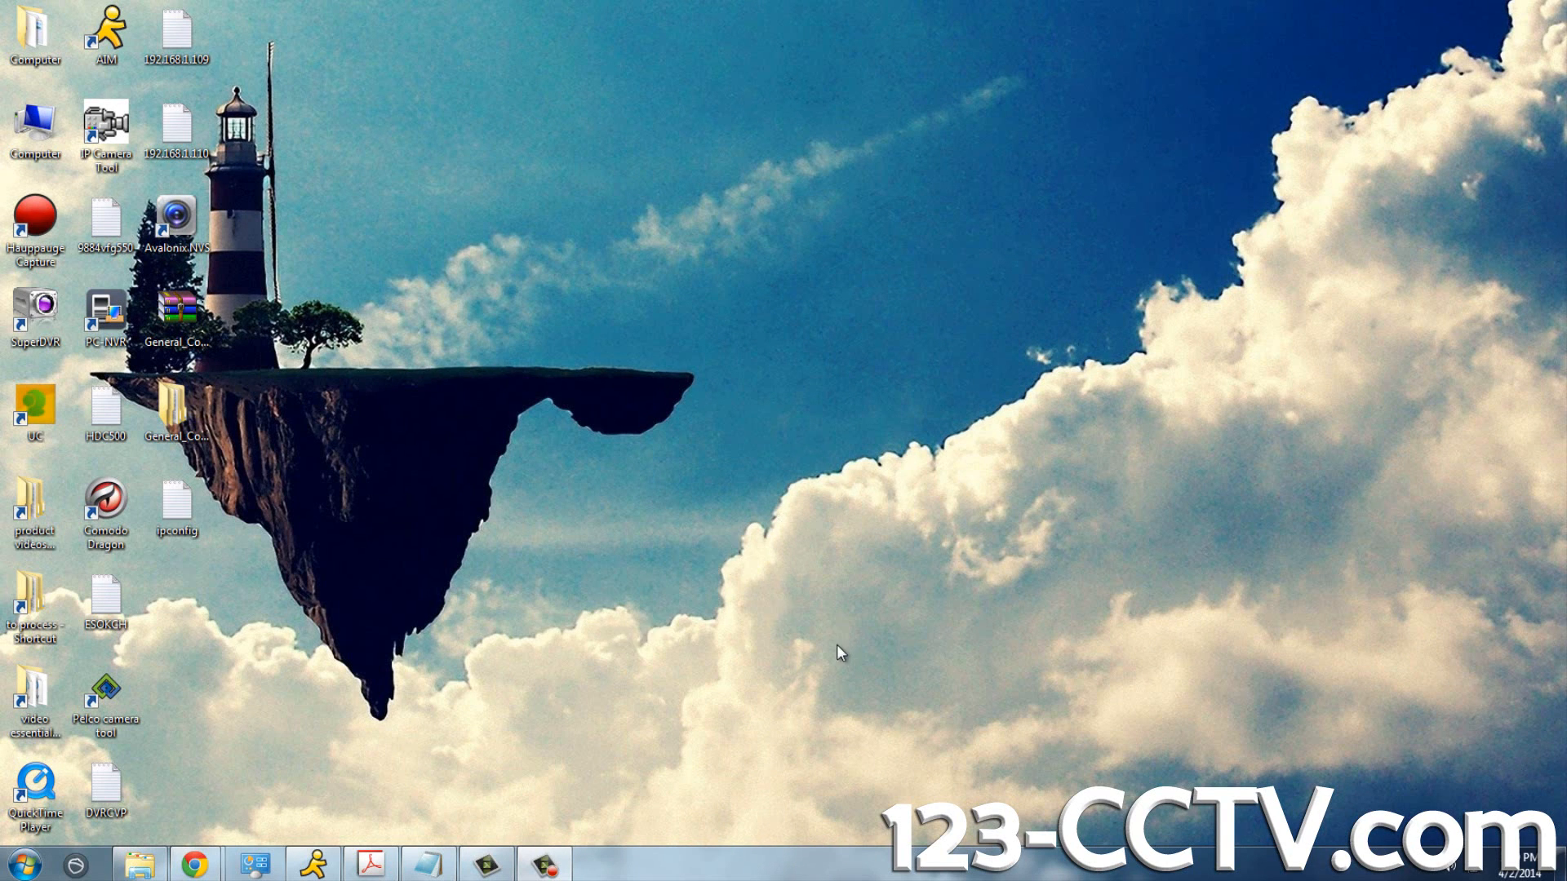
{"action": "mouse_move", "coordinate": [378, 707]}
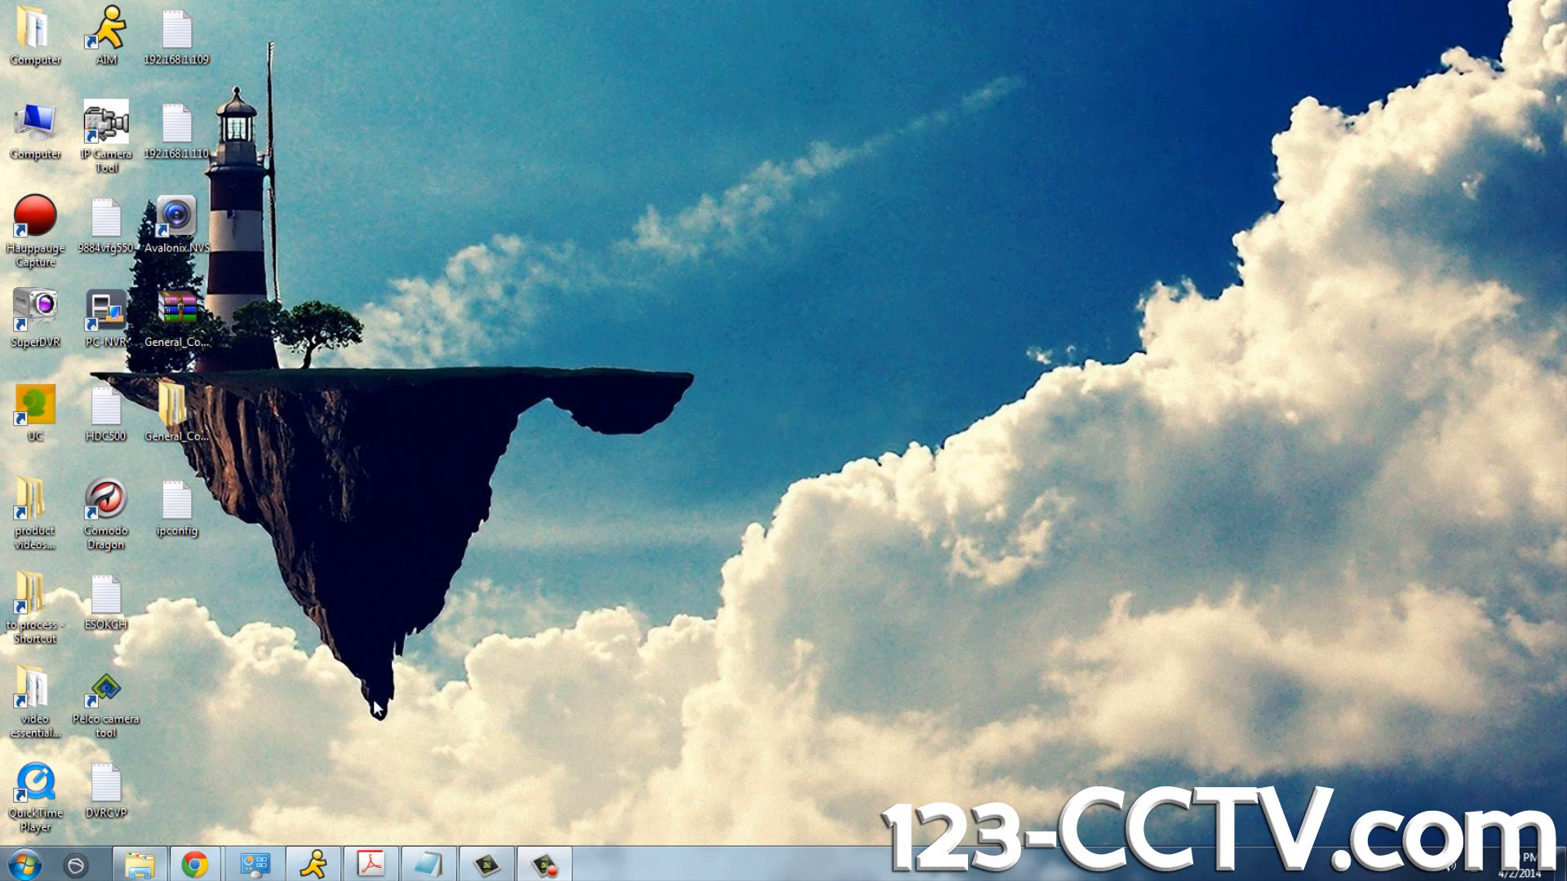
{"action": "mouse_move", "coordinate": [574, 472]}
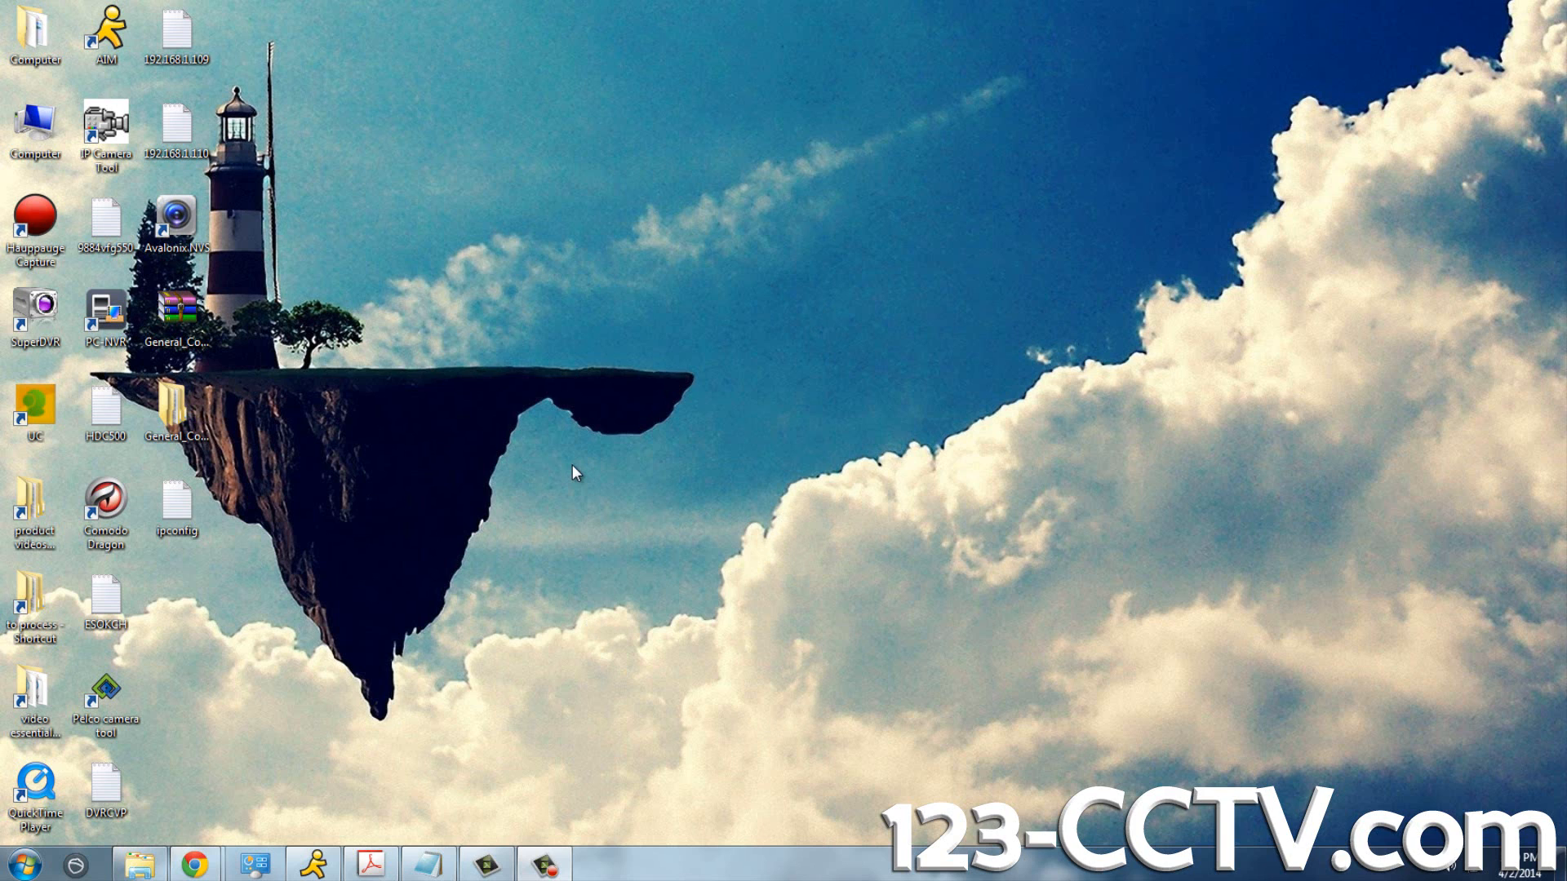
{"action": "mouse_move", "coordinate": [528, 398]}
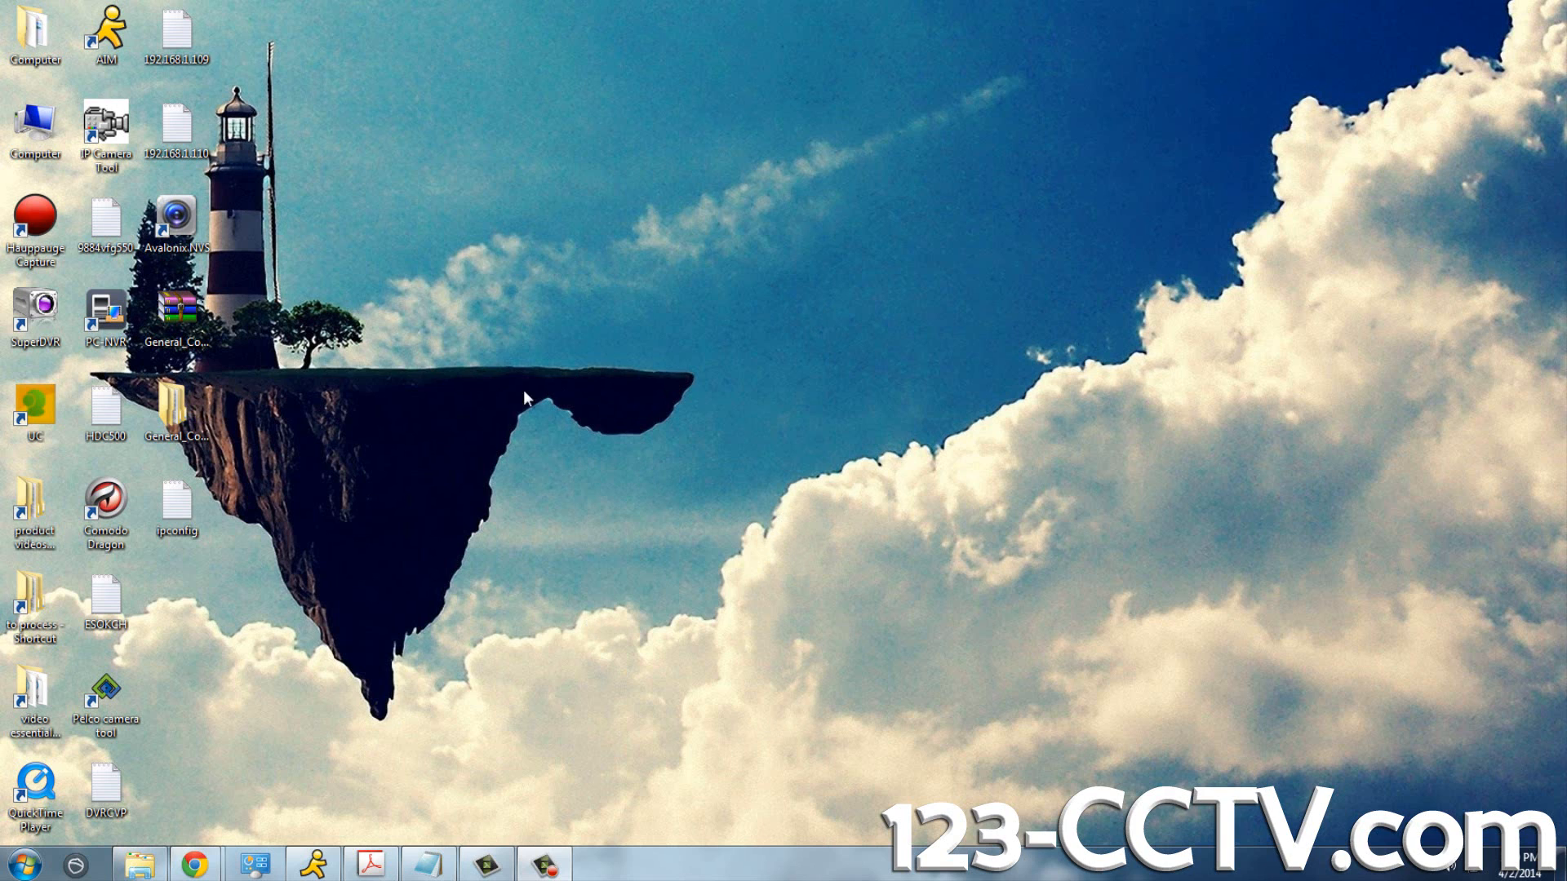
- Open the General_ConfigTool folder and its inner folder, then launch ConfigTool.exe
{"action": "double_click", "coordinate": [177, 410]}
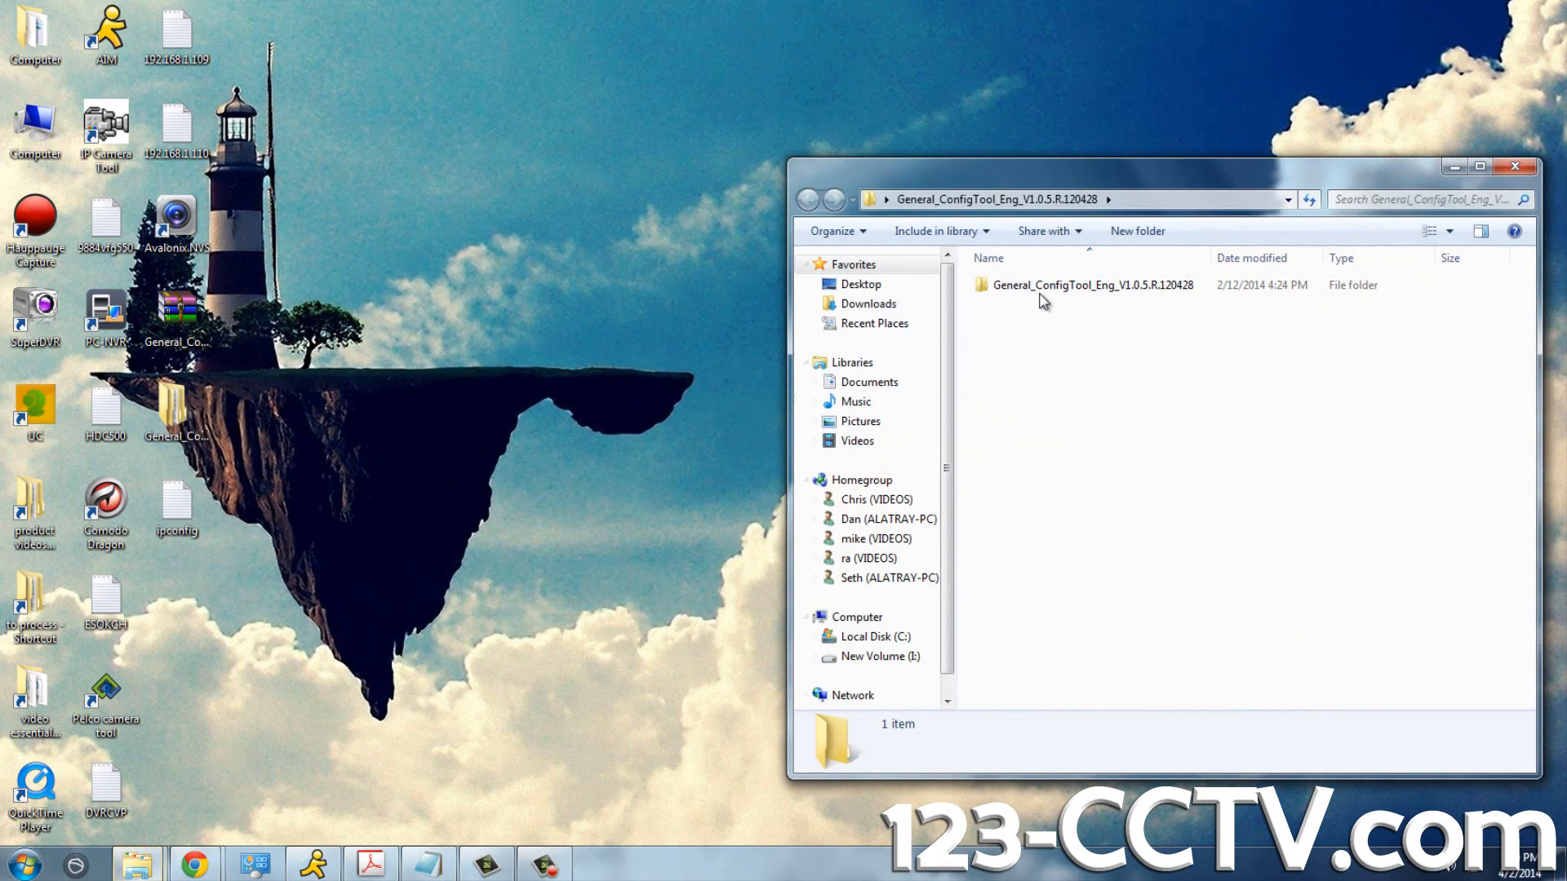
{"action": "double_click", "coordinate": [1094, 284]}
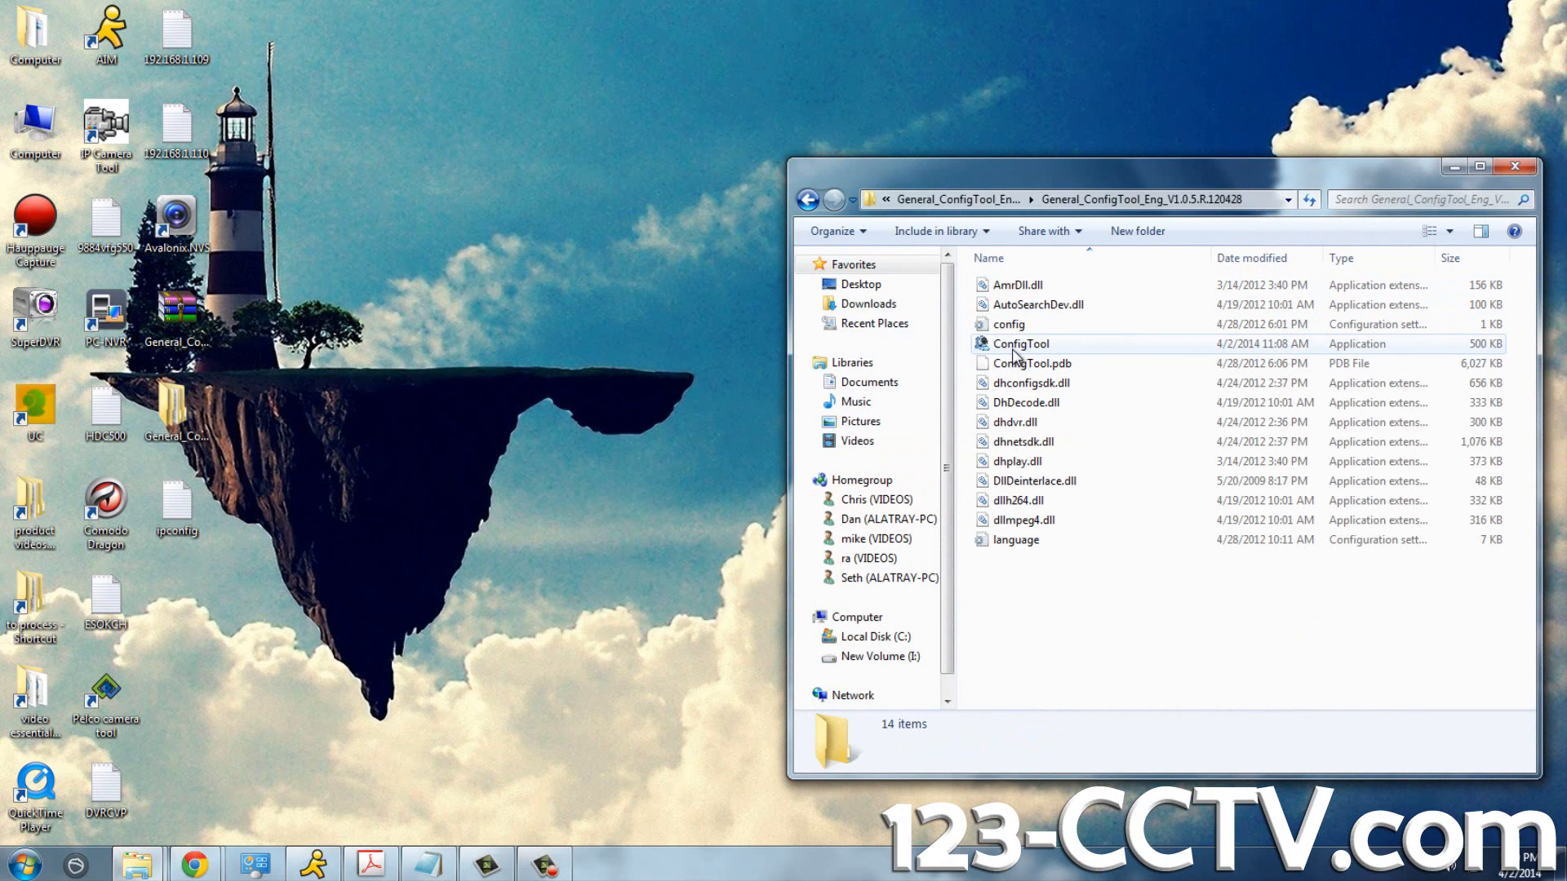
{"action": "double_click", "coordinate": [1021, 342]}
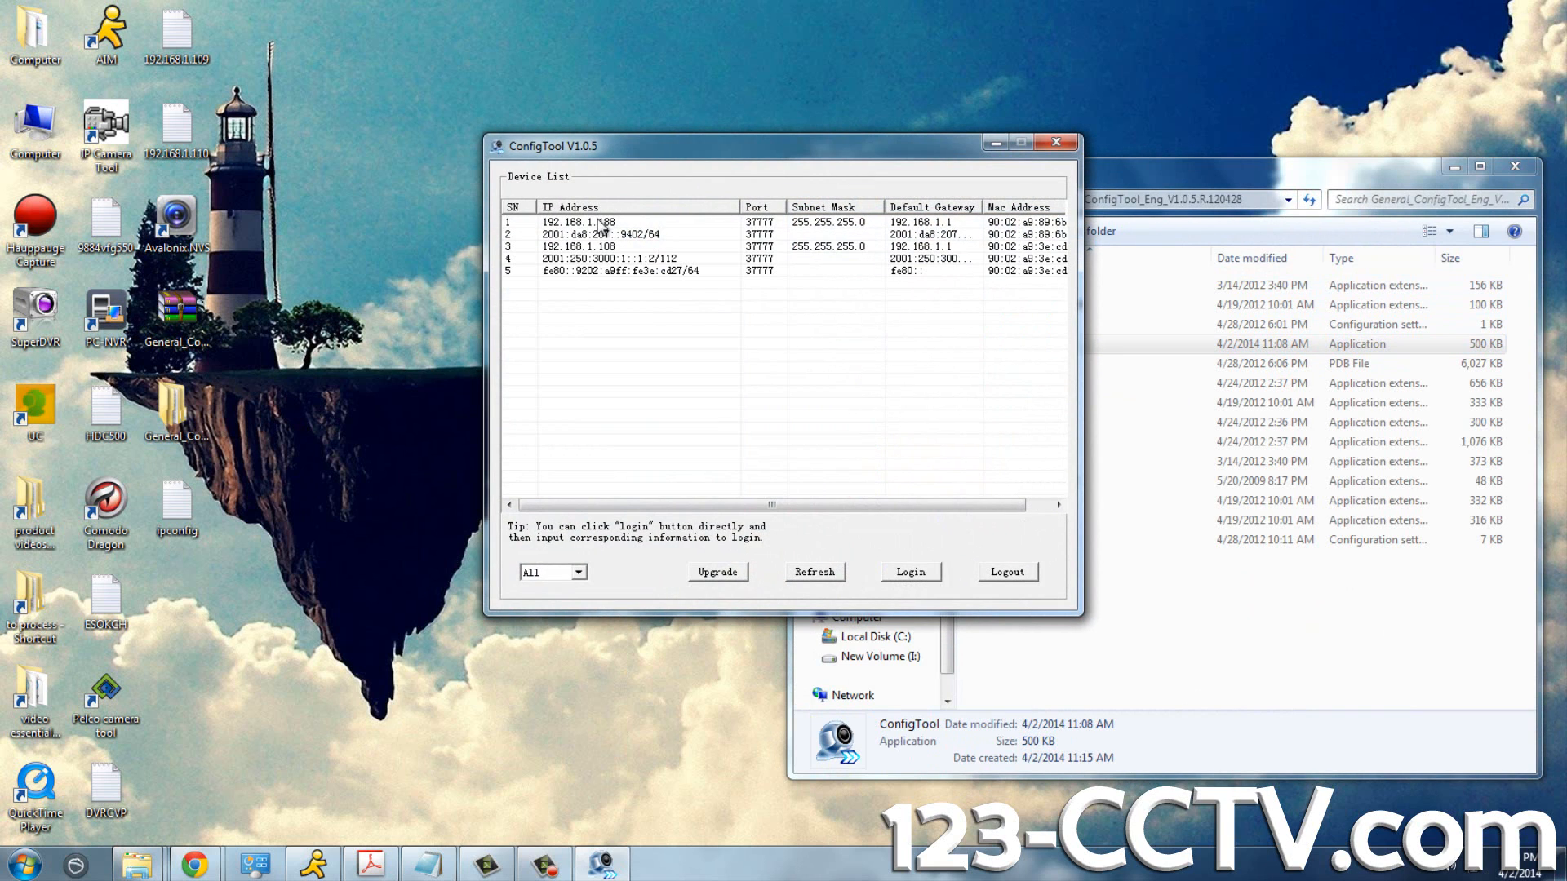
- Review the discovered devices and select the camera row at 192.168.1.108
{"action": "left_click", "coordinate": [610, 258]}
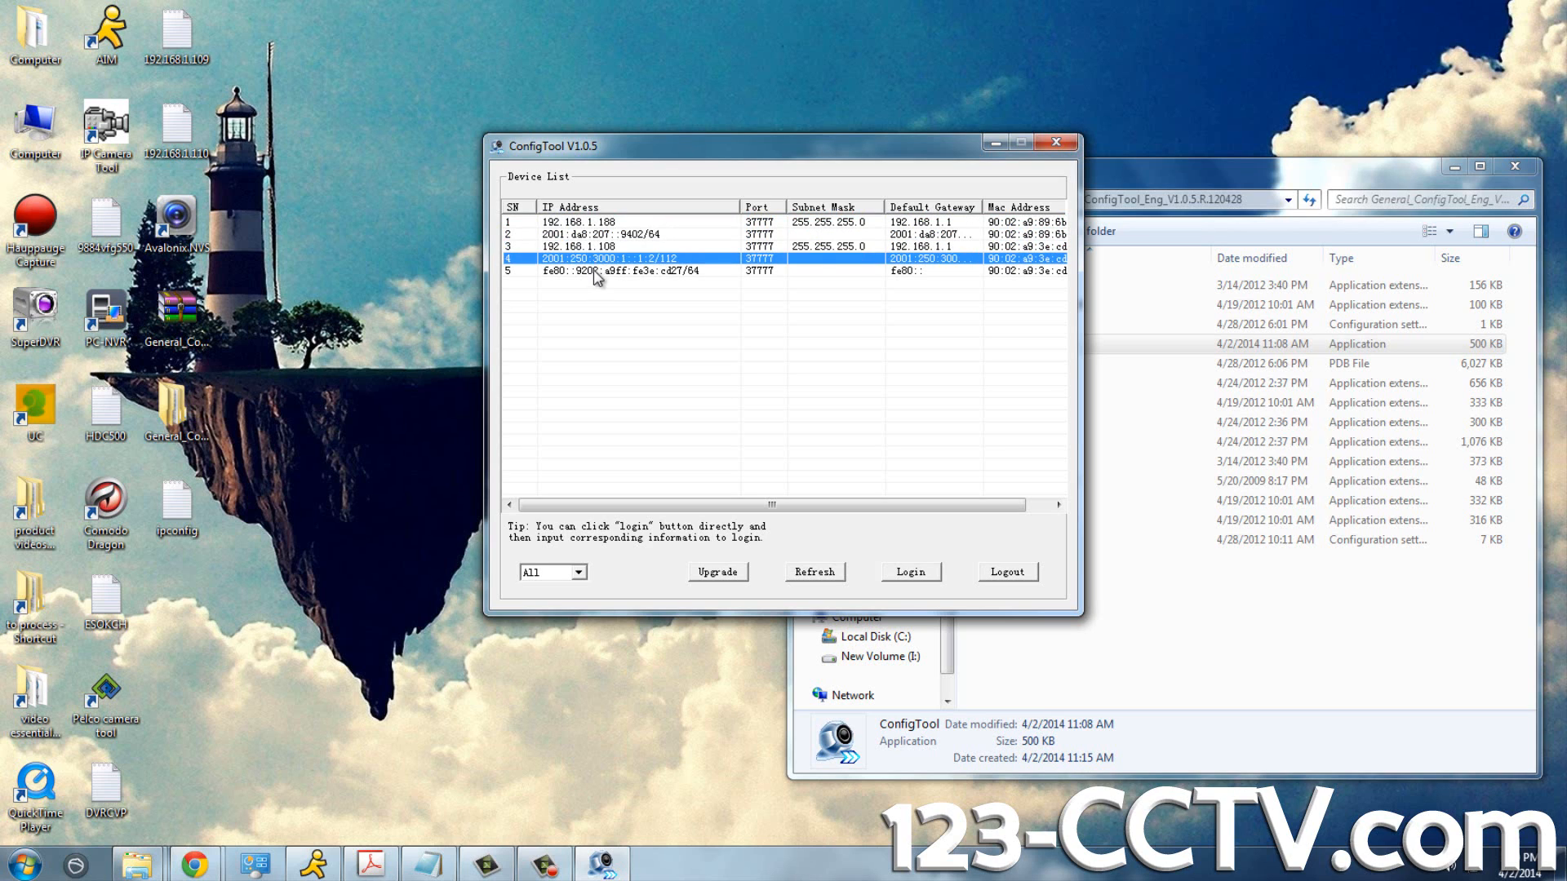
{"action": "left_click", "coordinate": [619, 270]}
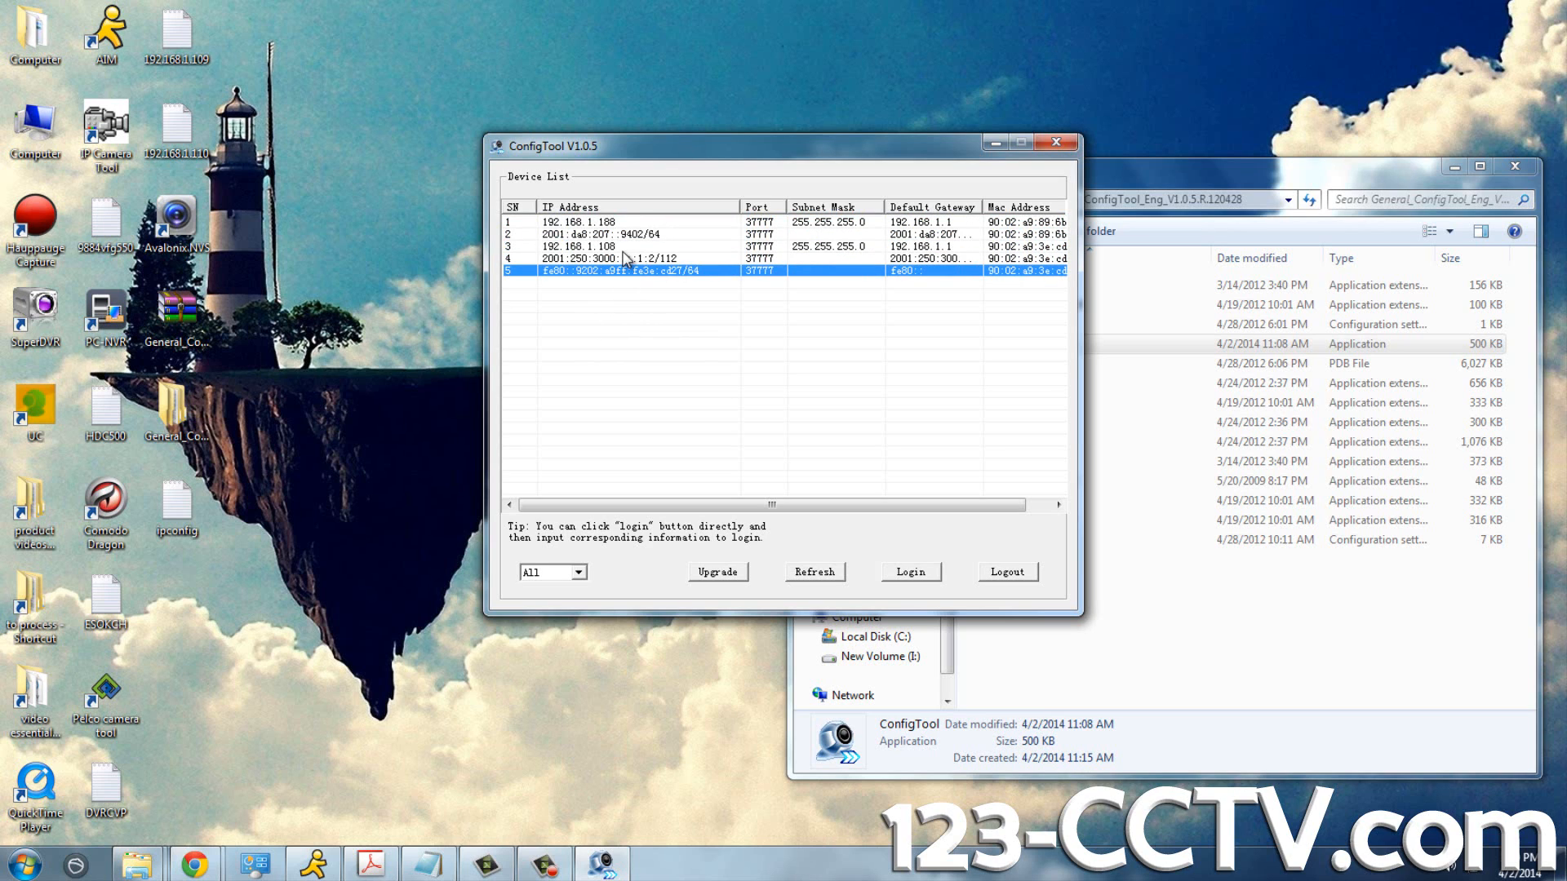
{"action": "left_click", "coordinate": [620, 246]}
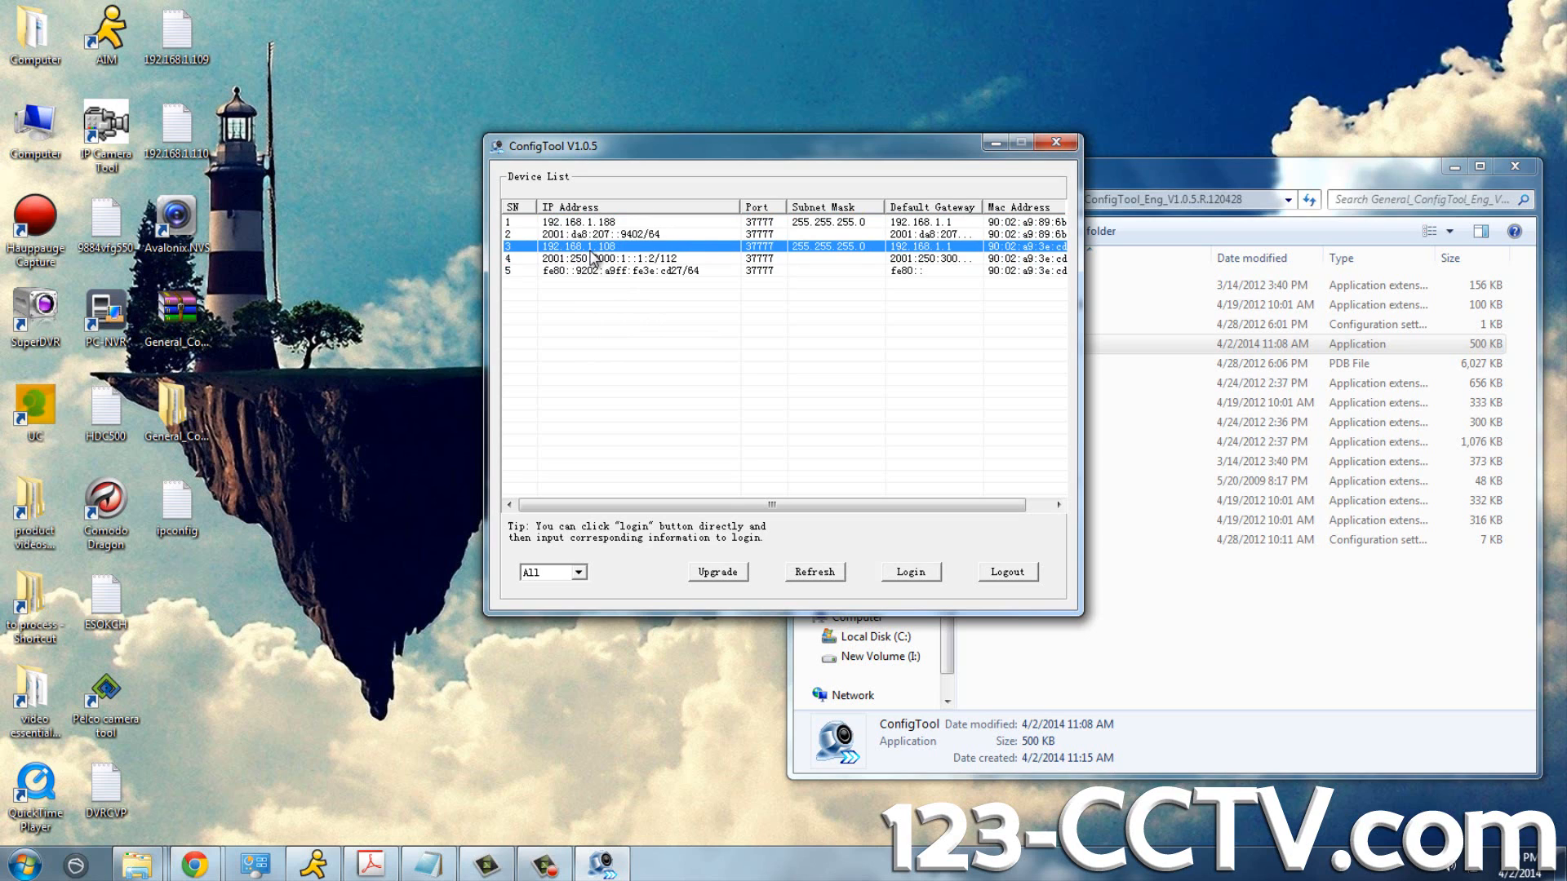
{"action": "mouse_move", "coordinate": [760, 236]}
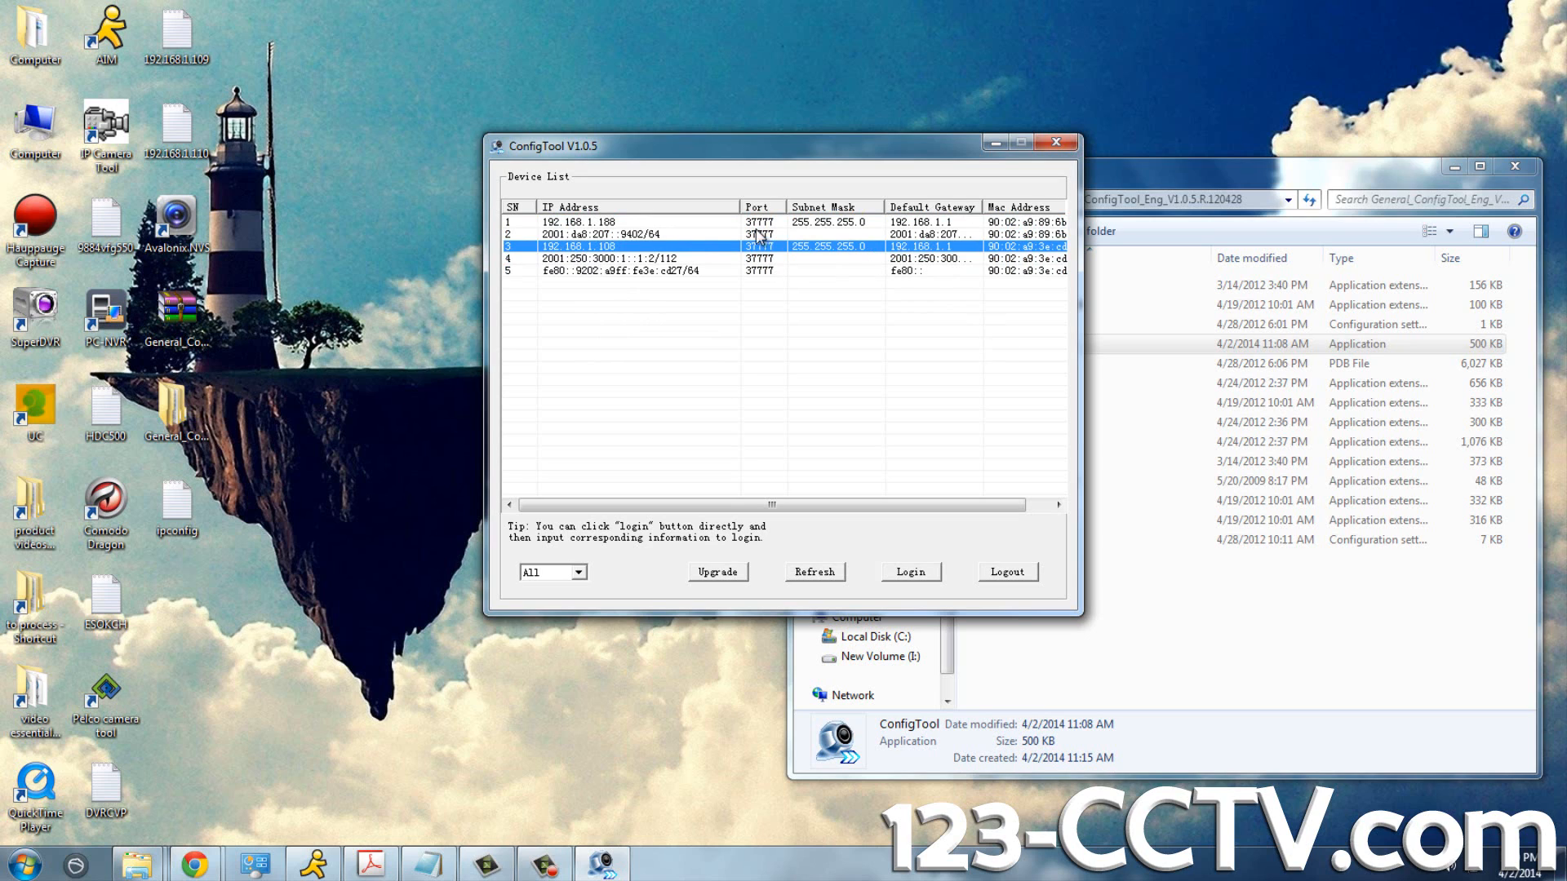
{"action": "mouse_move", "coordinate": [895, 569]}
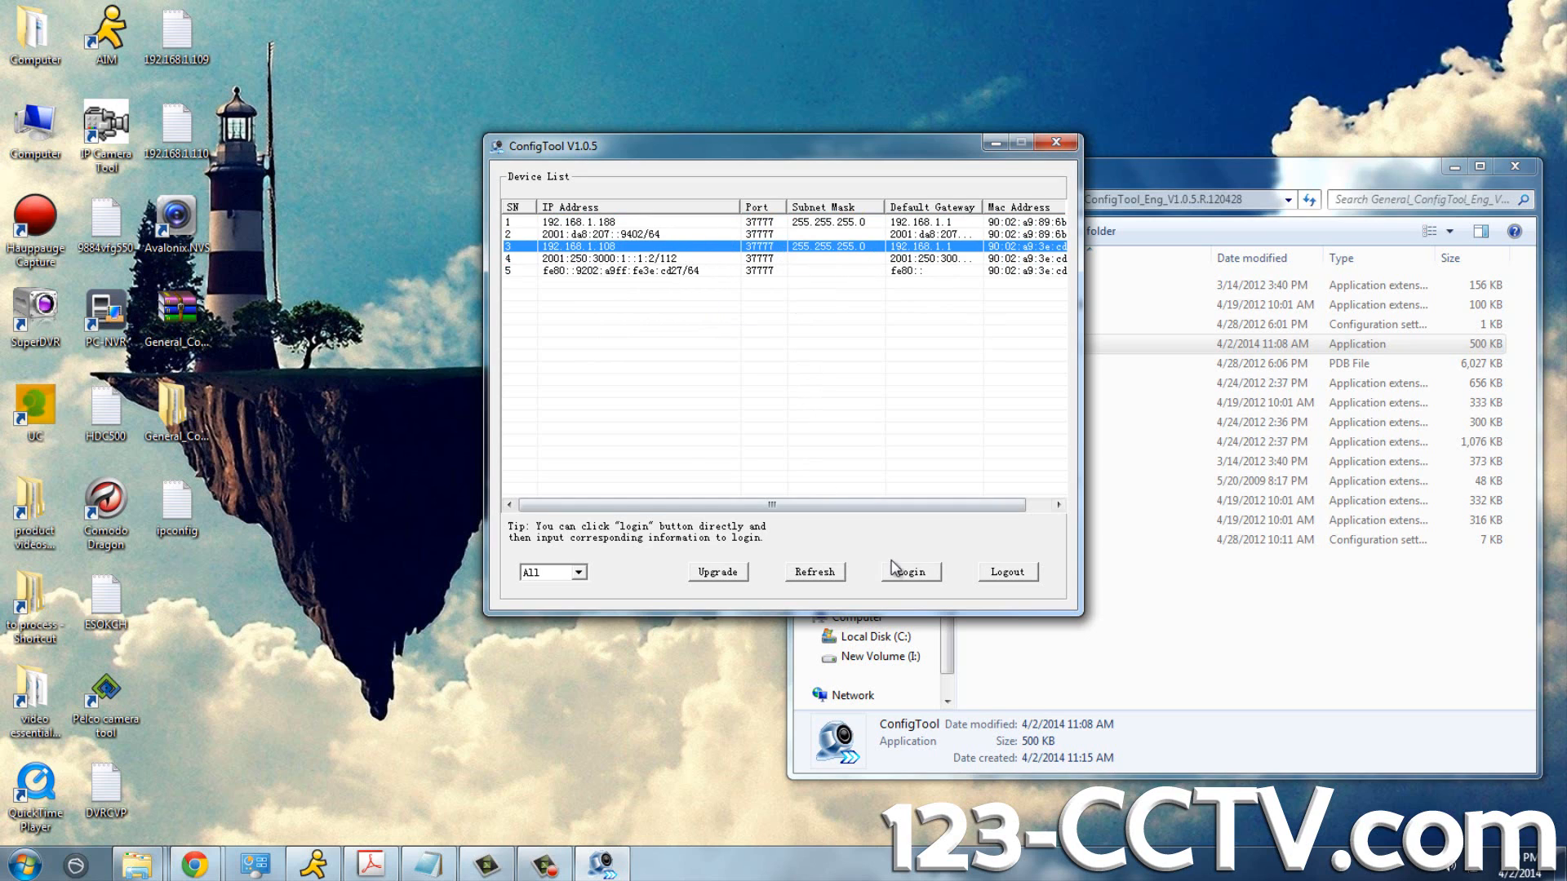
- Log in to the 192.168.1.108 camera as admin on port 37777
{"action": "left_click", "coordinate": [908, 570]}
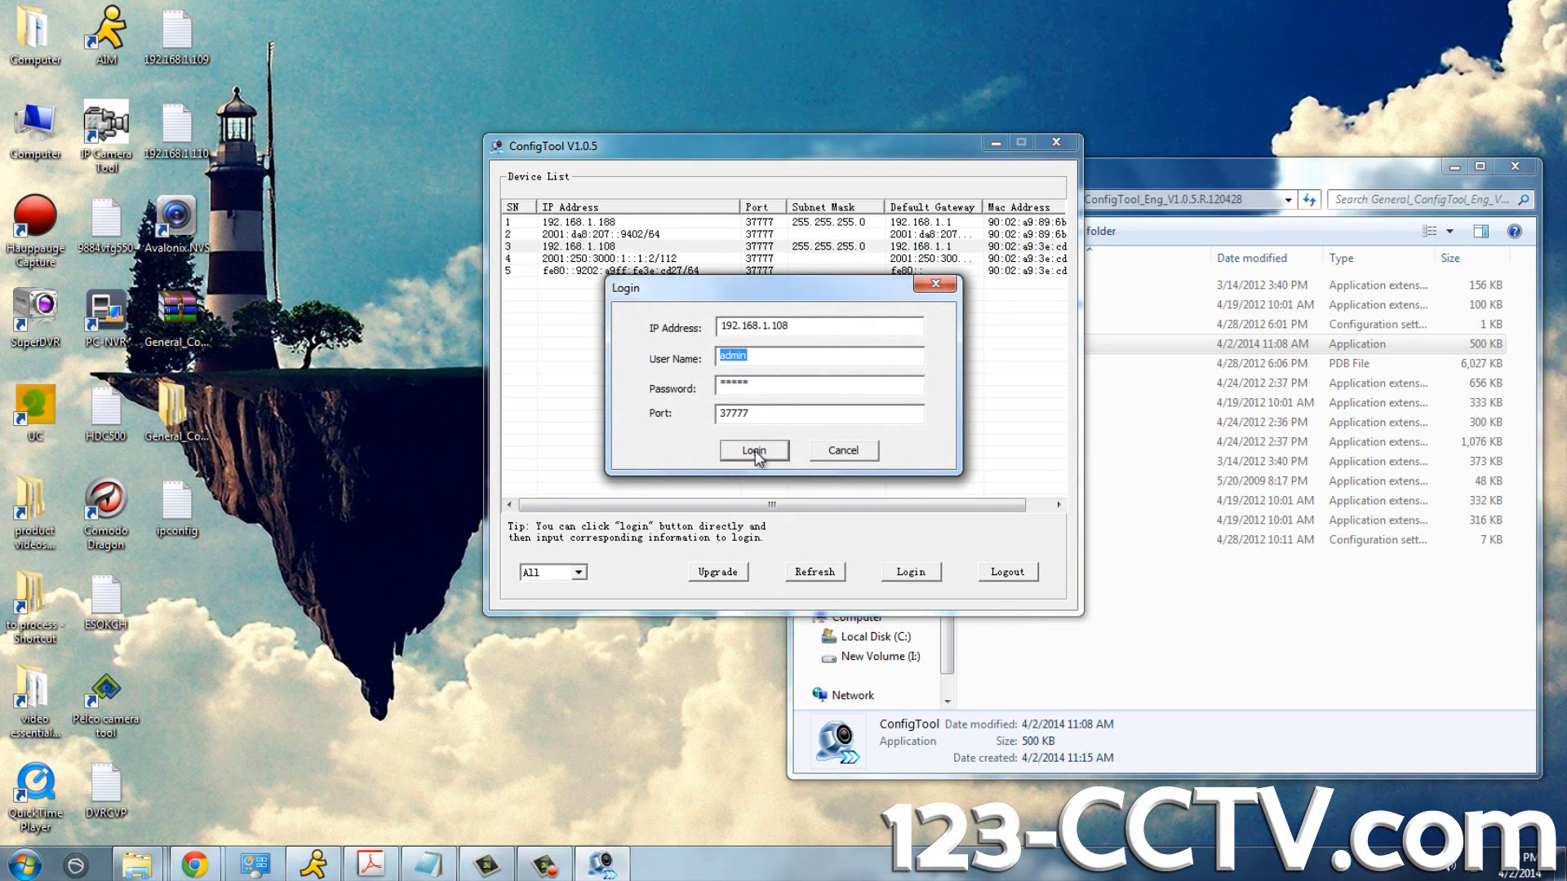
{"action": "left_click", "coordinate": [753, 450]}
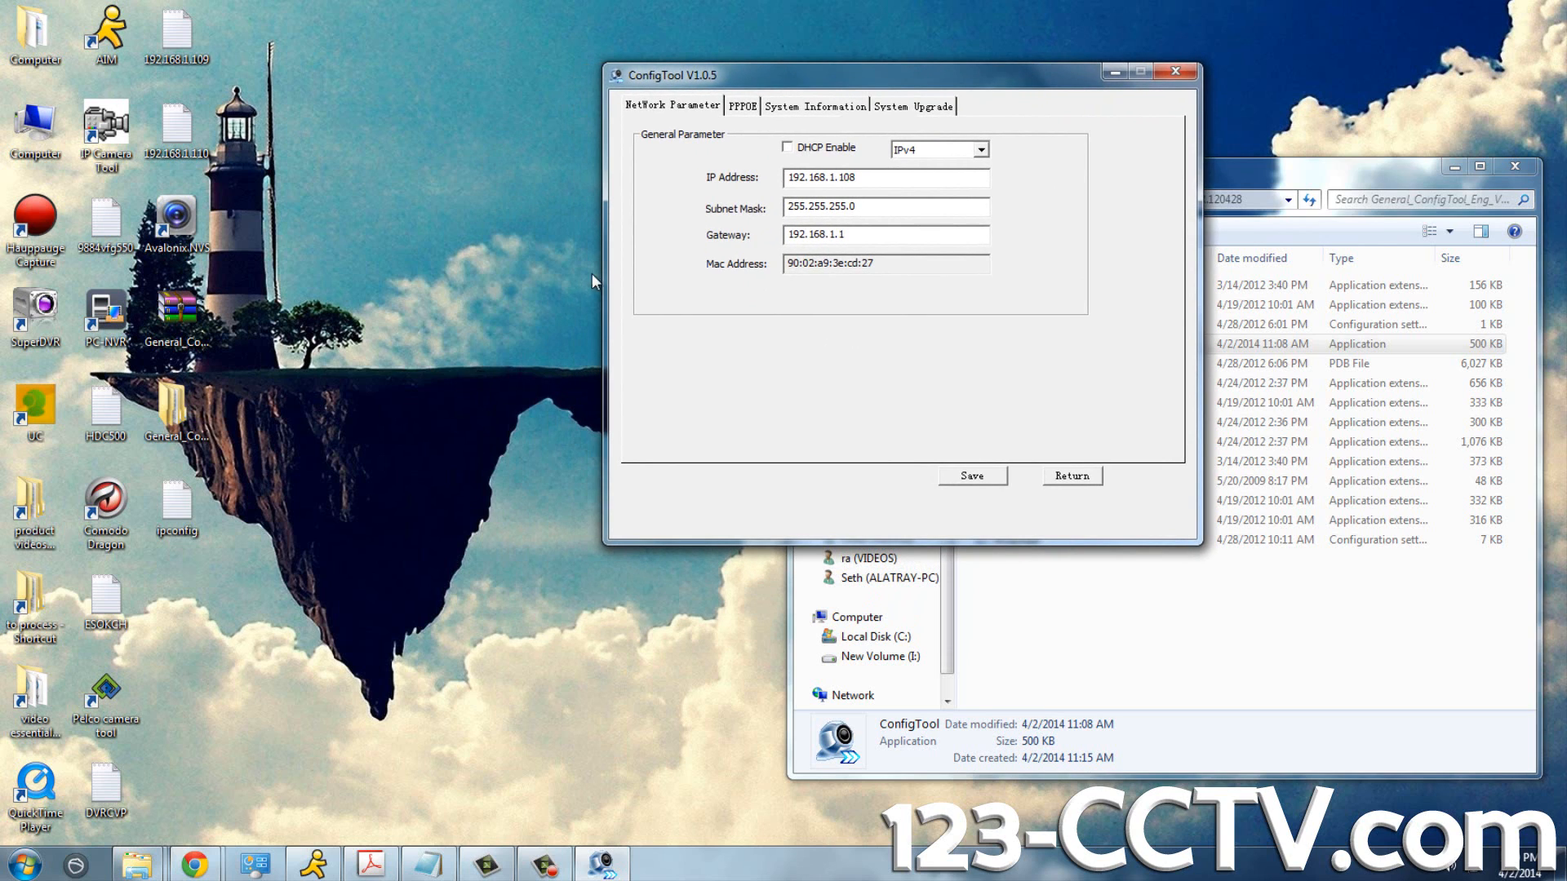
{"action": "mouse_move", "coordinate": [610, 315]}
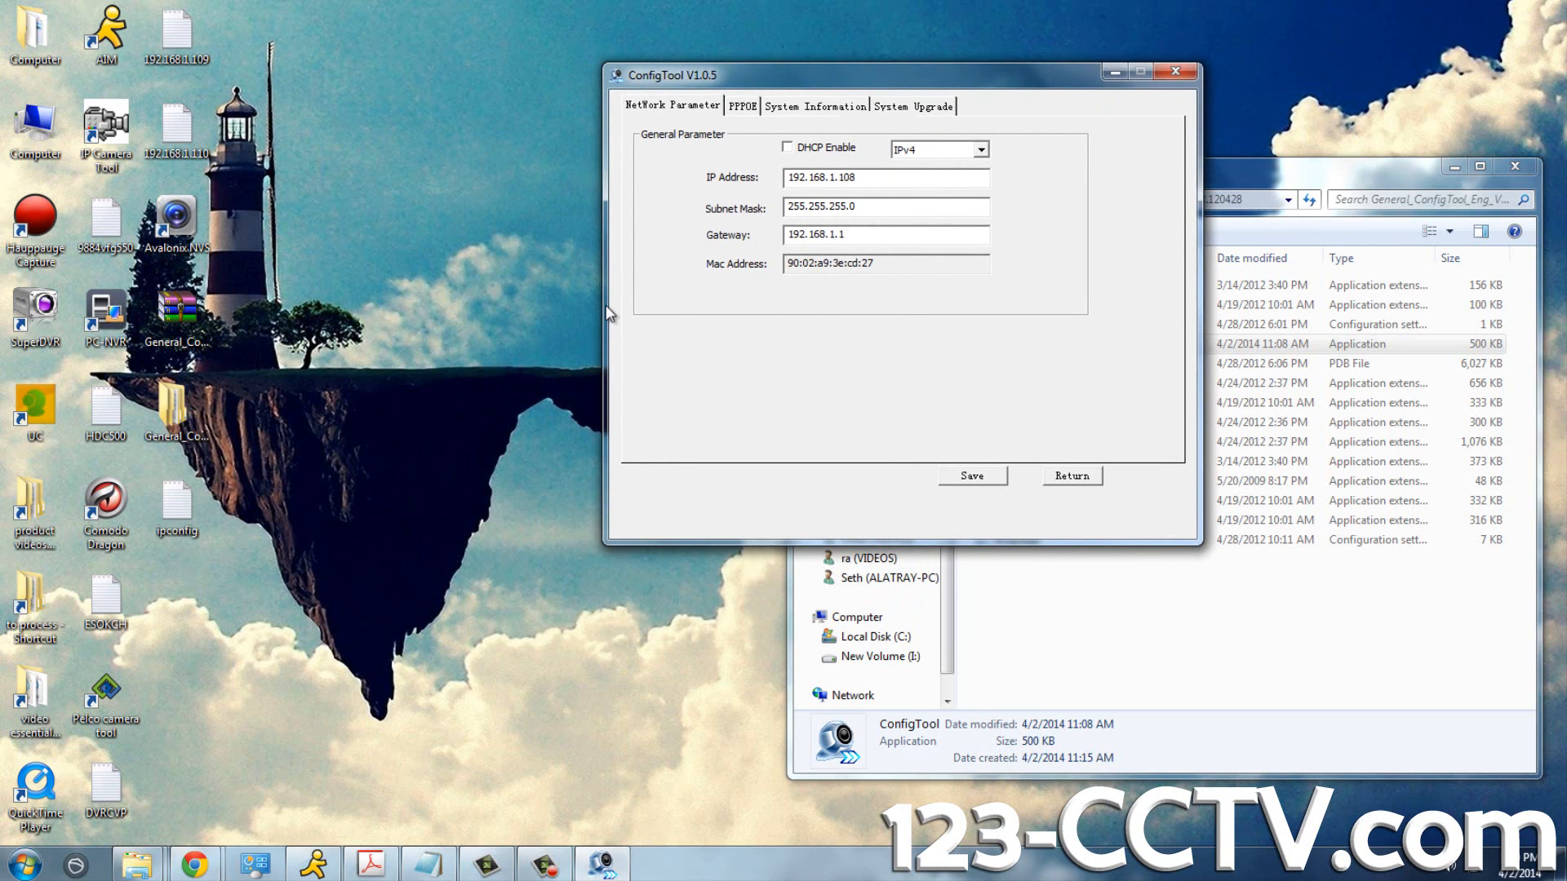
{"action": "left_click", "coordinate": [883, 177]}
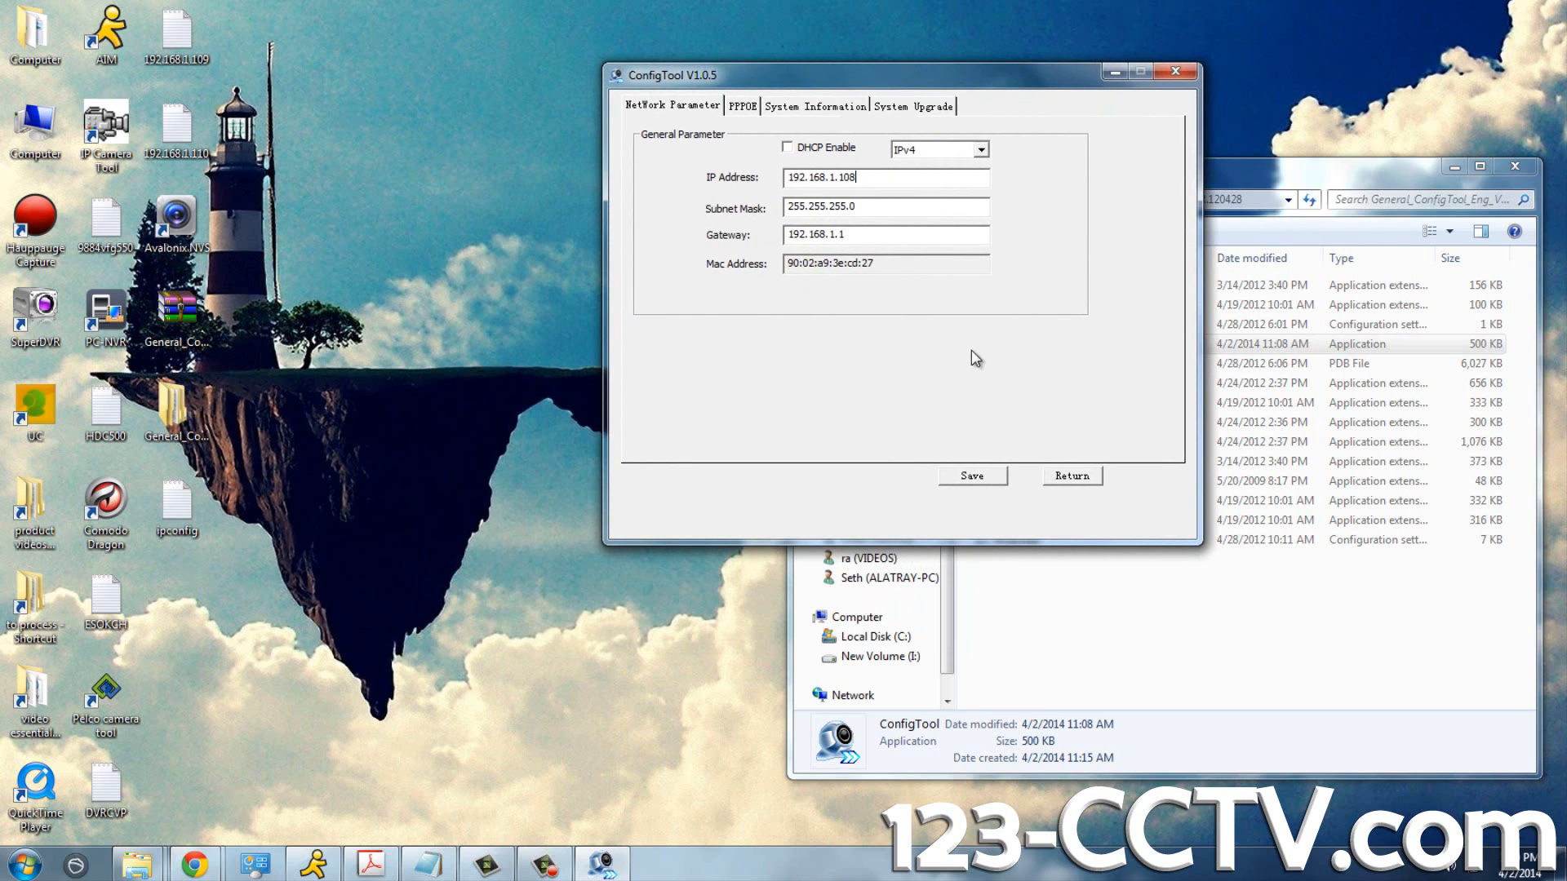
{"action": "mouse_move", "coordinate": [767, 427]}
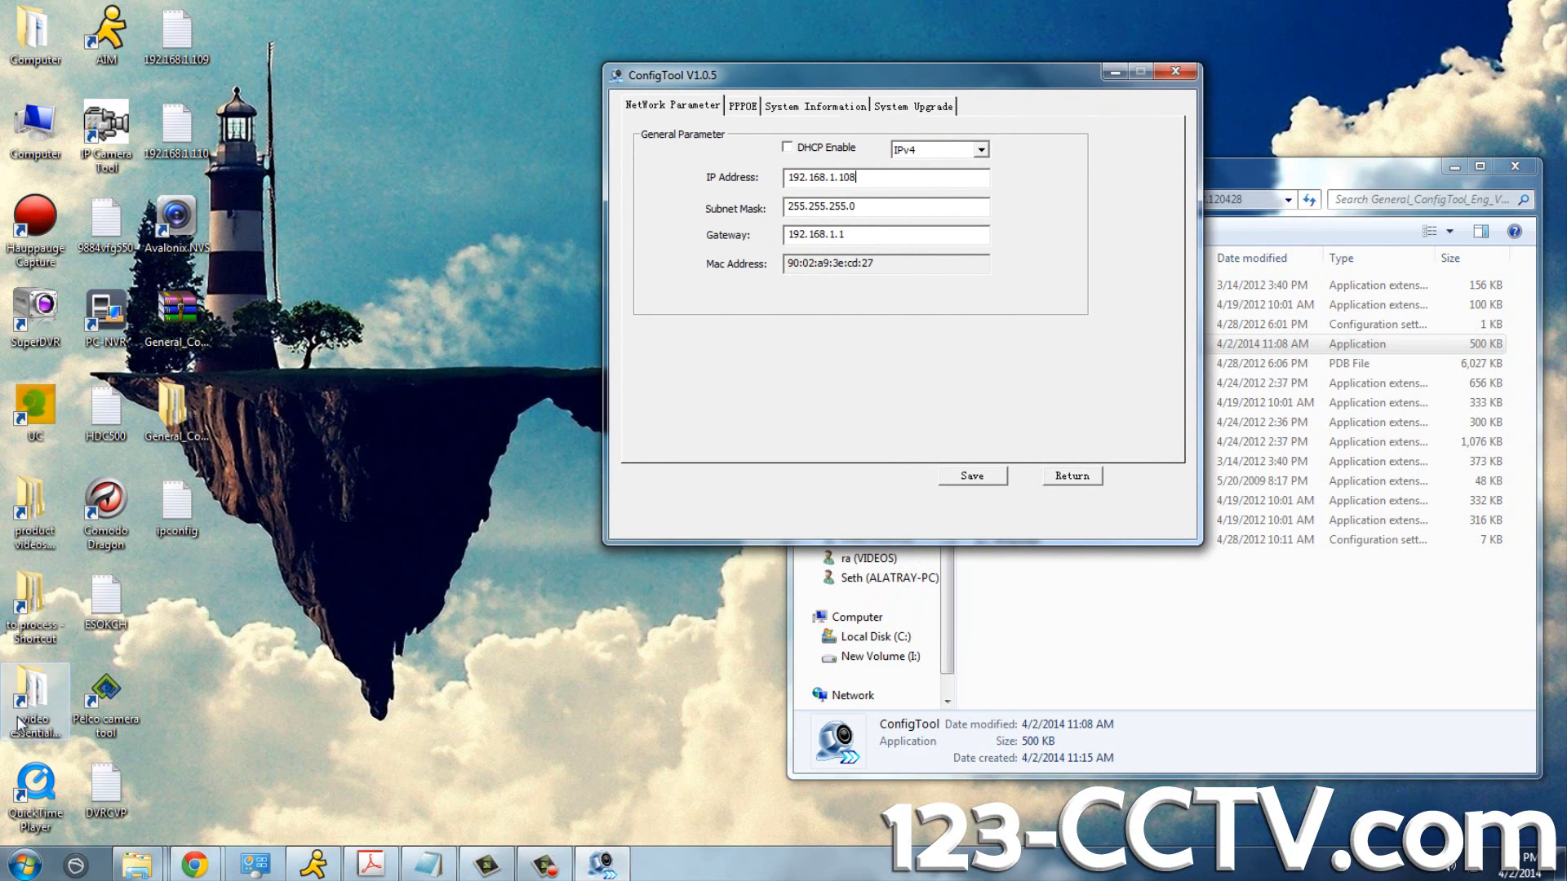
- Start Command Prompt via a cmd search and begin typing ipconfig
{"action": "left_click", "coordinate": [21, 863]}
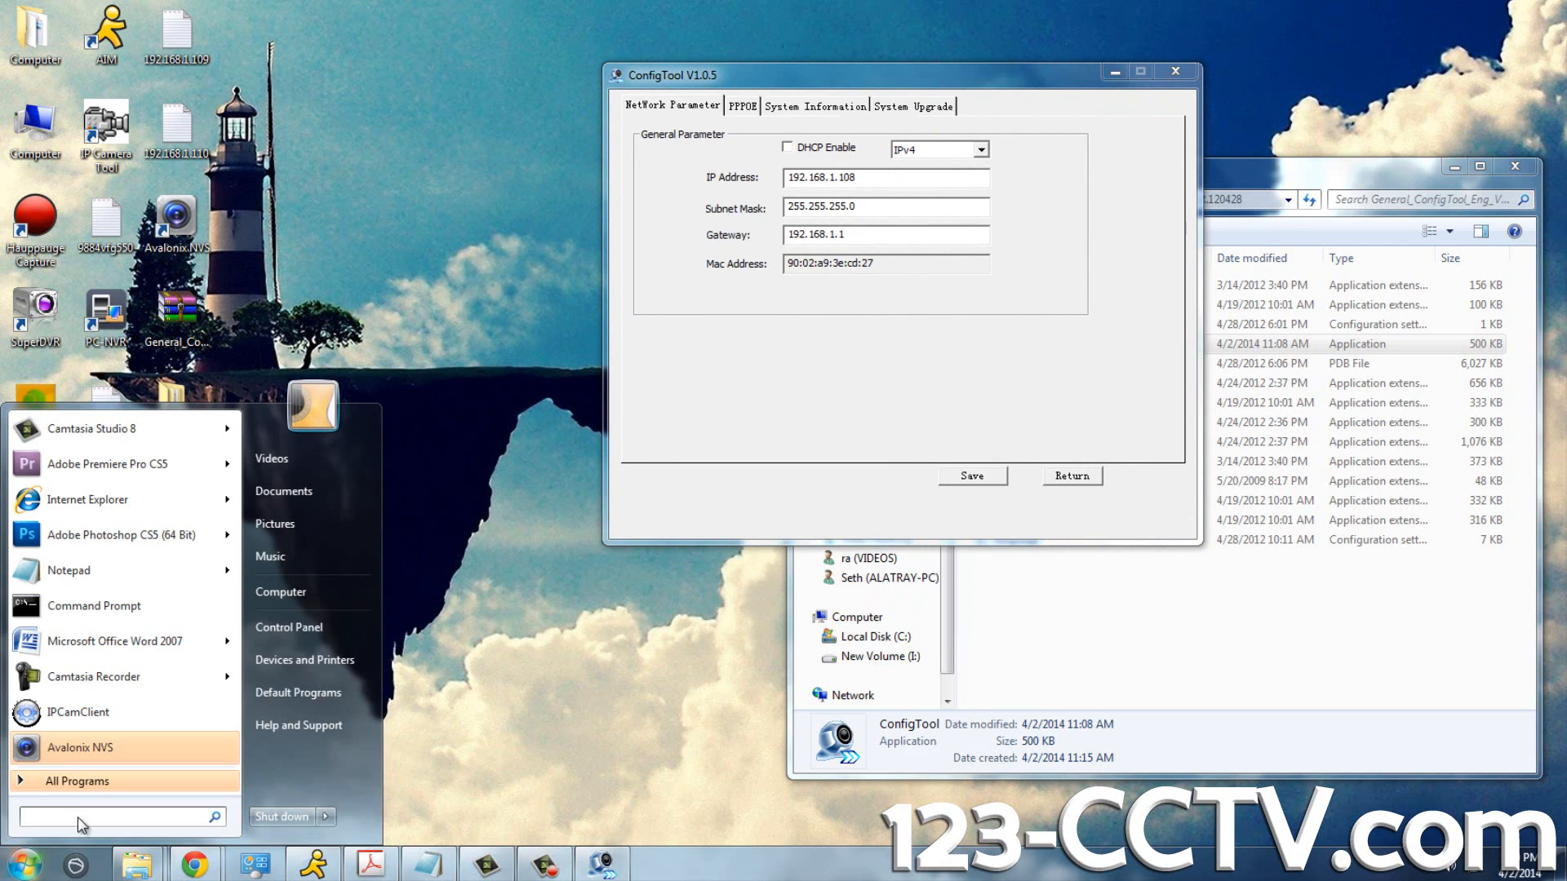
{"action": "type", "text": "cmd"}
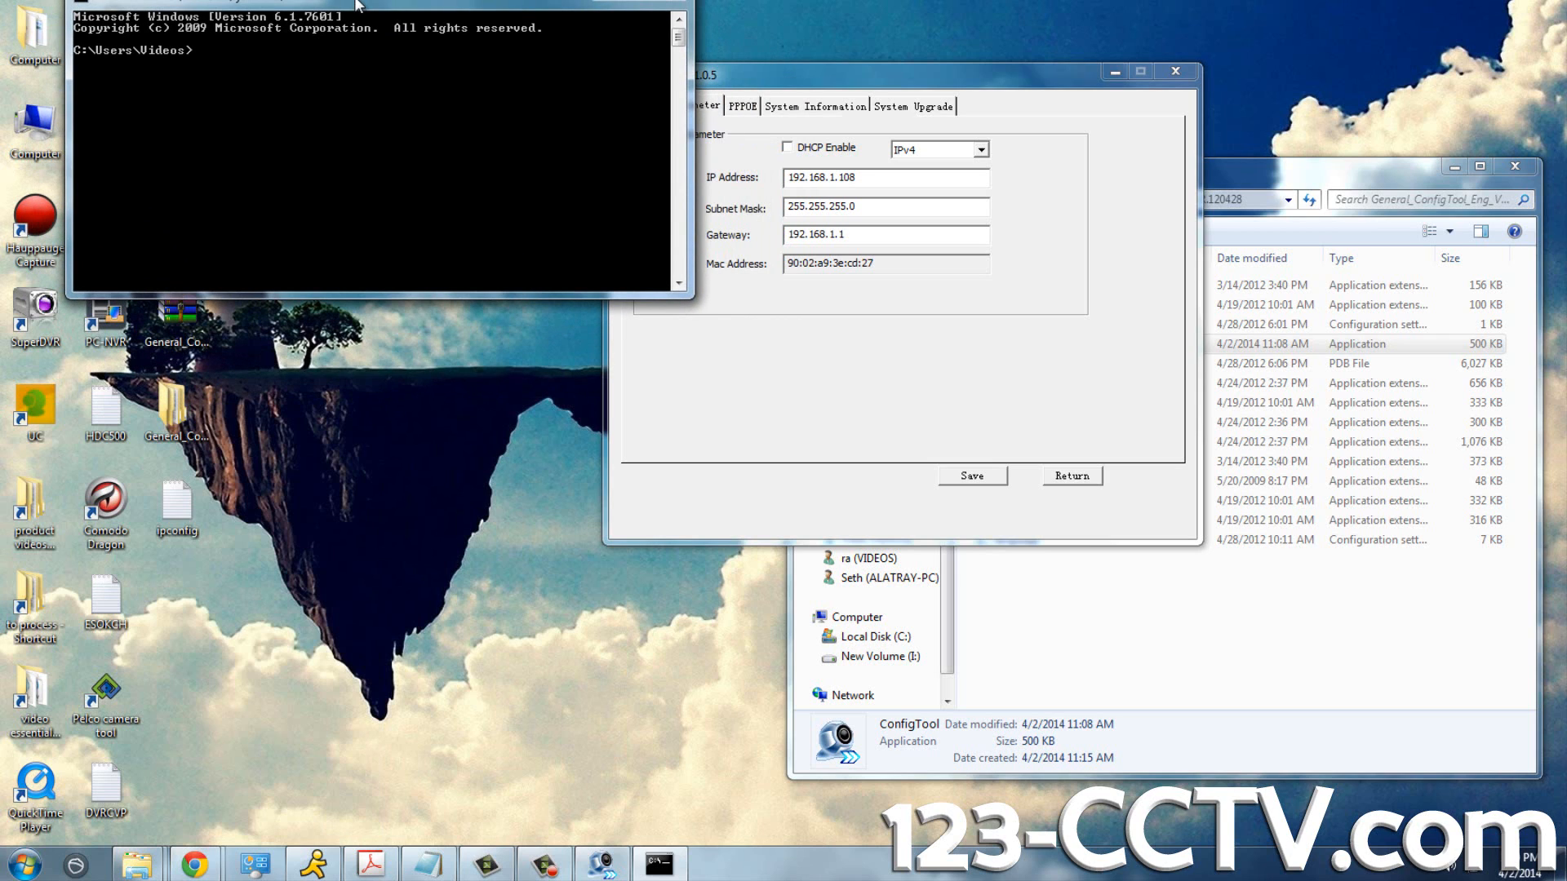
{"action": "type", "text": "ipconfi"}
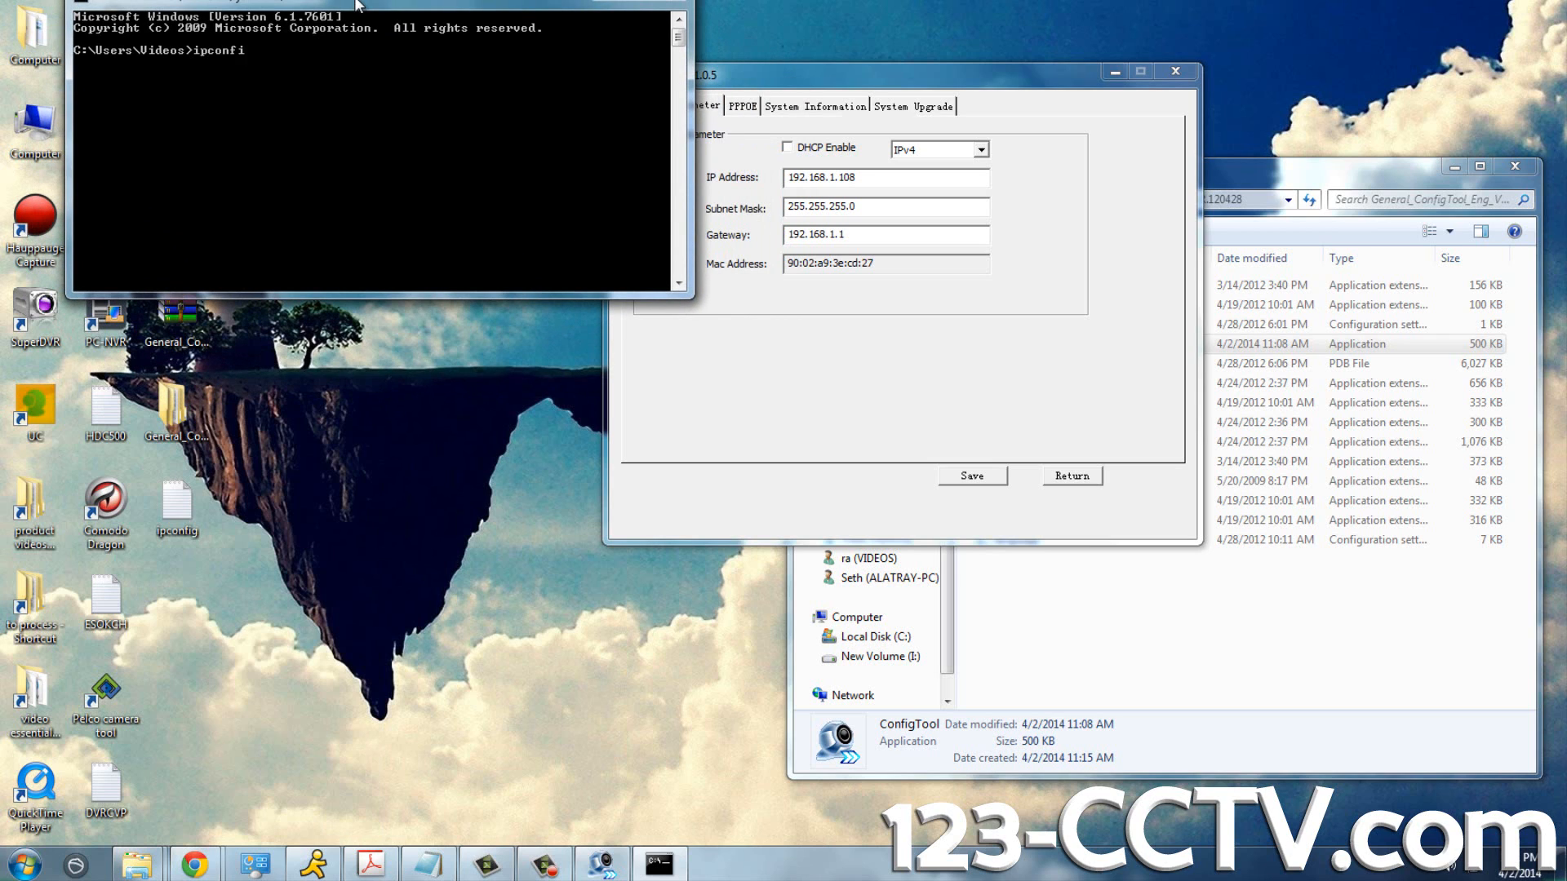
- Run ipconfig (PC at 192.168.1.7), then edit the camera IP to 192.168.1.109
{"action": "key", "text": "Return"}
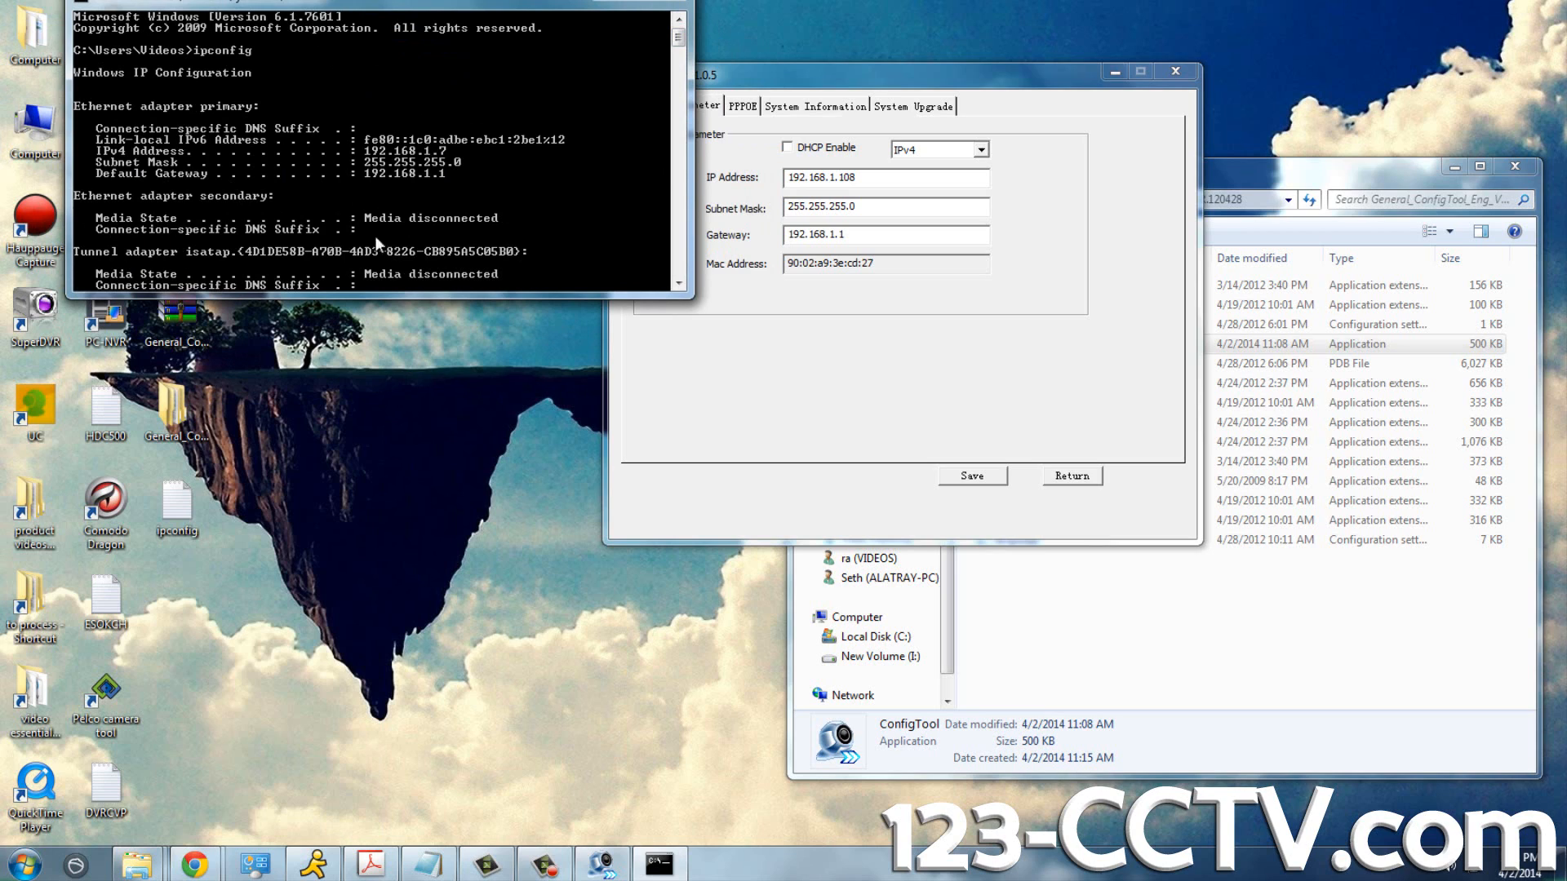
{"action": "mouse_move", "coordinate": [317, 168]}
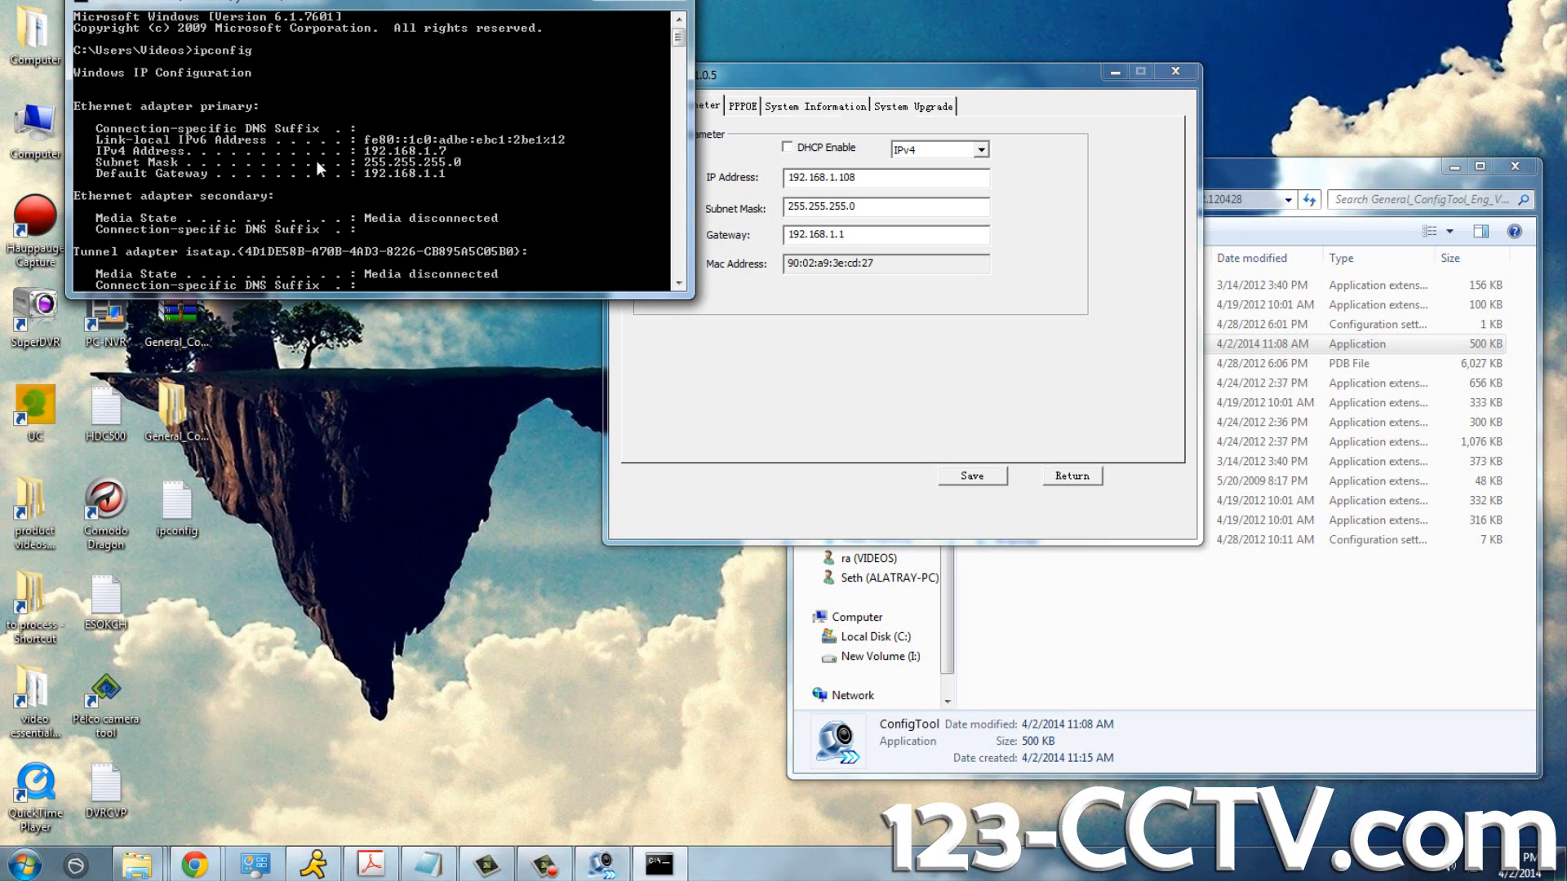
{"action": "mouse_move", "coordinate": [435, 196]}
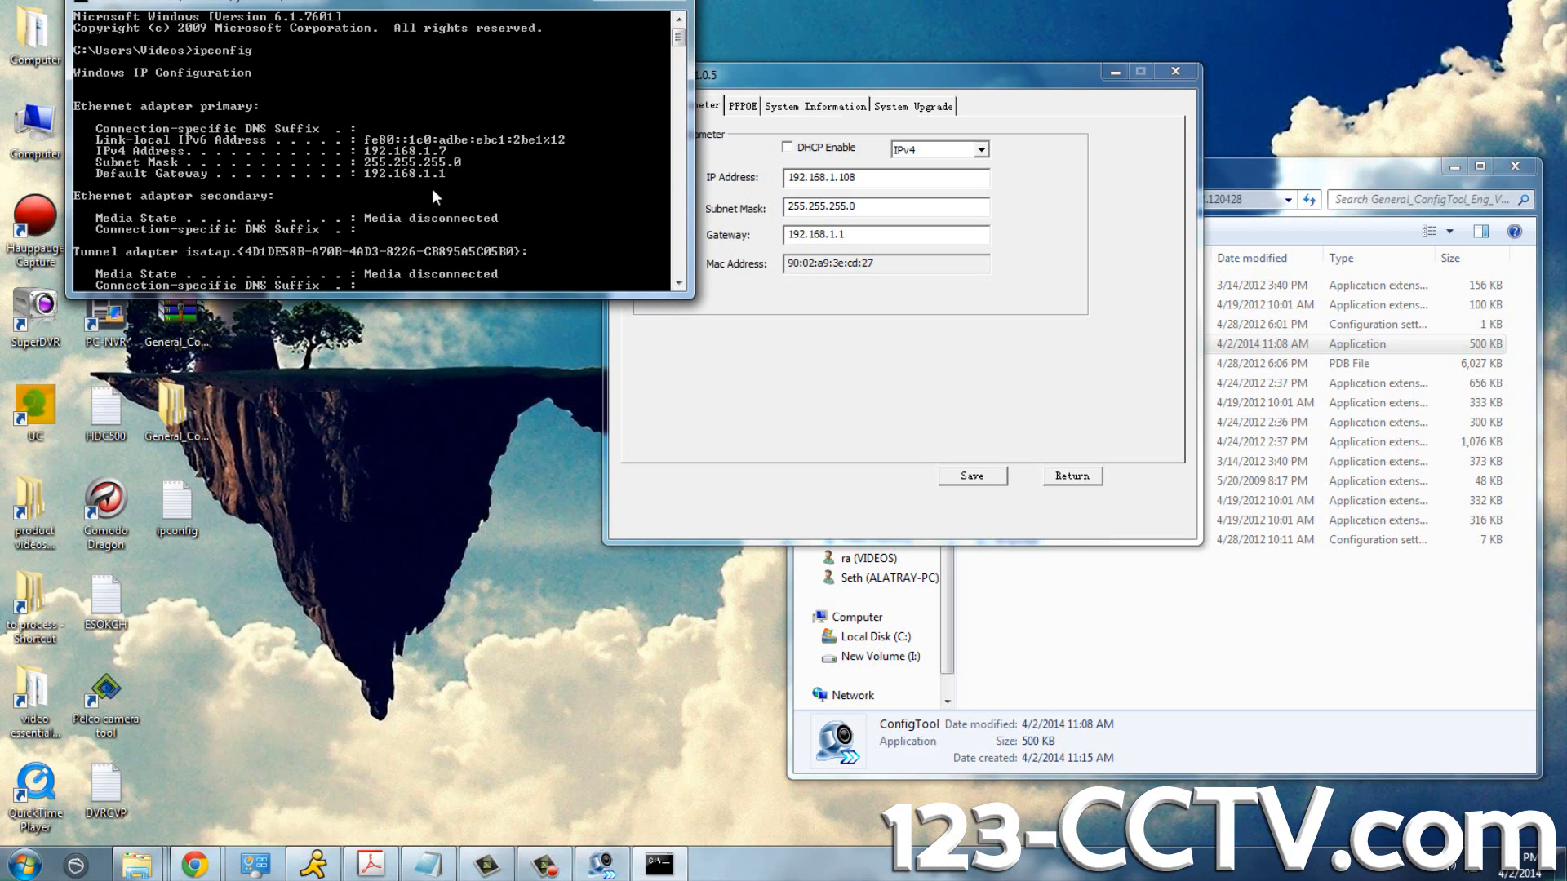
{"action": "mouse_move", "coordinate": [530, 266]}
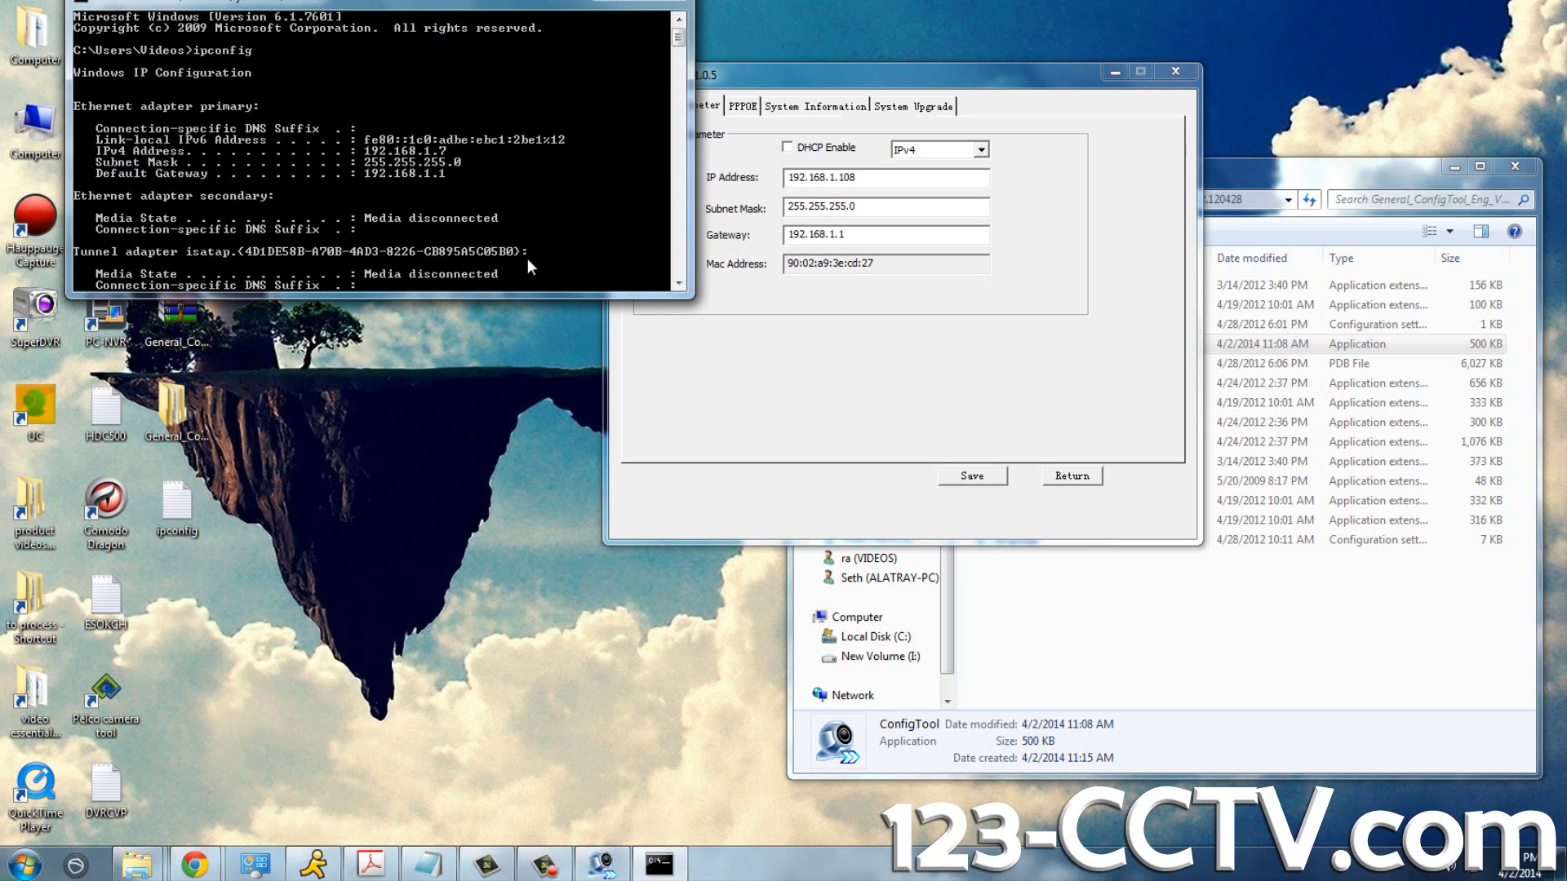
{"action": "mouse_move", "coordinate": [837, 75]}
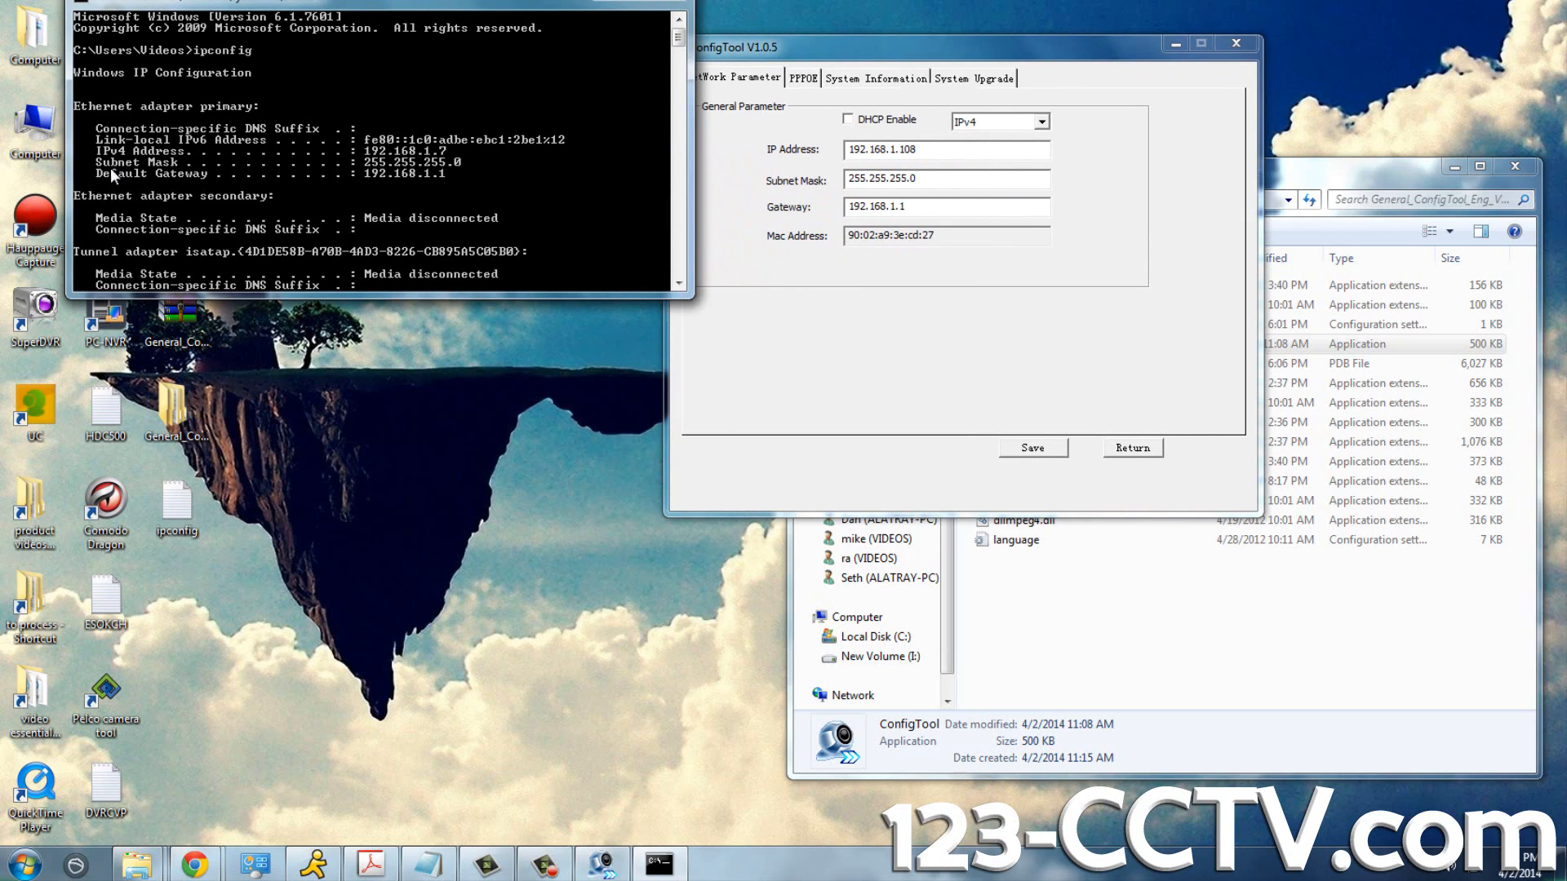
{"action": "mouse_move", "coordinate": [511, 177]}
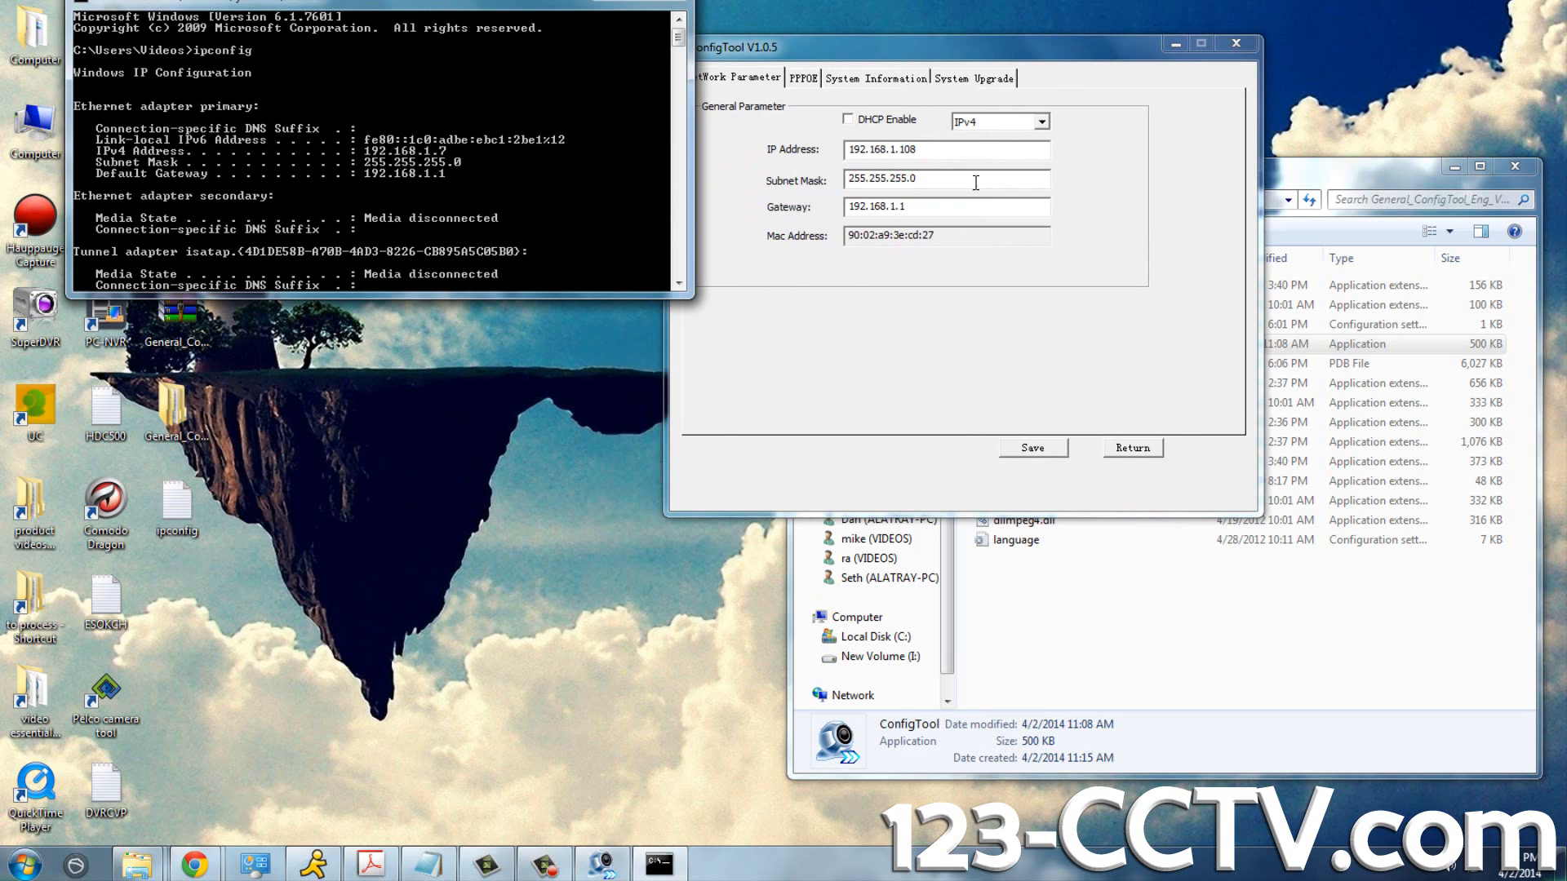
{"action": "mouse_move", "coordinate": [205, 186]}
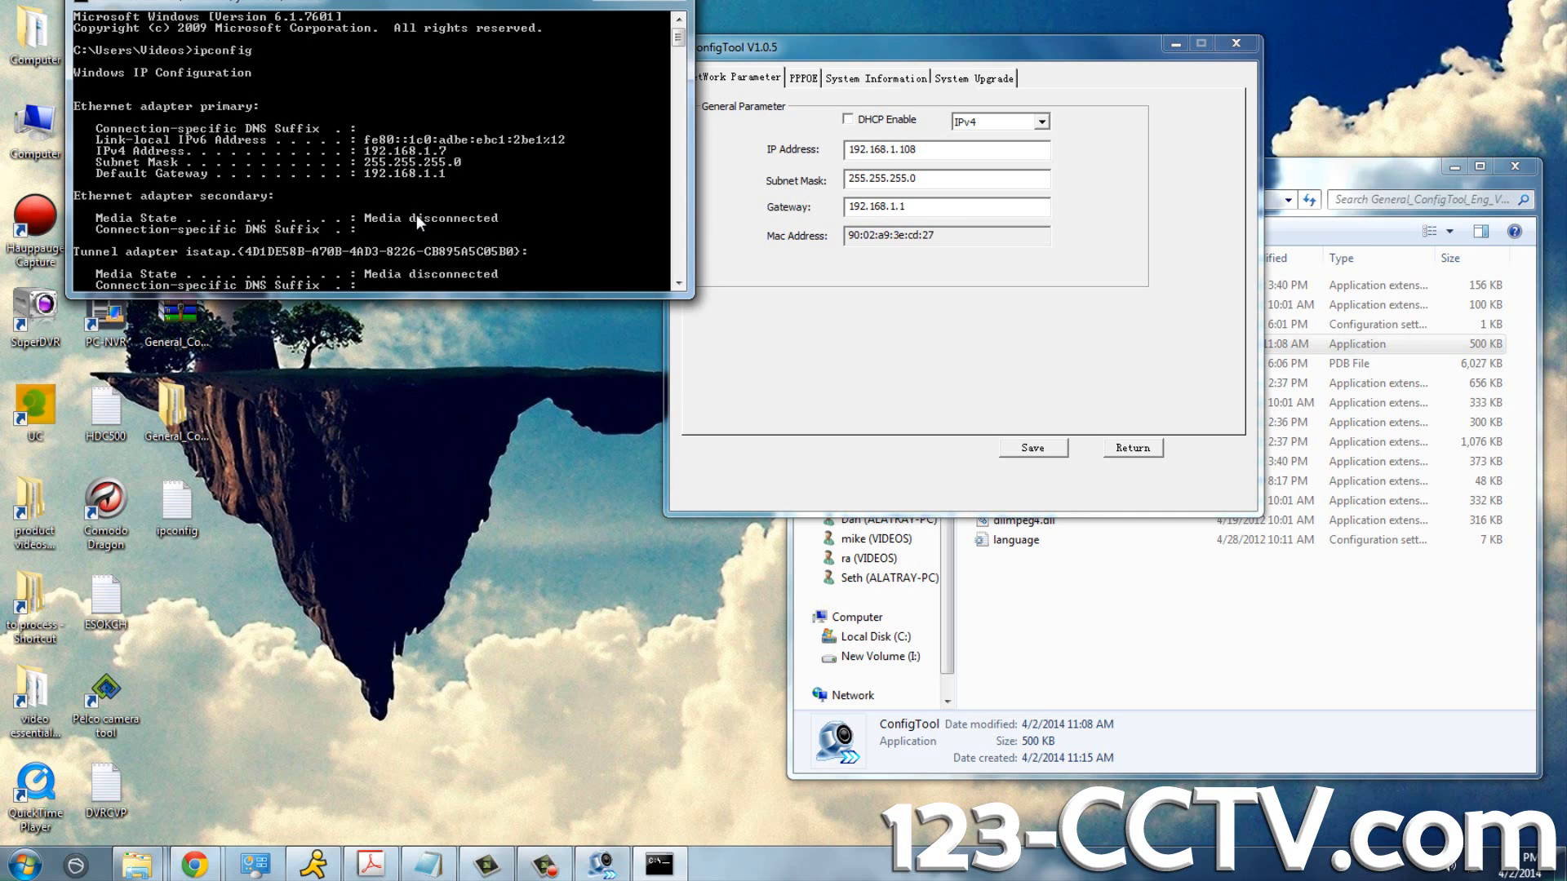
{"action": "left_click", "coordinate": [945, 207]}
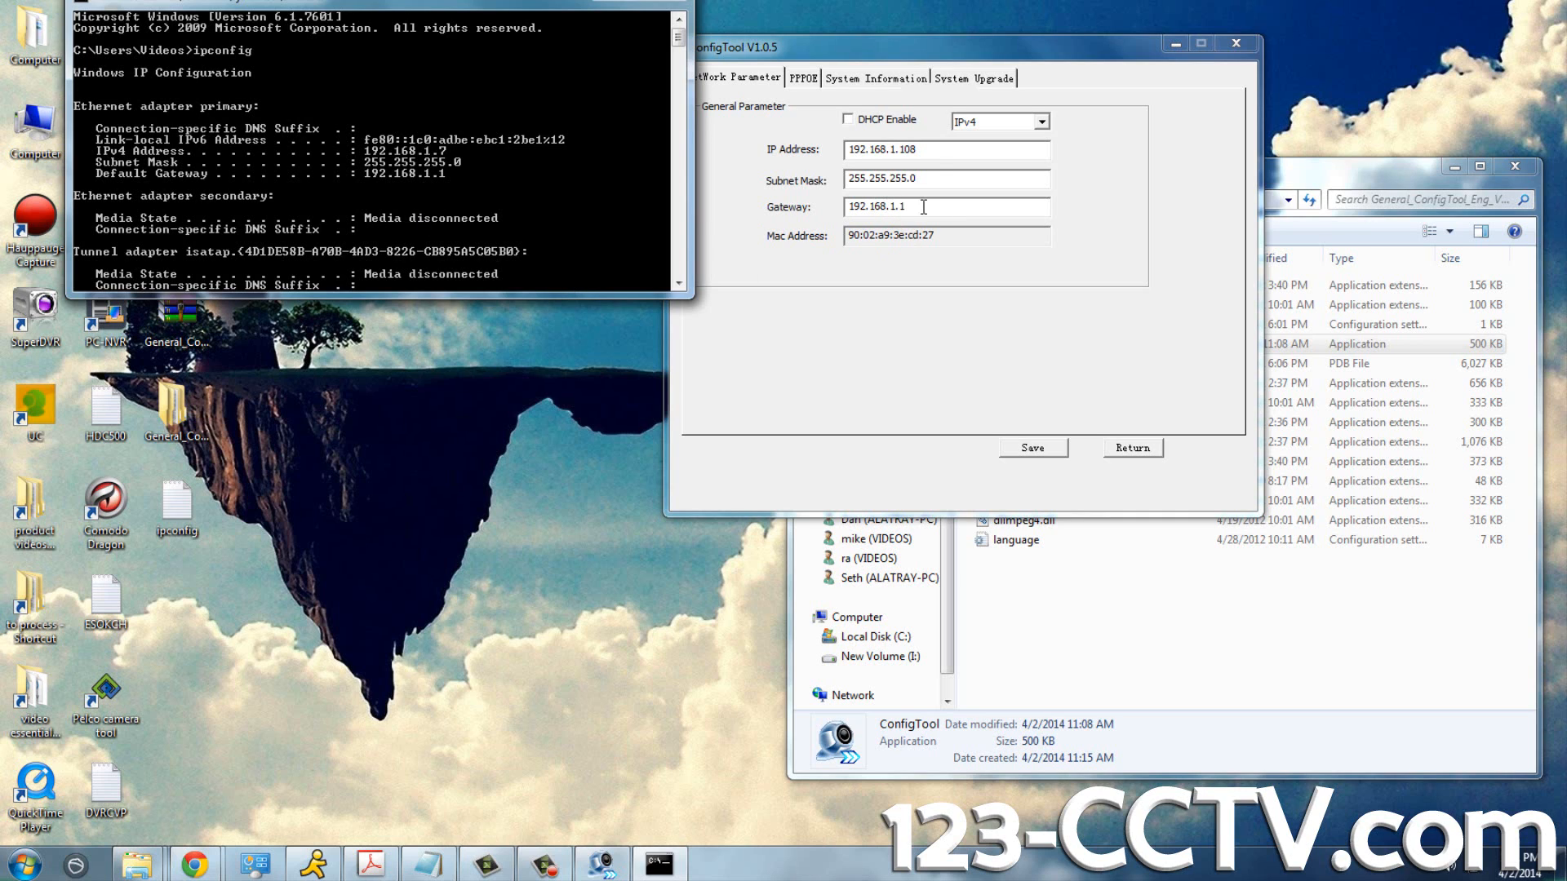
{"action": "left_click", "coordinate": [944, 150]}
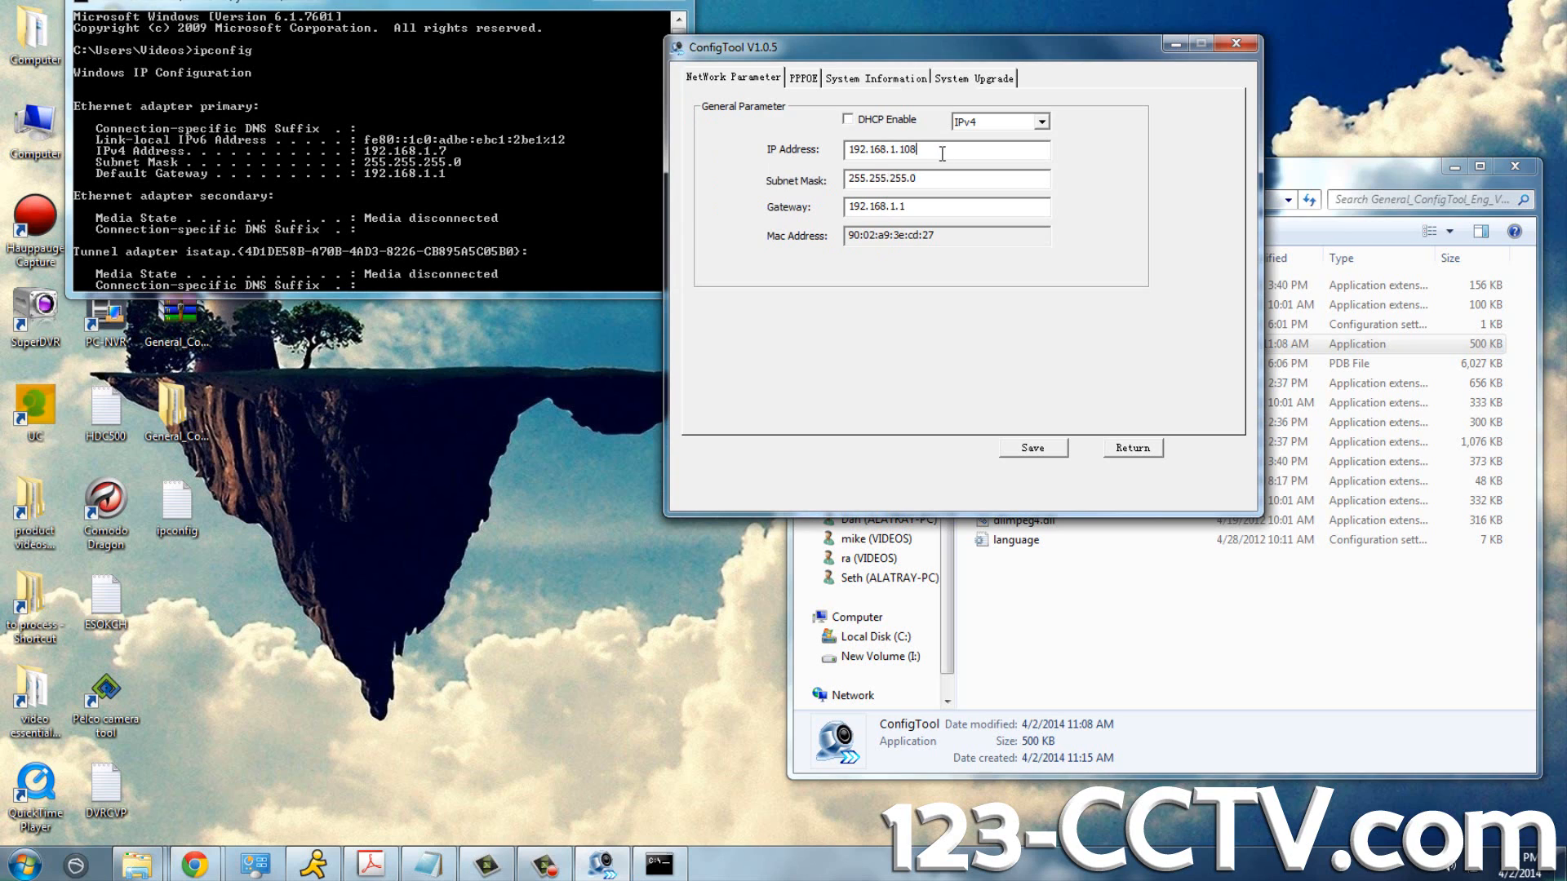
{"action": "mouse_move", "coordinate": [685, 218]}
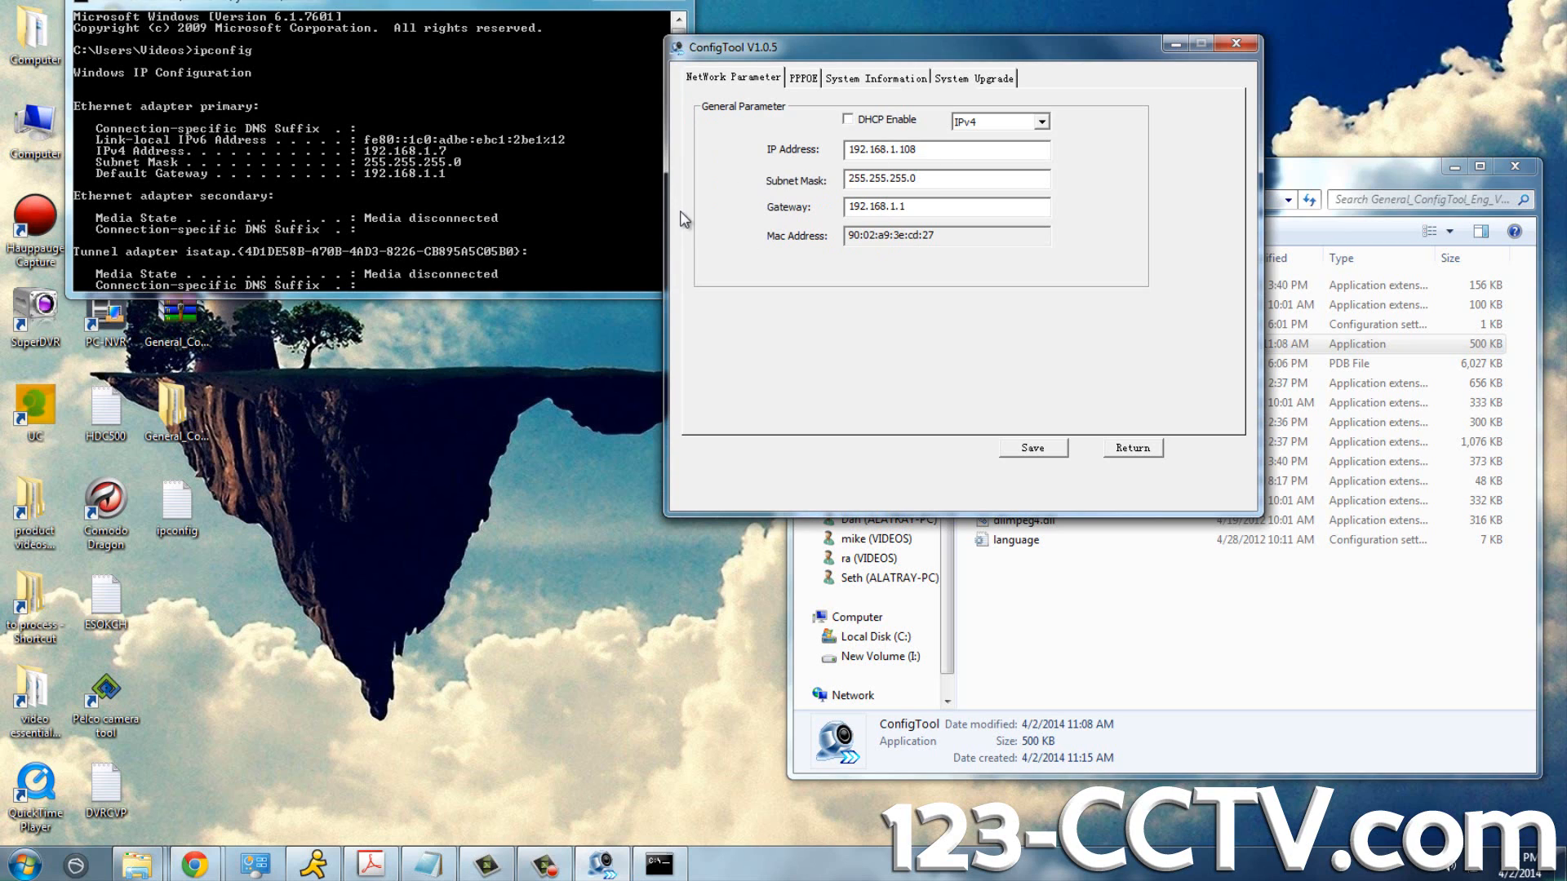
{"action": "mouse_move", "coordinate": [1015, 294]}
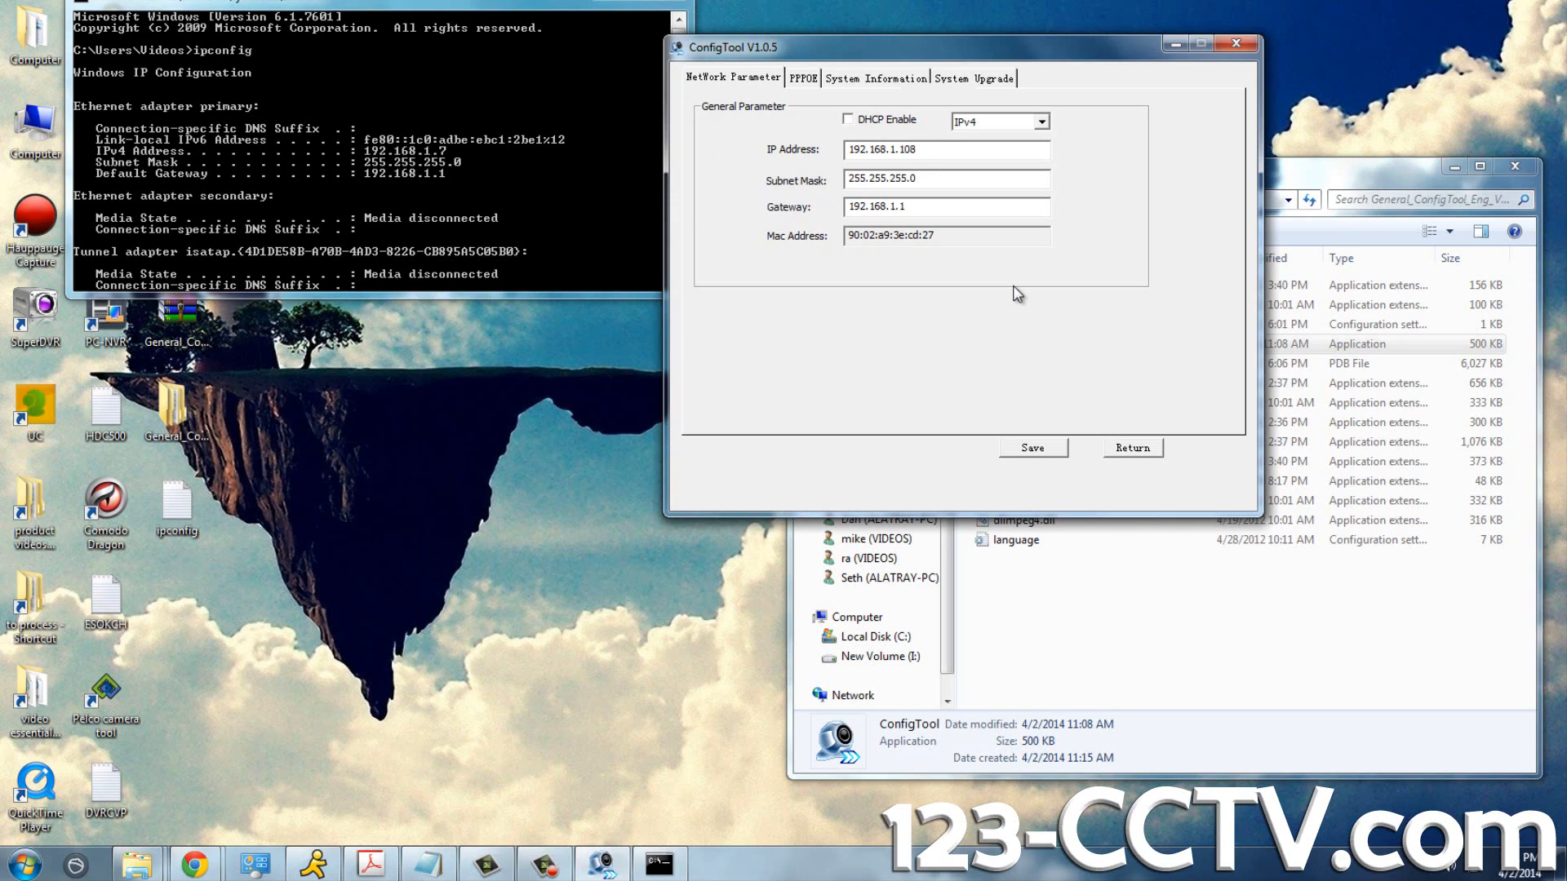
{"action": "left_click", "coordinate": [917, 149]}
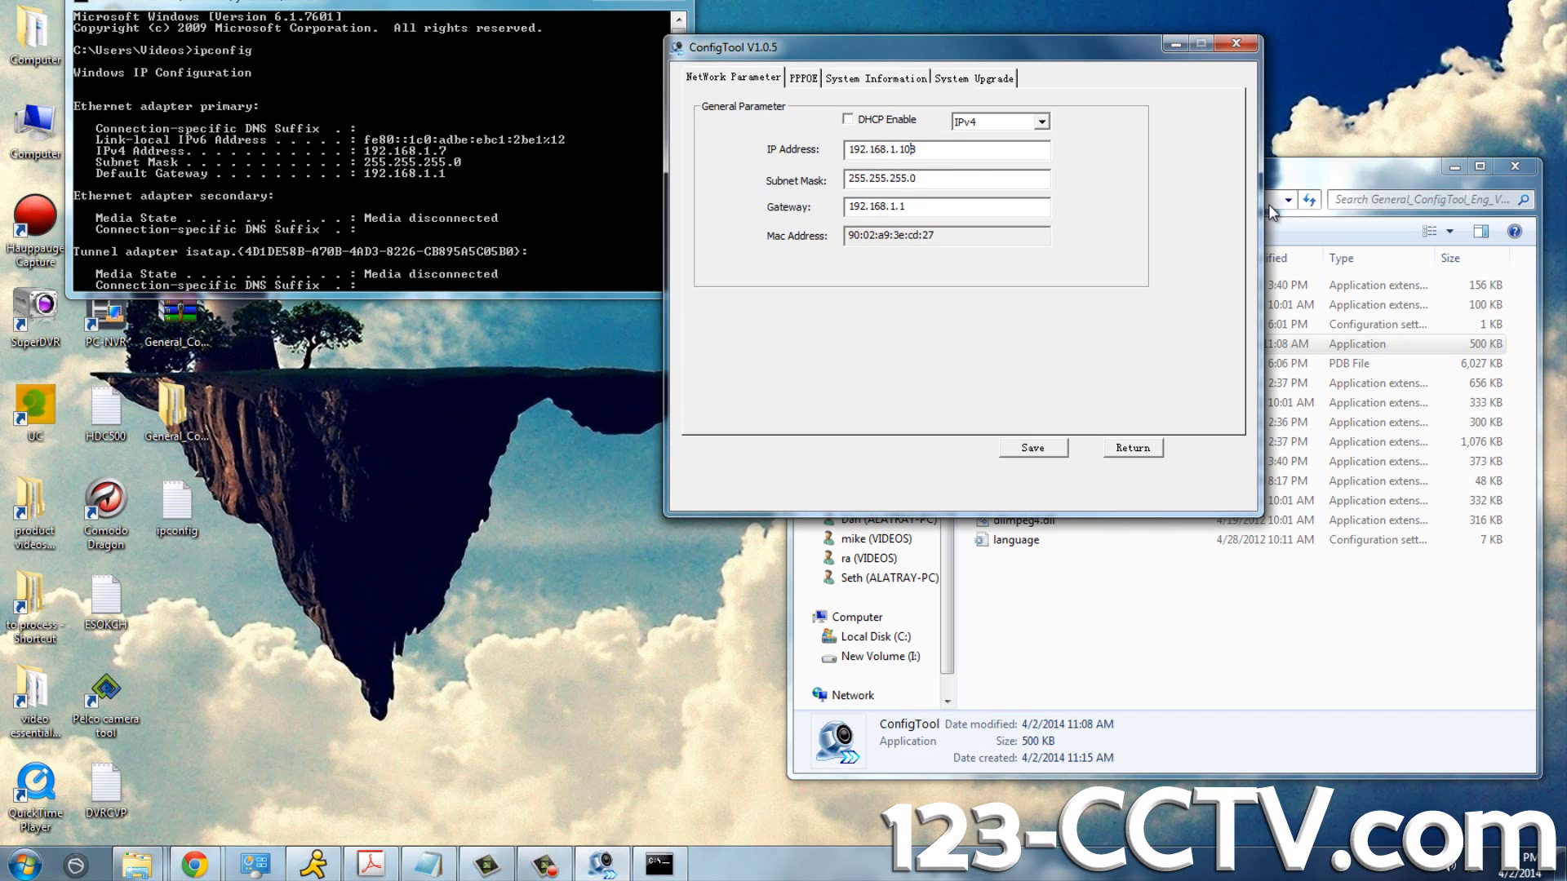
{"action": "type", "text": "9"}
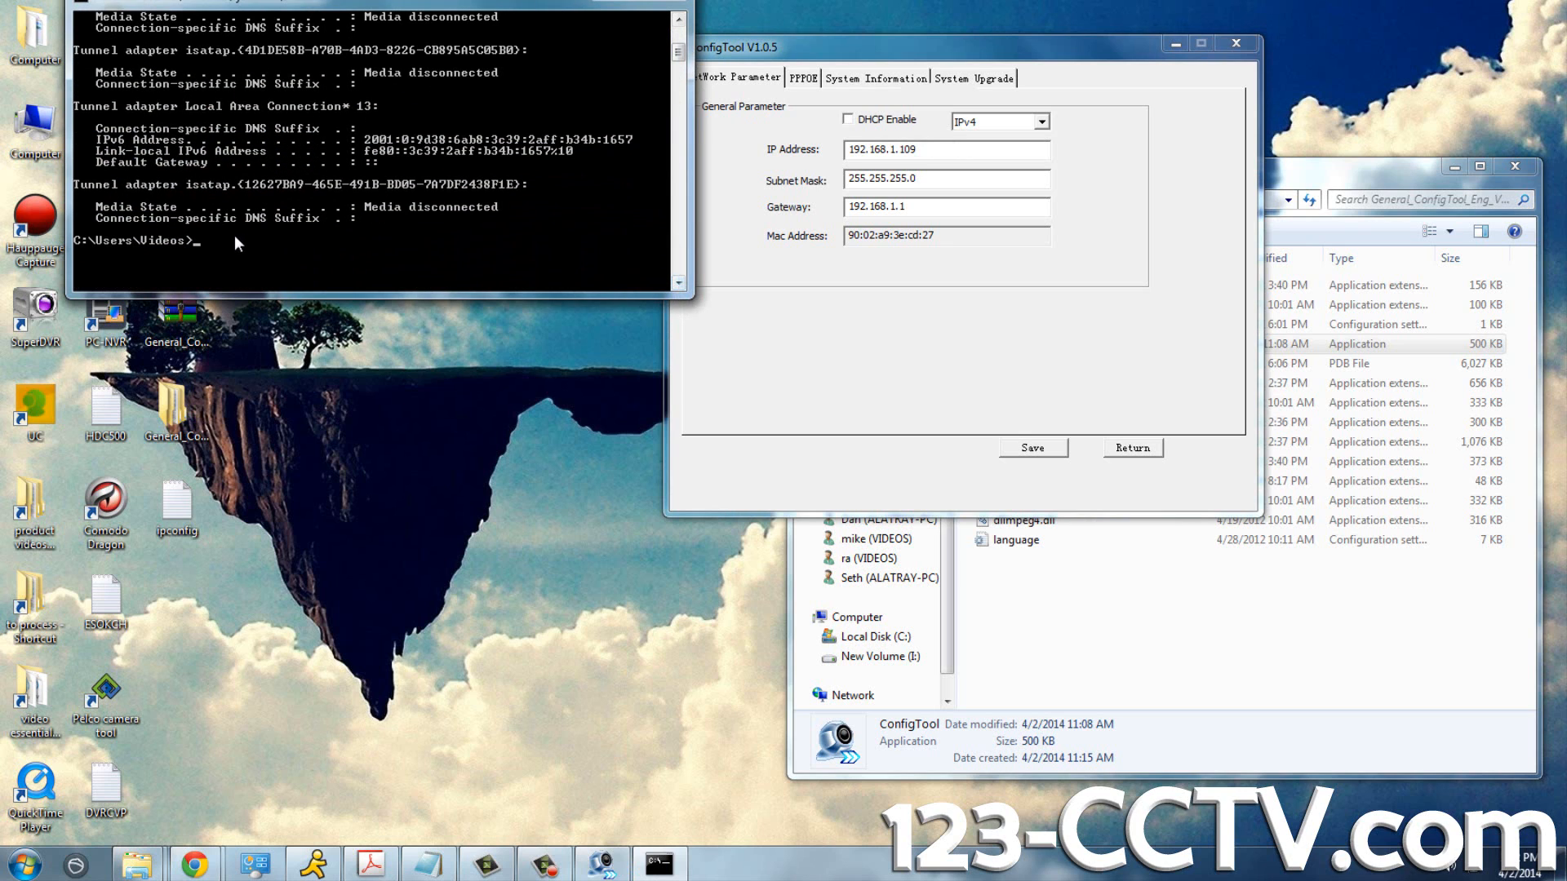
- Ping 192.168.1.109 and confirm it returns 'Destination host unreachable'
{"action": "type", "text": "ping"}
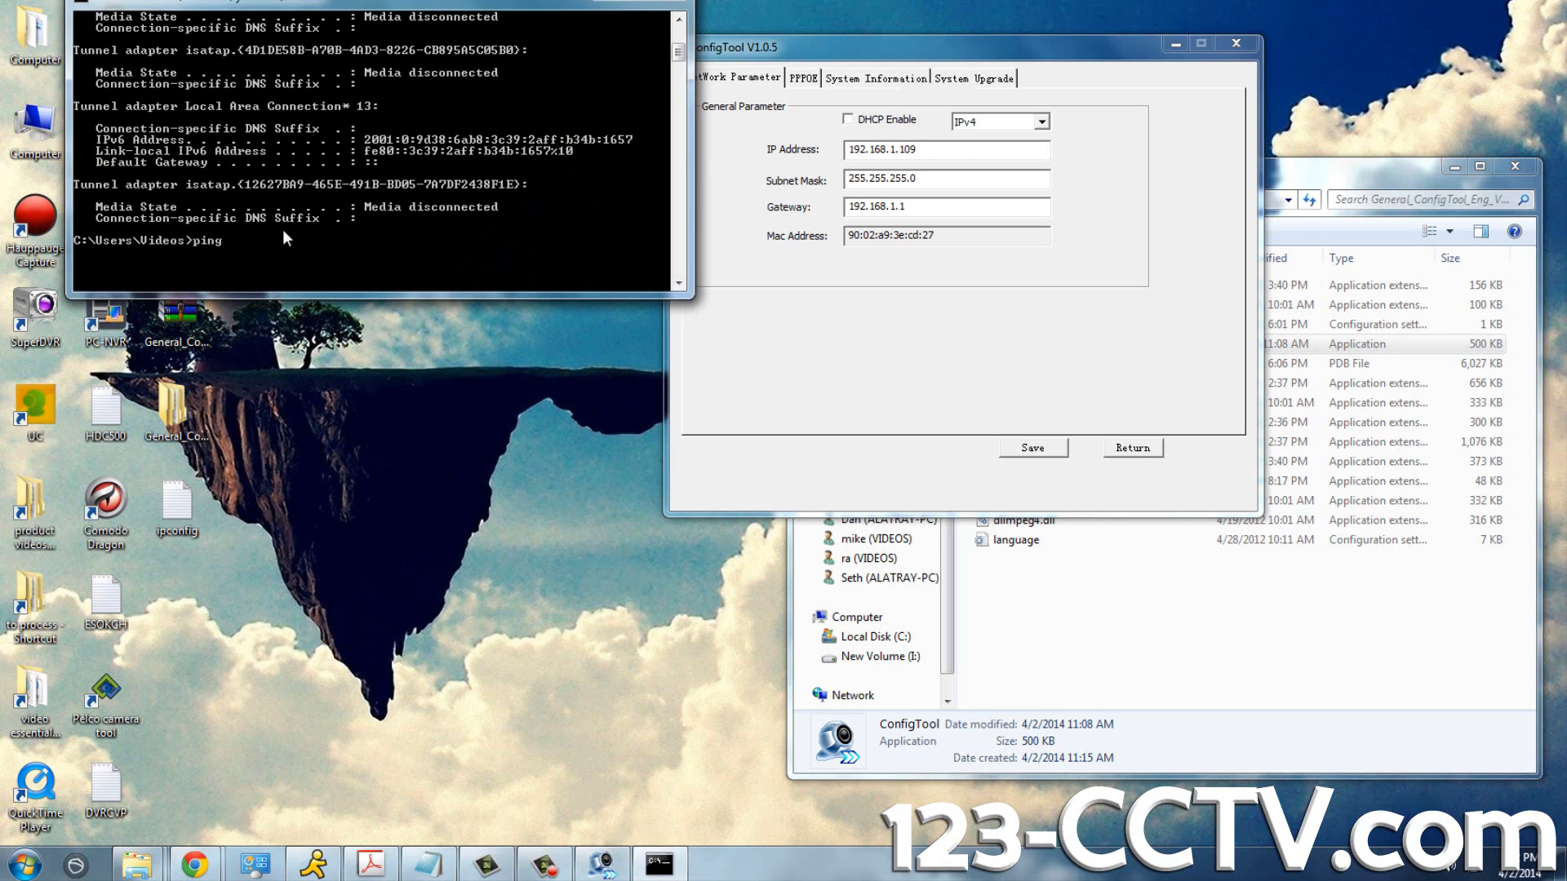
{"action": "type", "text": "192.168"}
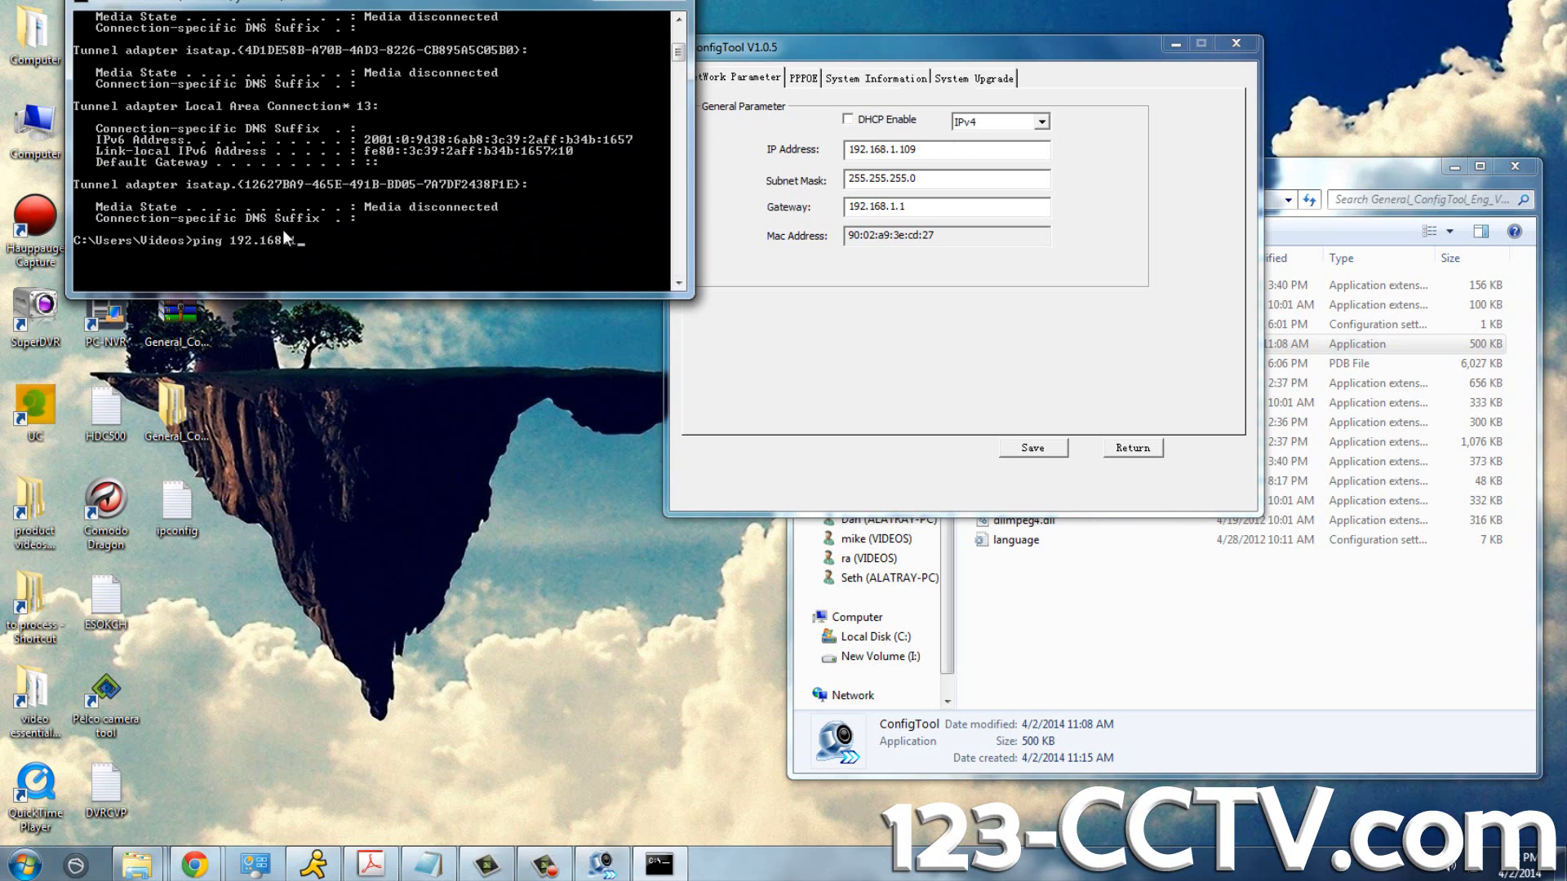
{"action": "type", "text": ".109"}
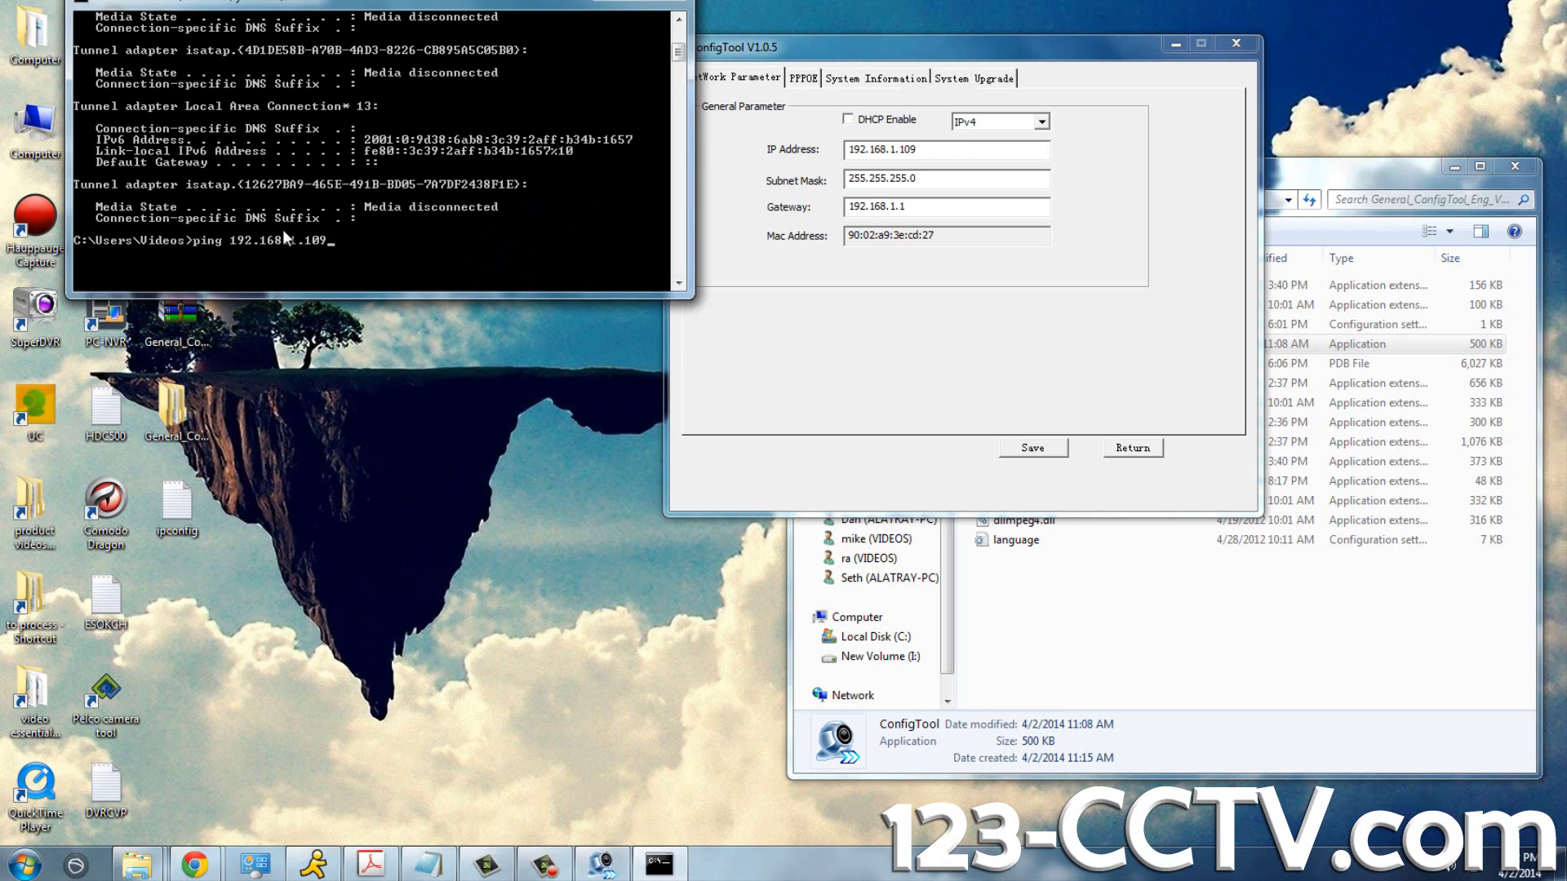
{"action": "key", "text": "Return"}
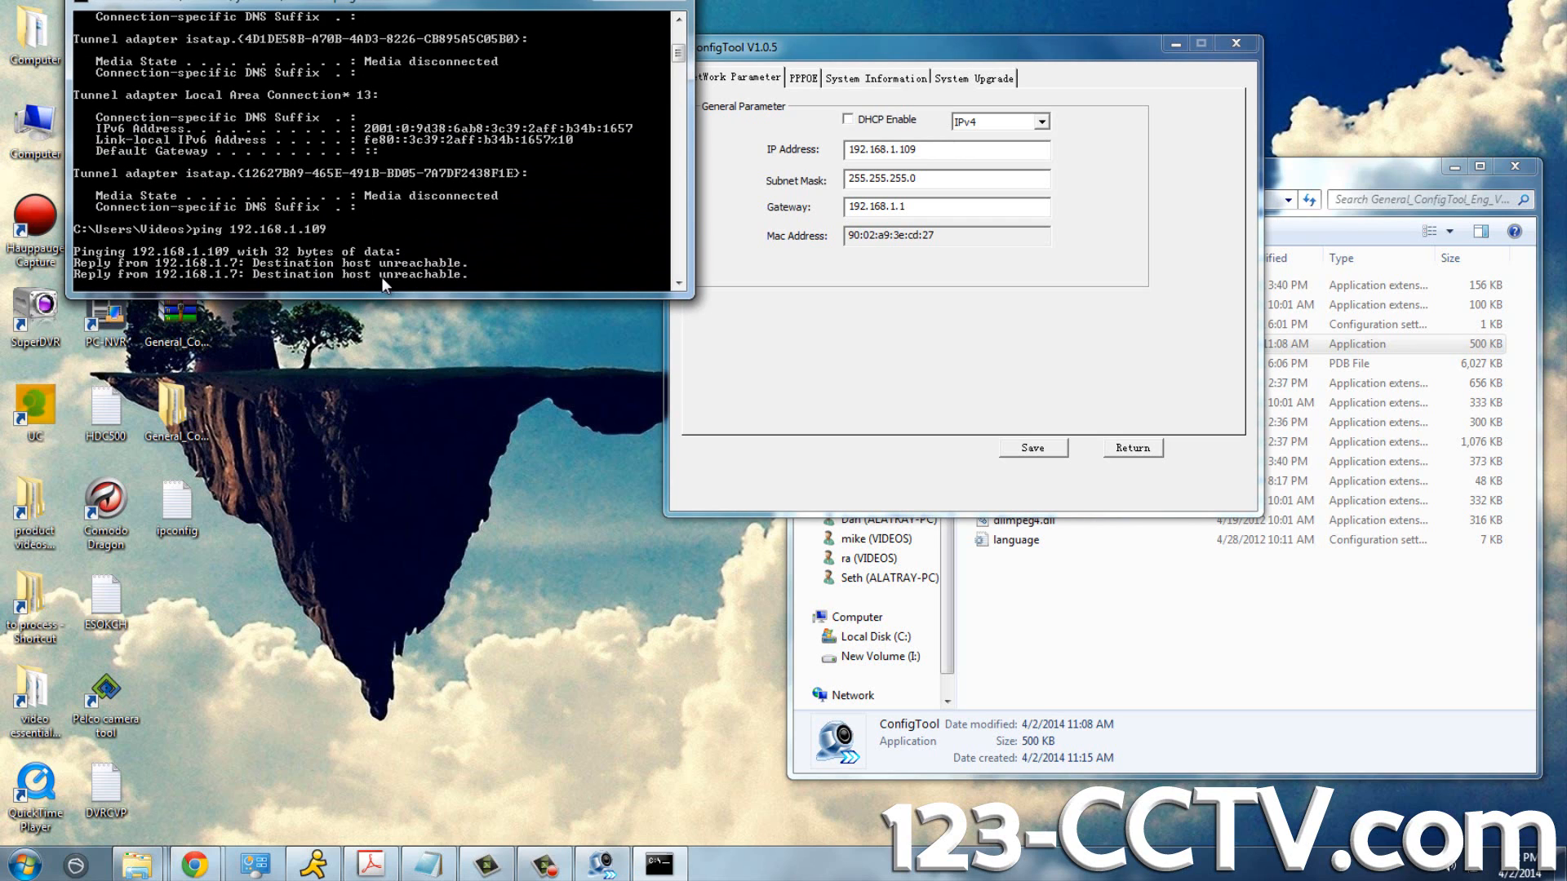
{"action": "mouse_move", "coordinate": [604, 246]}
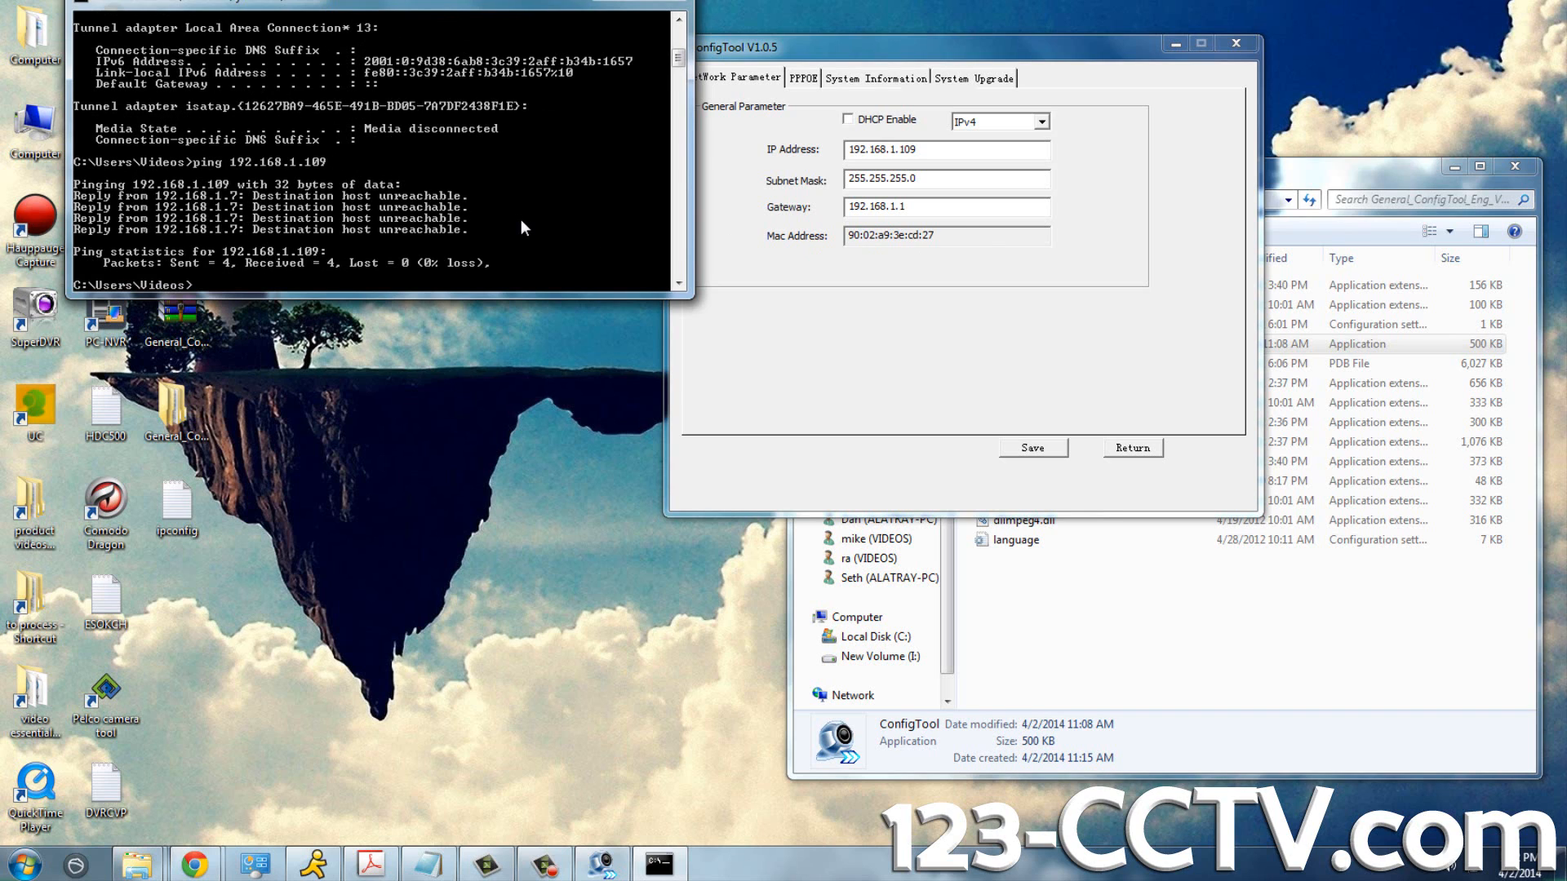
{"action": "mouse_move", "coordinate": [594, 302]}
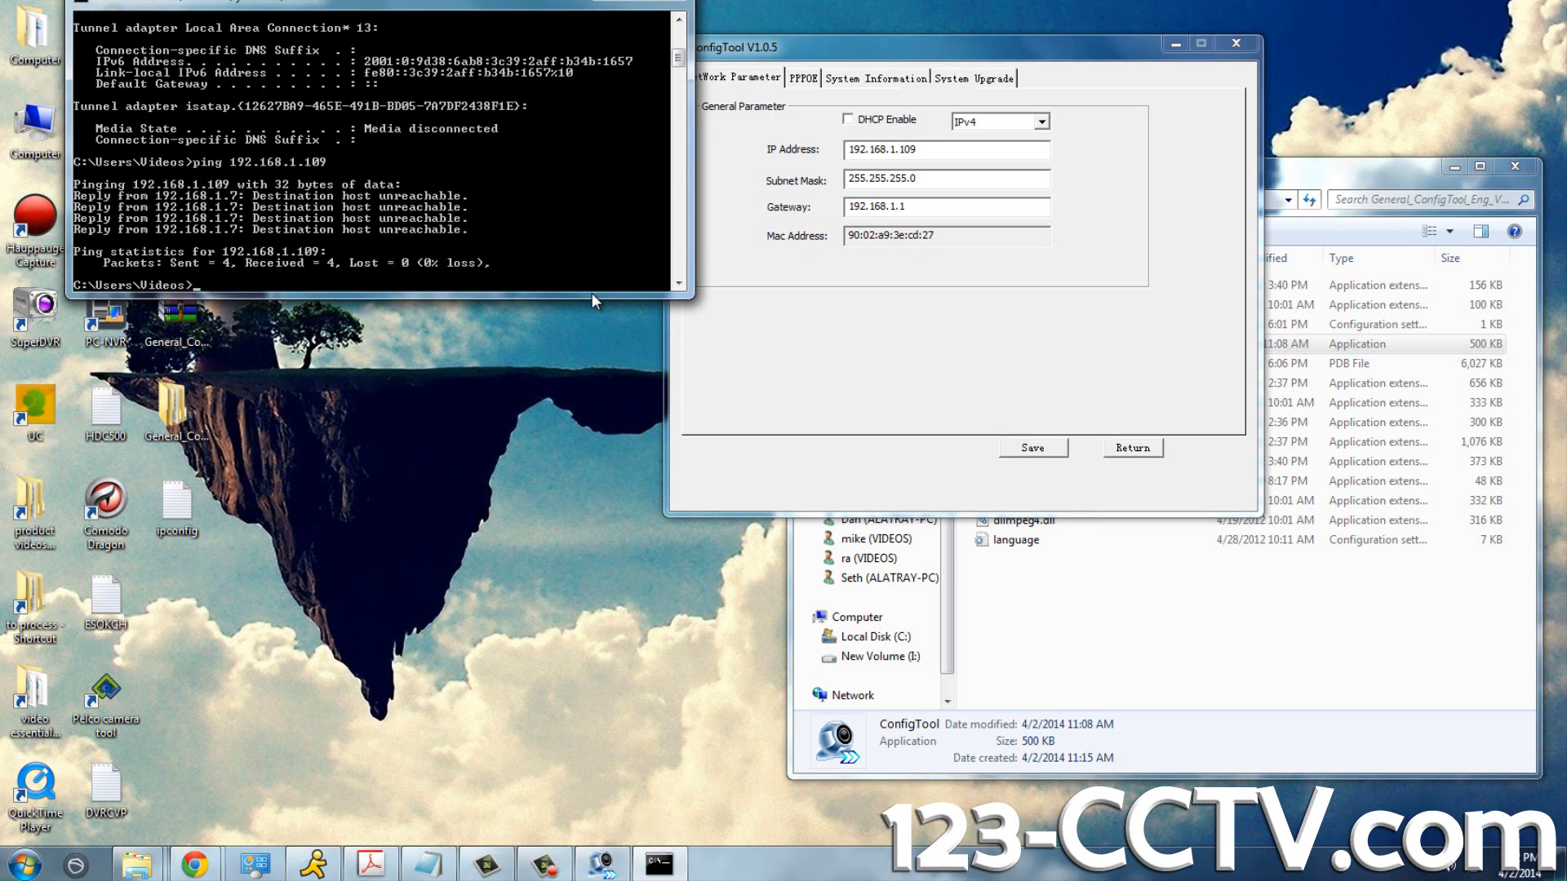
- Ping the camera's current address 192.168.1.108, expecting four replies with 0% loss
{"action": "type", "text": "ping 192.168.1.108"}
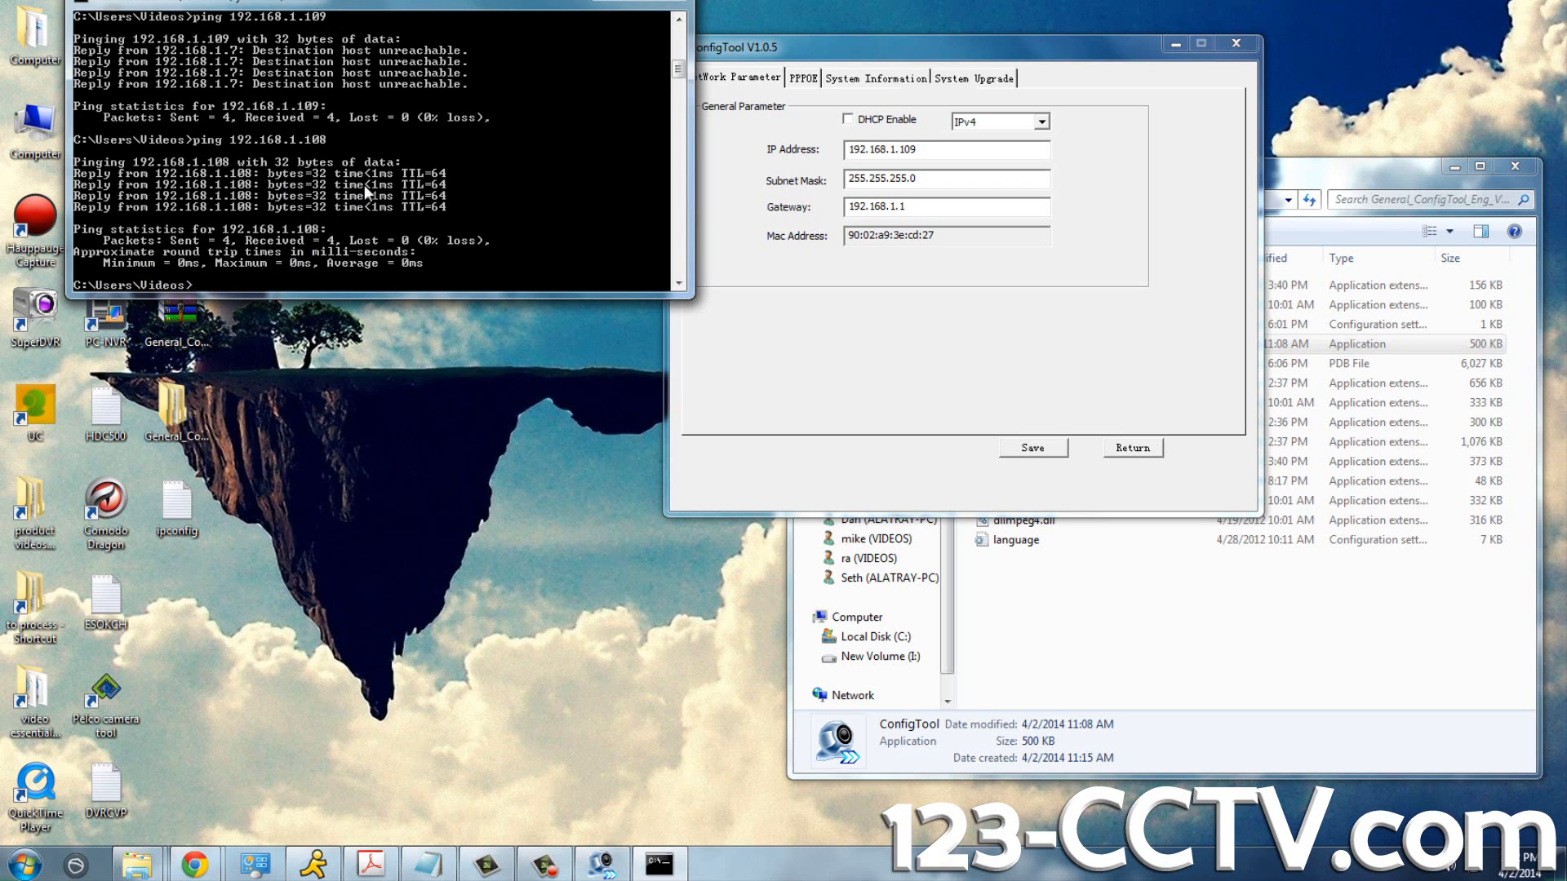
{"action": "mouse_move", "coordinate": [213, 188]}
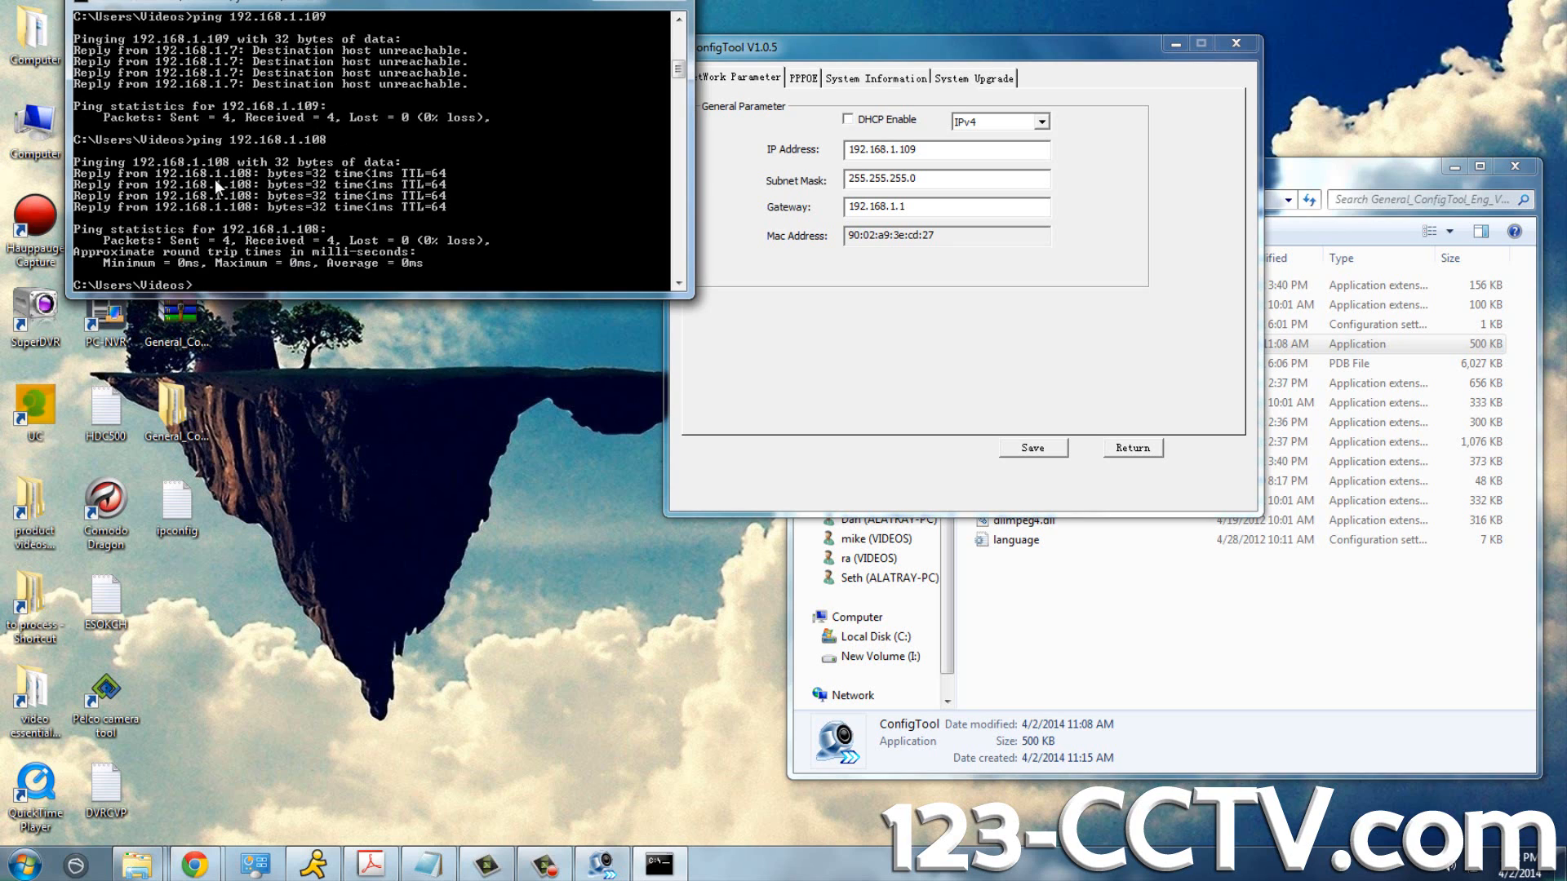
{"action": "mouse_move", "coordinate": [1097, 471]}
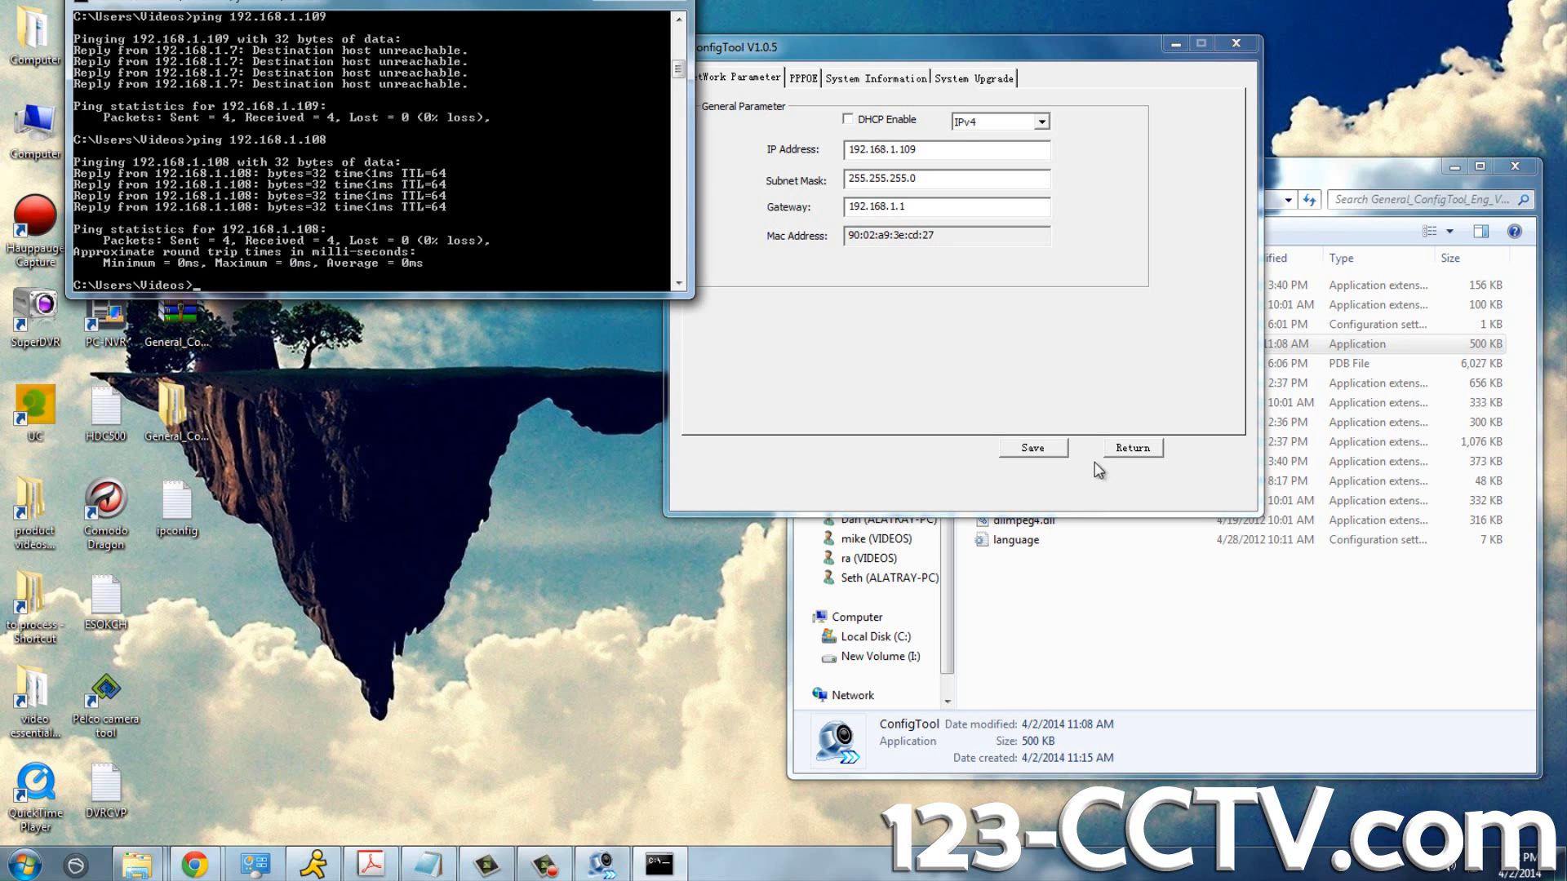
{"action": "mouse_move", "coordinate": [966, 149]}
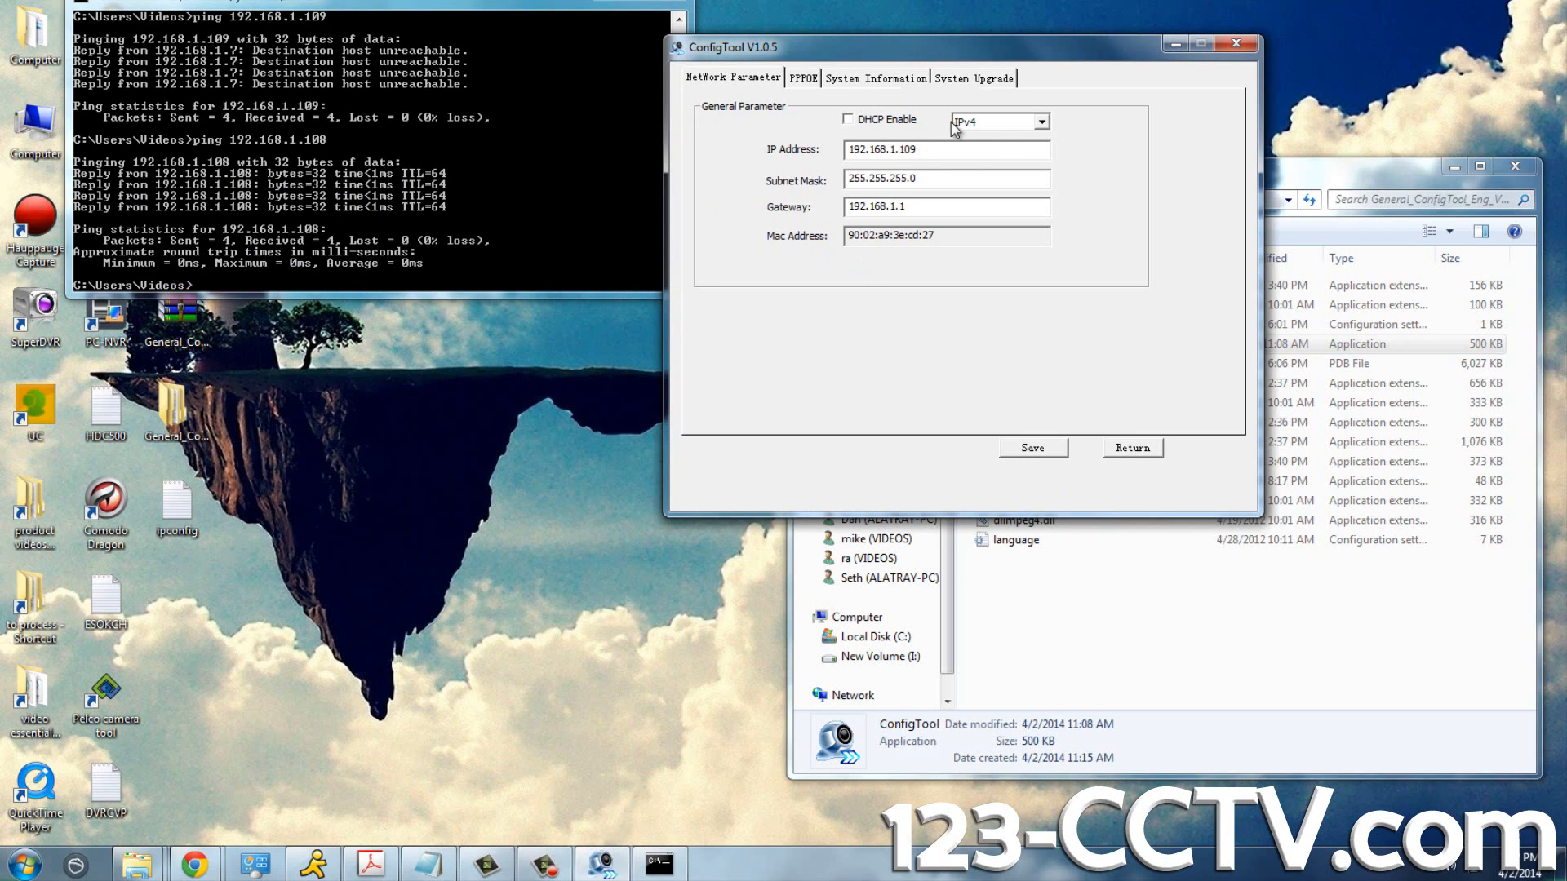
- Check the Gateway field and save the camera's 192.168.1.109 network settings
{"action": "triple_click", "coordinate": [890, 148]}
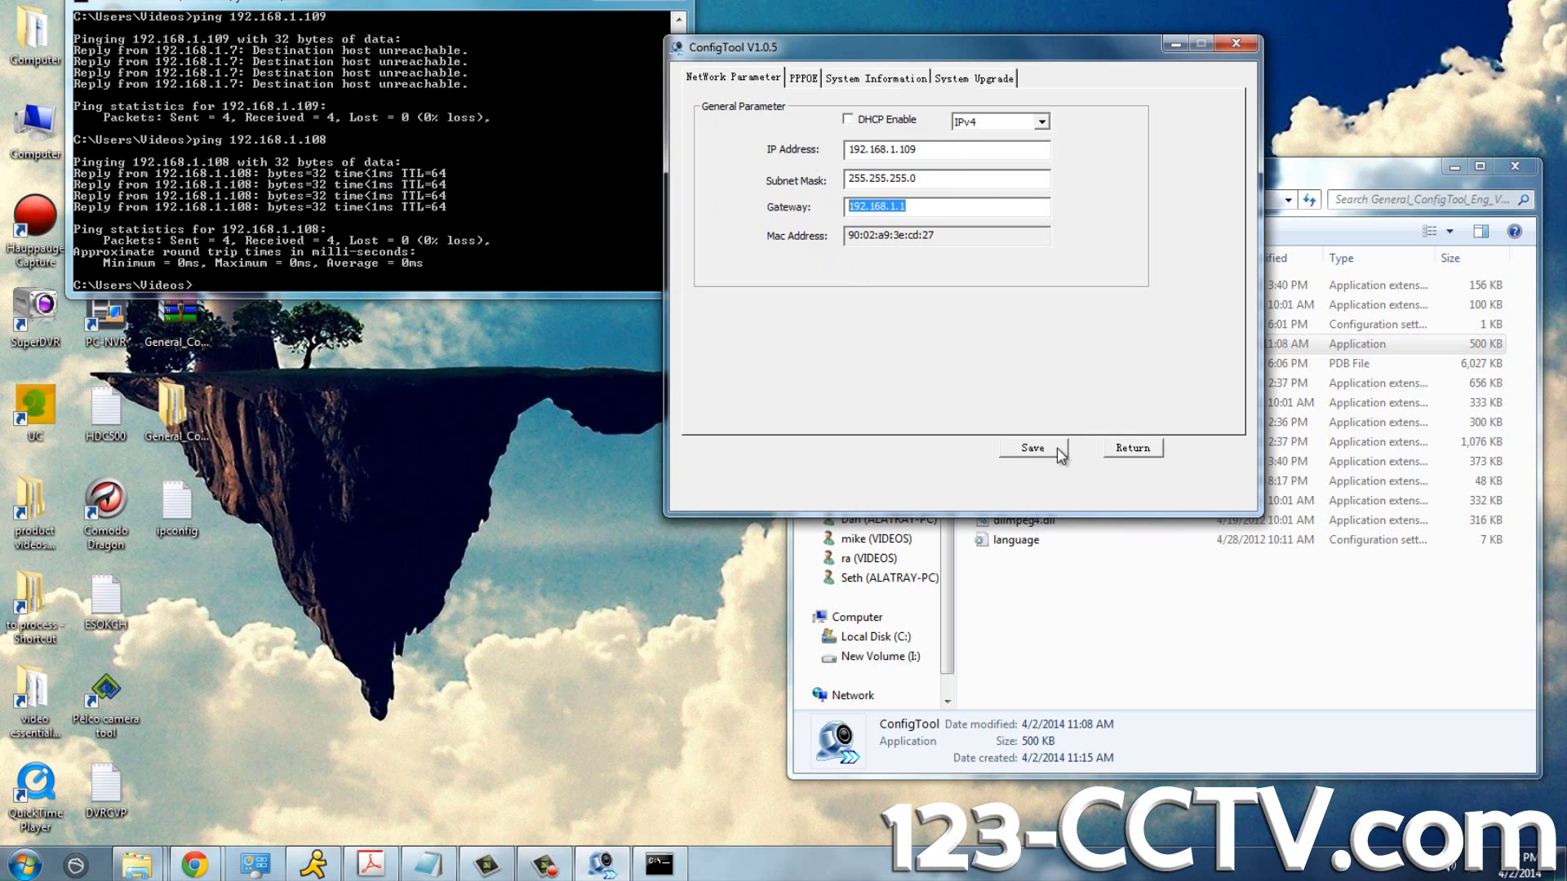
{"action": "left_click", "coordinate": [1033, 448]}
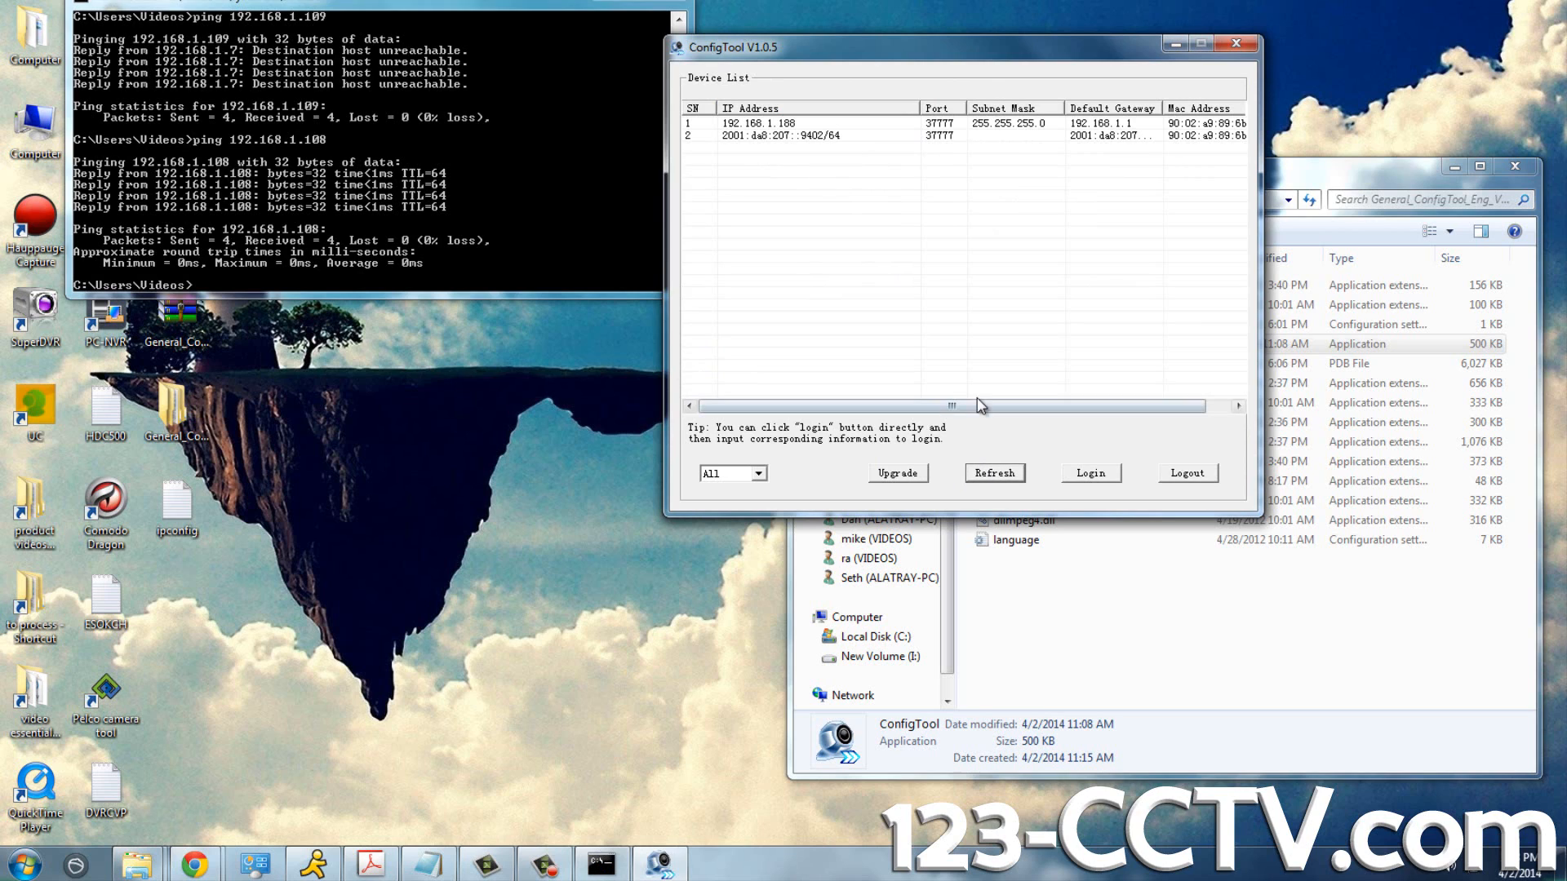
- Select the camera entry now listed at 192.168.1.109 in the refreshed list
{"action": "left_click", "coordinate": [993, 472]}
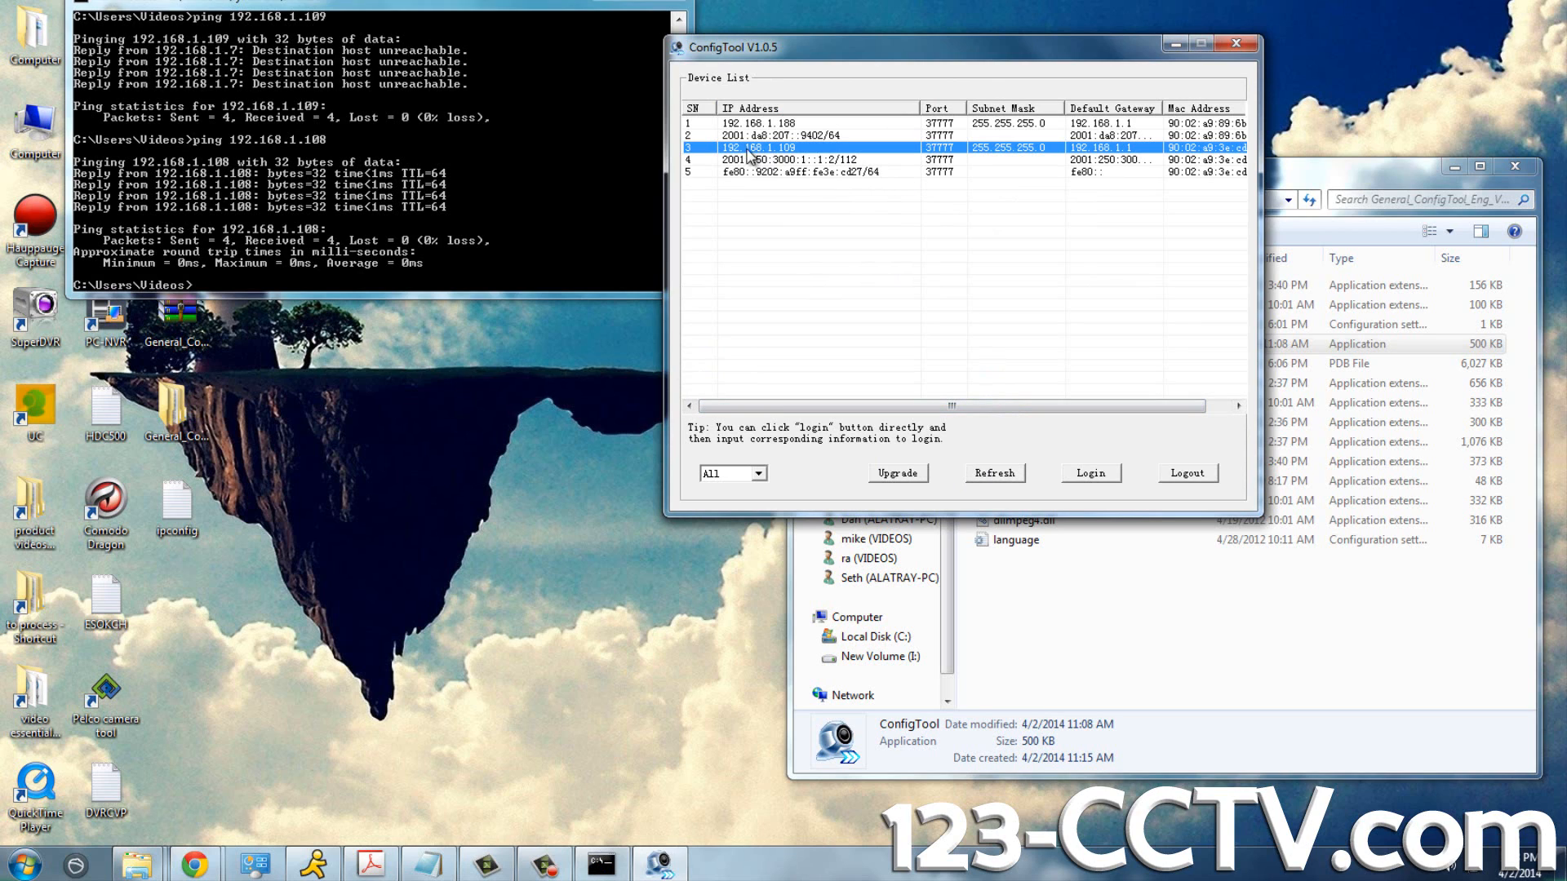
{"action": "mouse_move", "coordinate": [805, 160]}
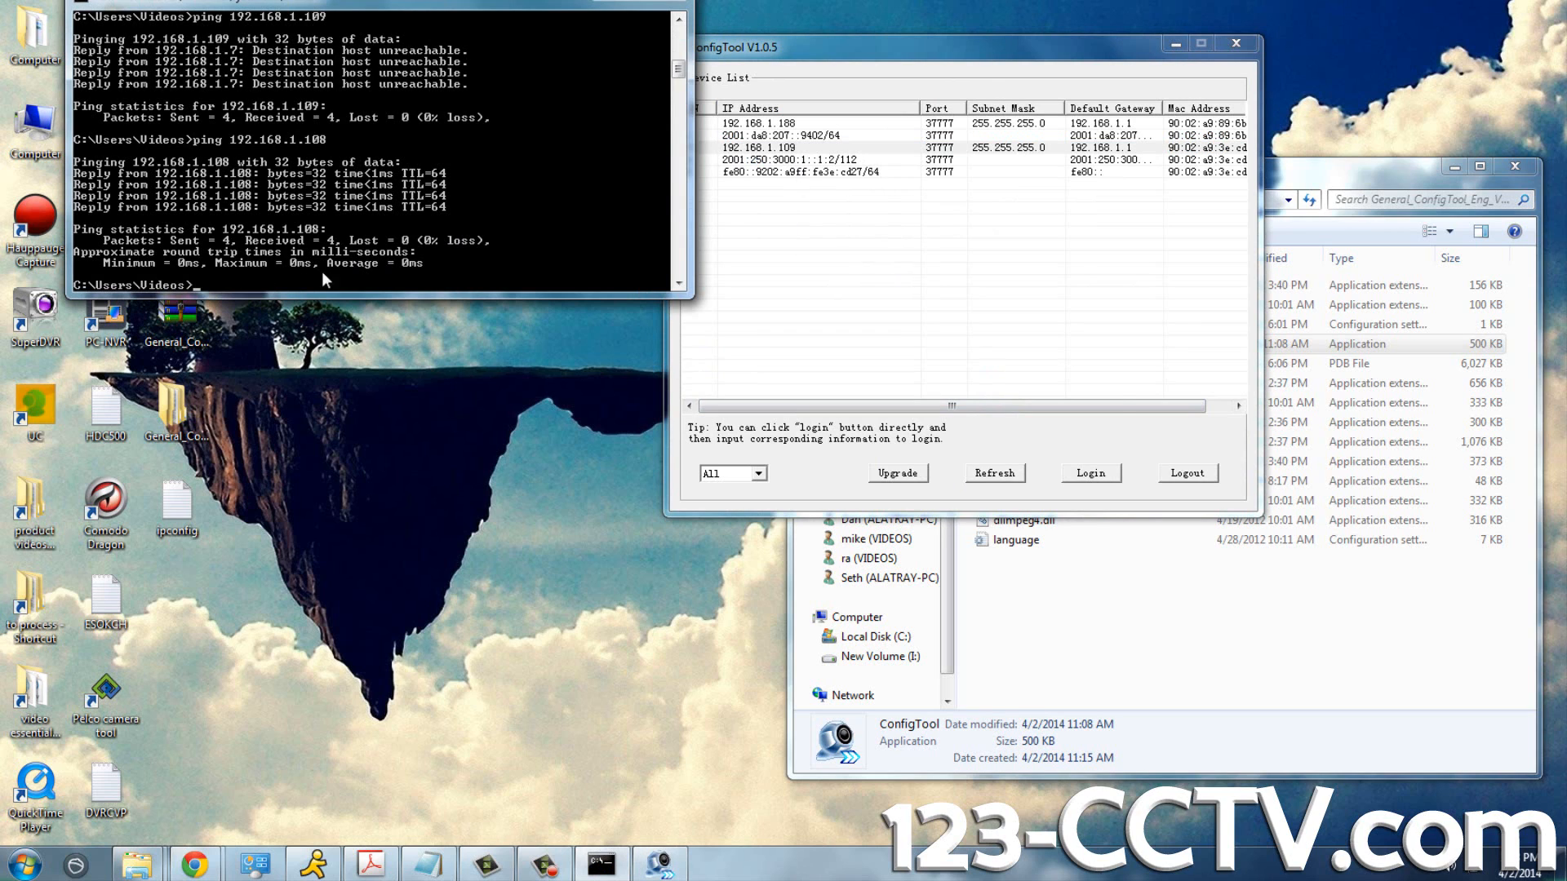
- Ping 192.168.1.109 for four replies, then ping 192.168.1.108 and see it unreachable
{"action": "type", "text": "ping"}
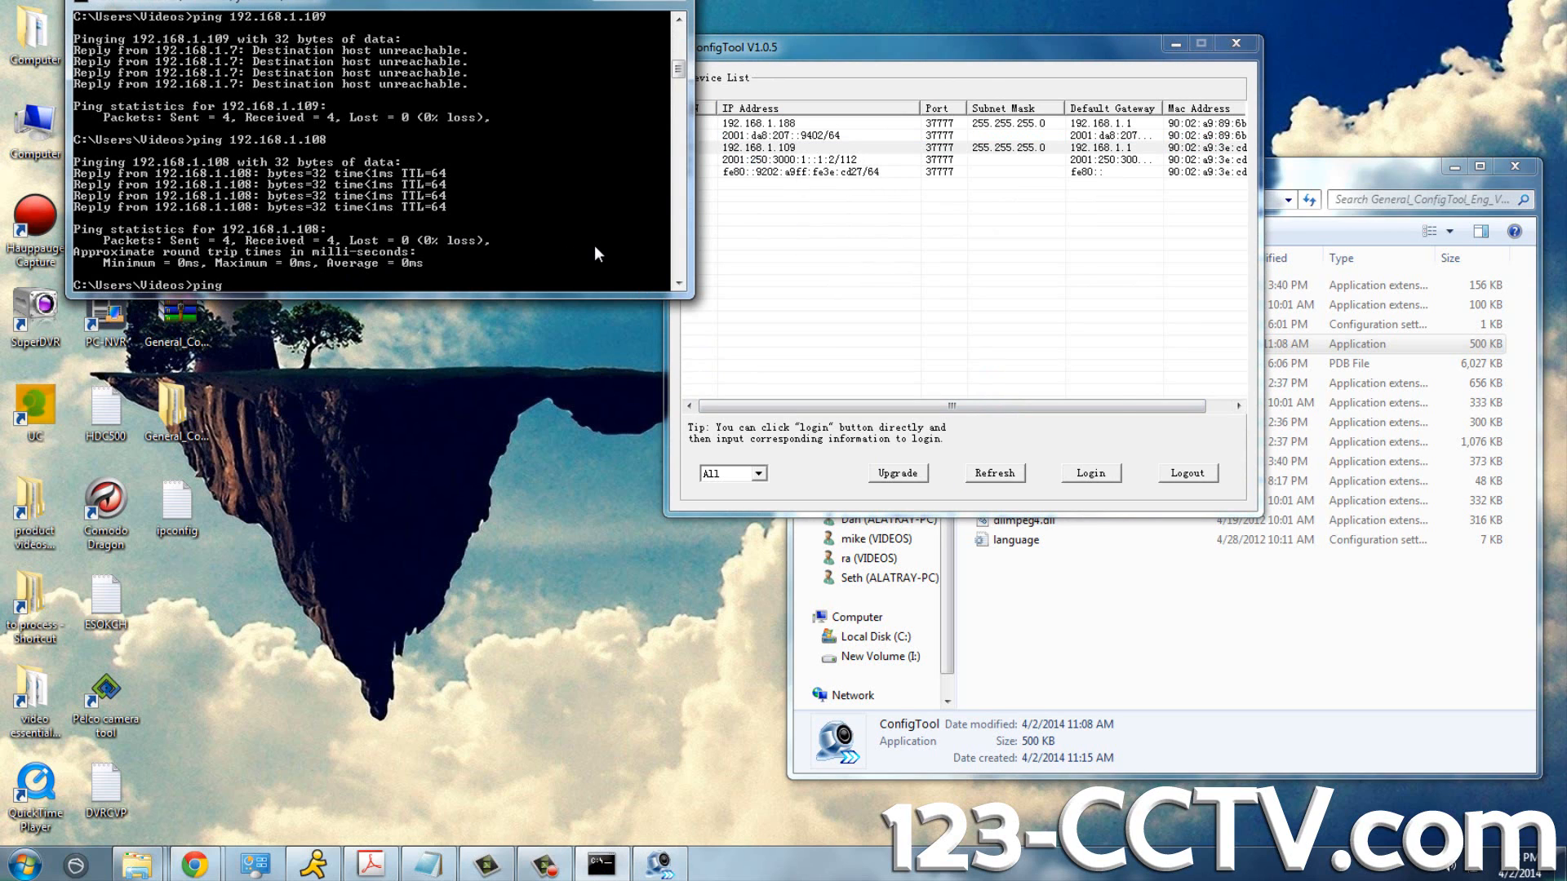
{"action": "type", "text": "192.168.1.109"}
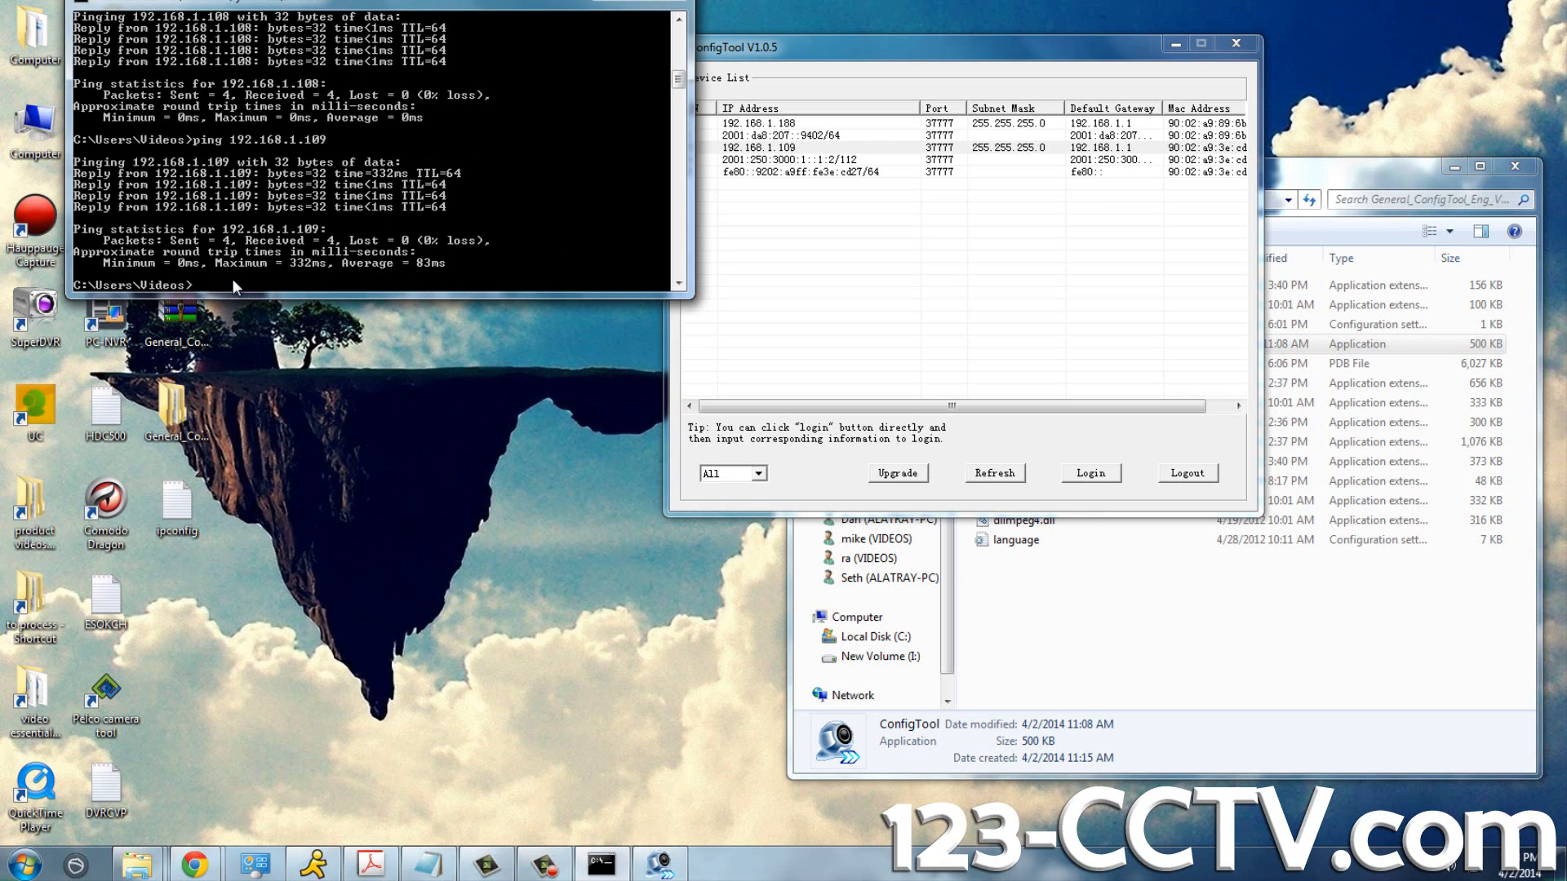
{"action": "type", "text": "ping"}
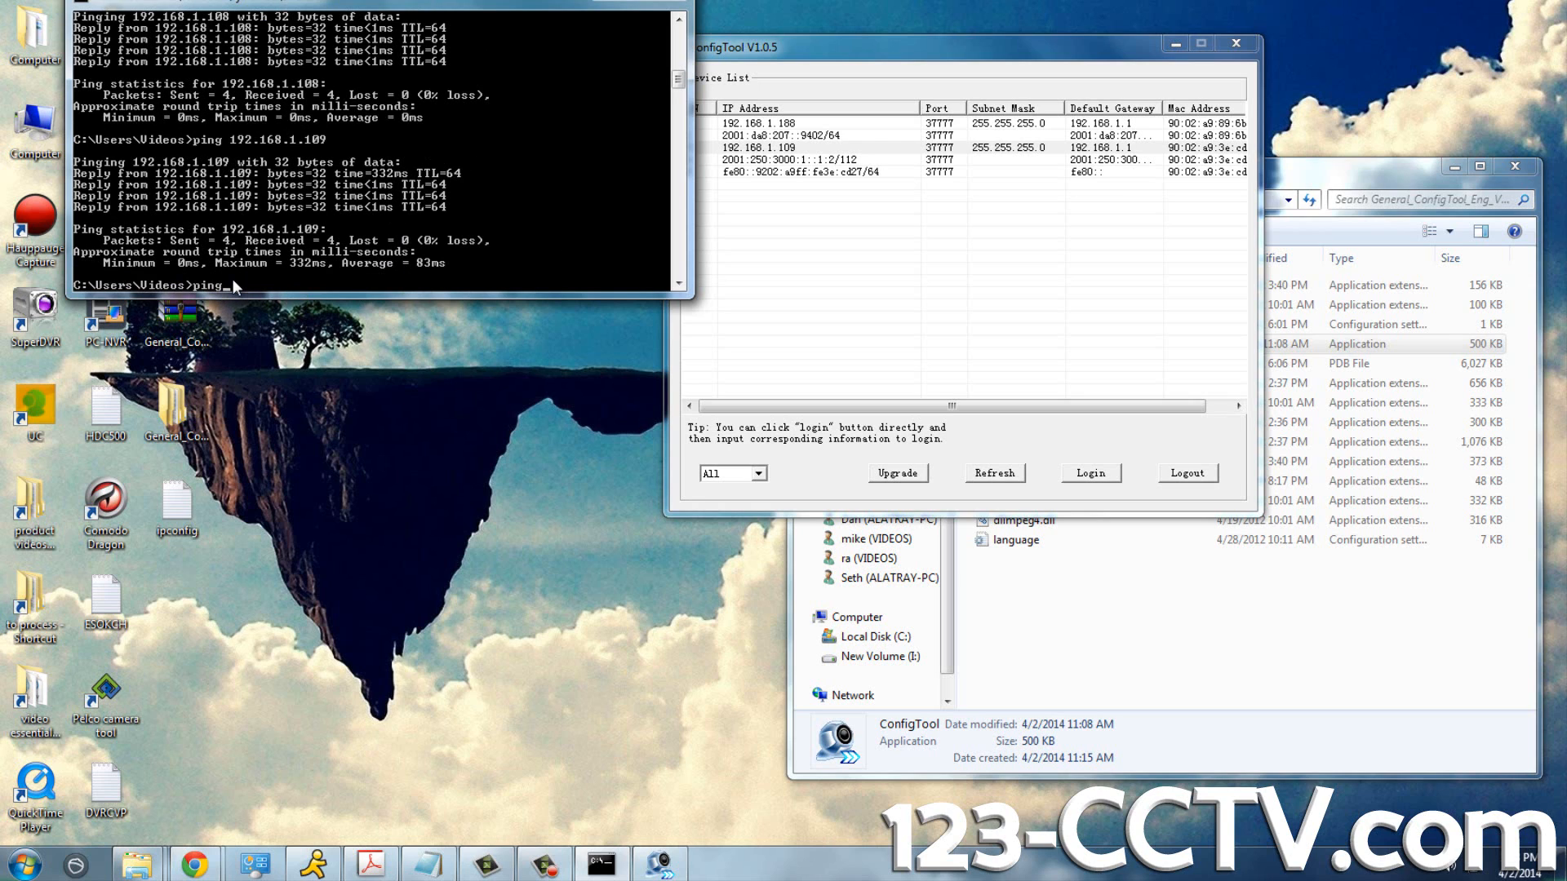
{"action": "type", "text": "192.168.1.108"}
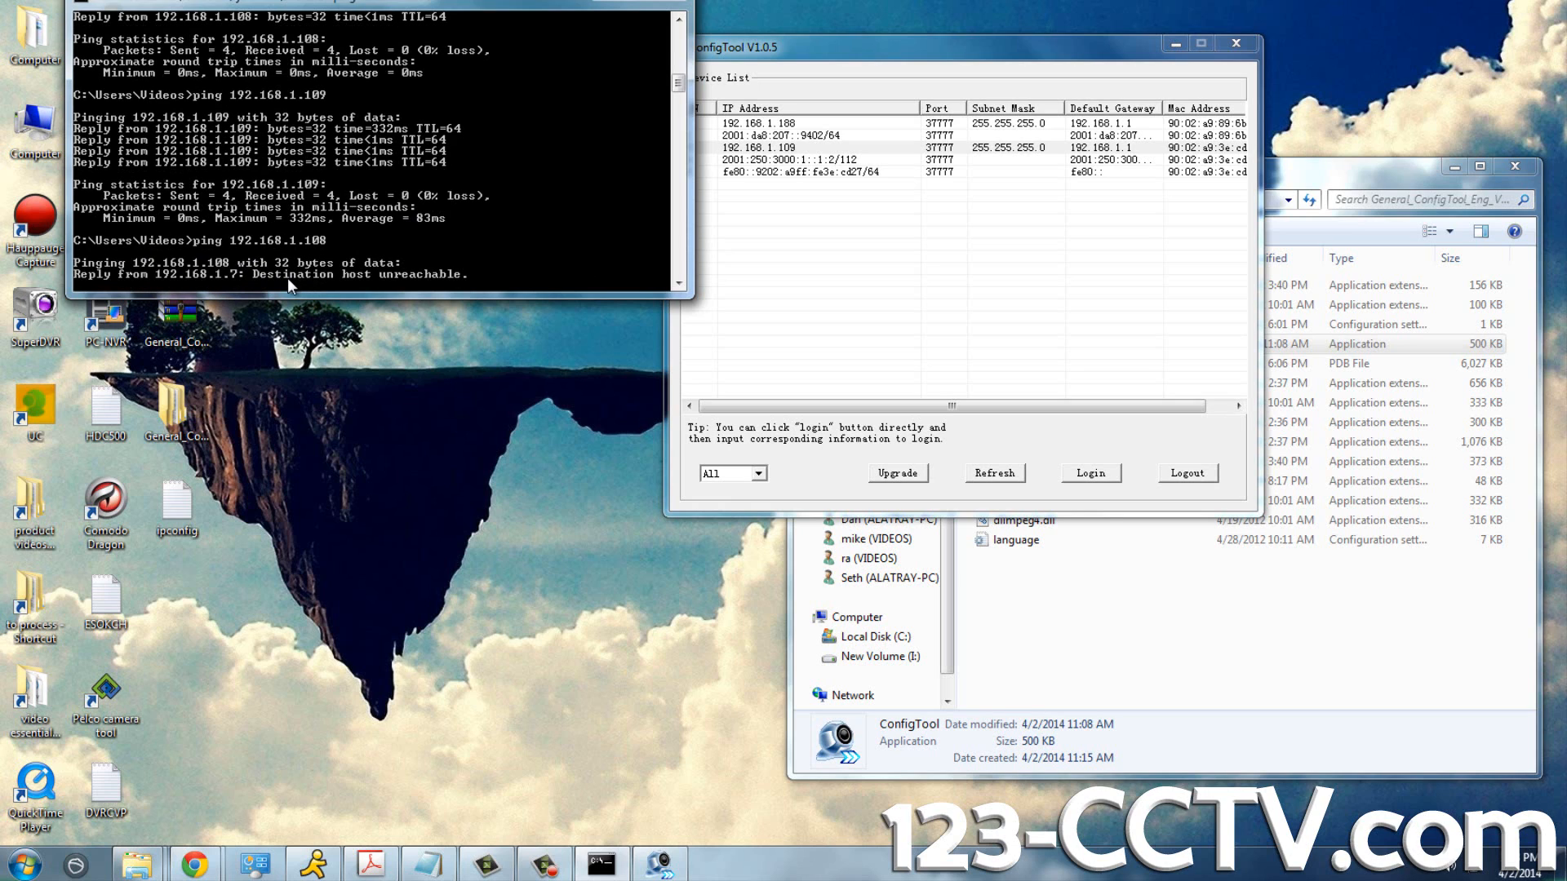
{"action": "mouse_move", "coordinate": [322, 284]}
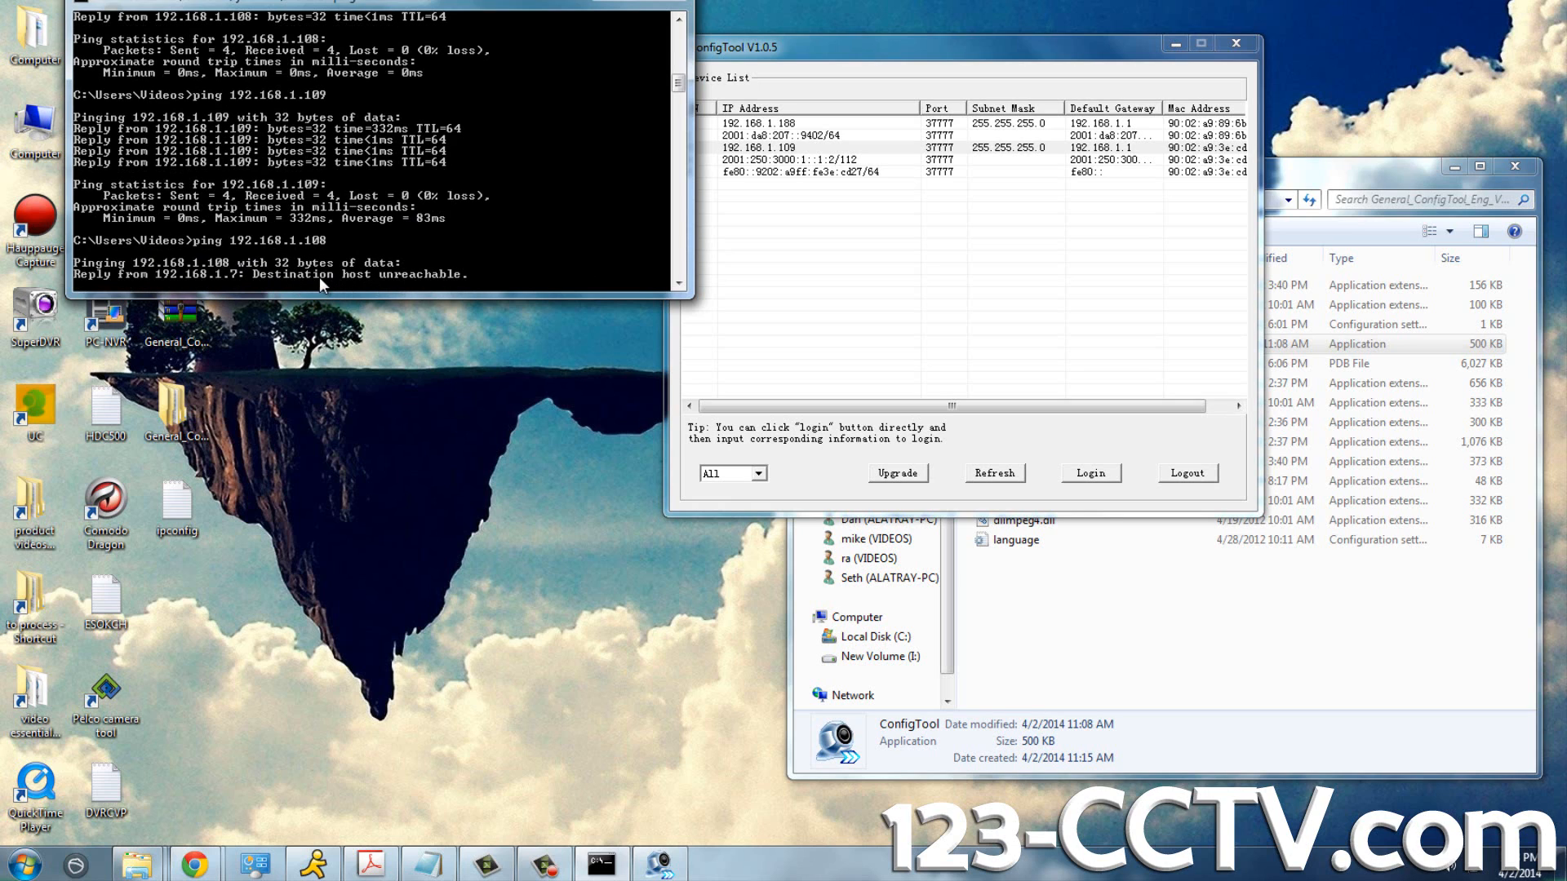